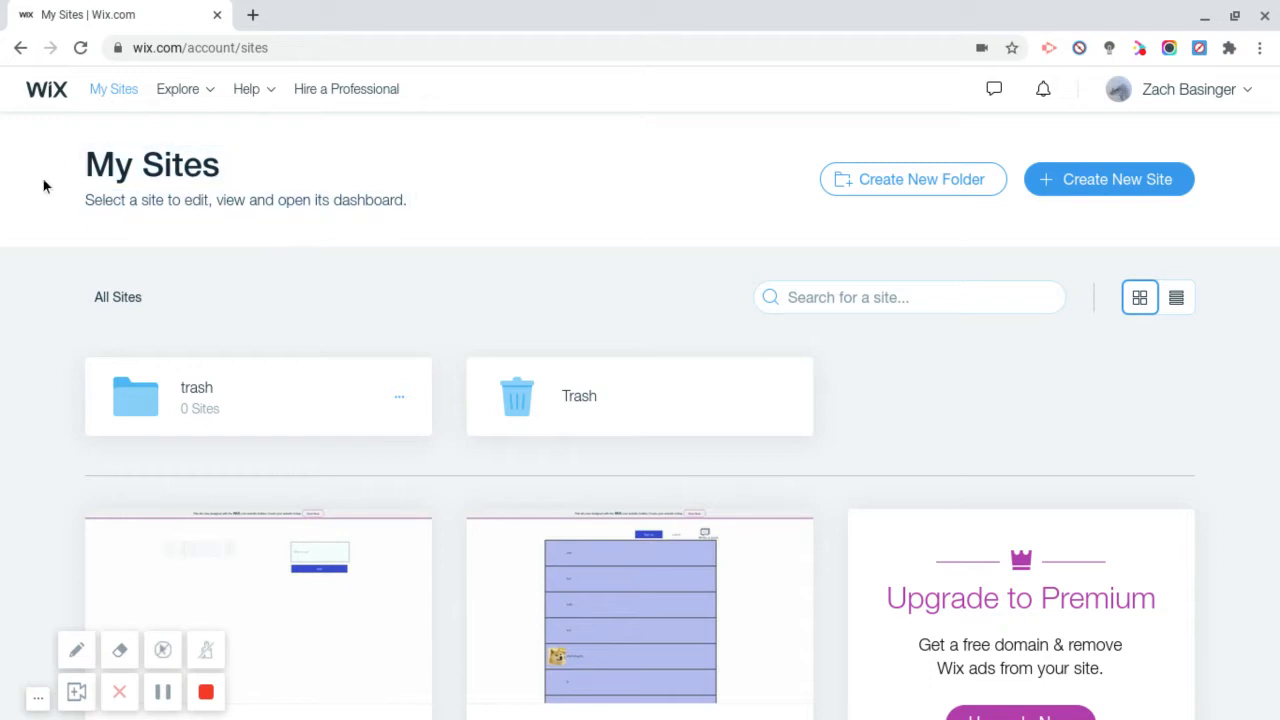
mouse_move(334, 178)
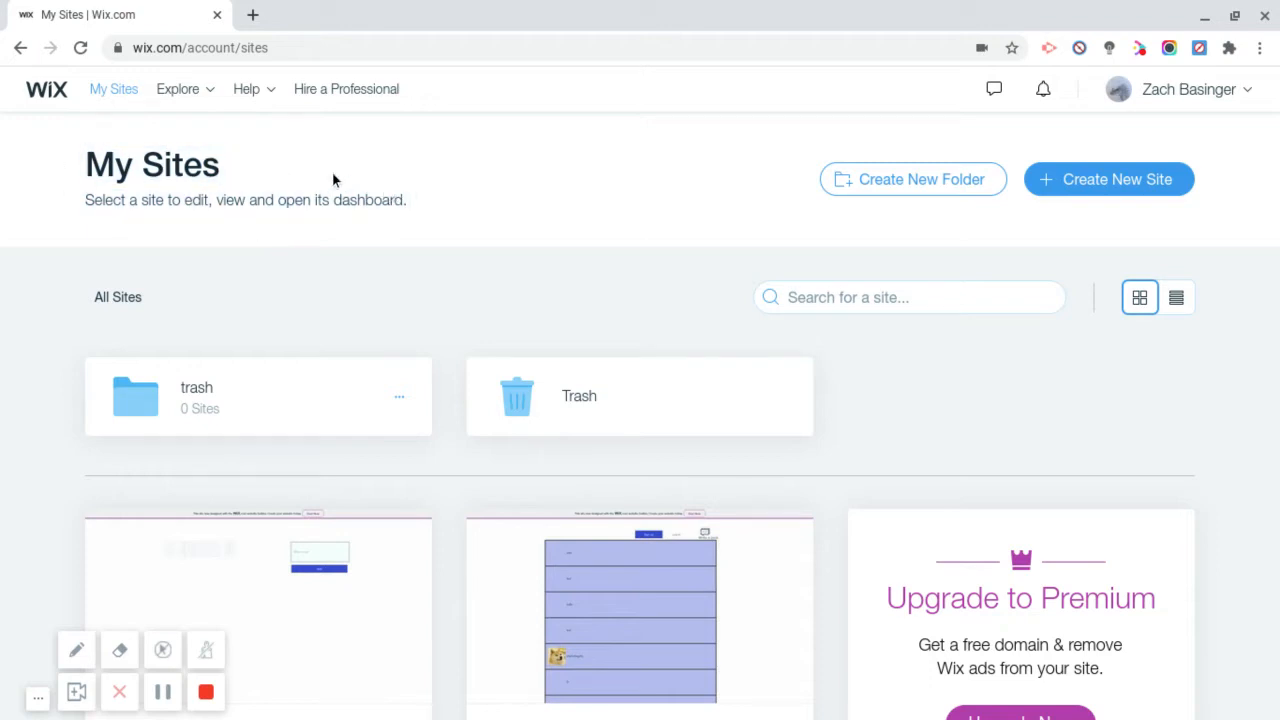
Step: Start creating a new Wix site from the dashboard
right_click(334, 184)
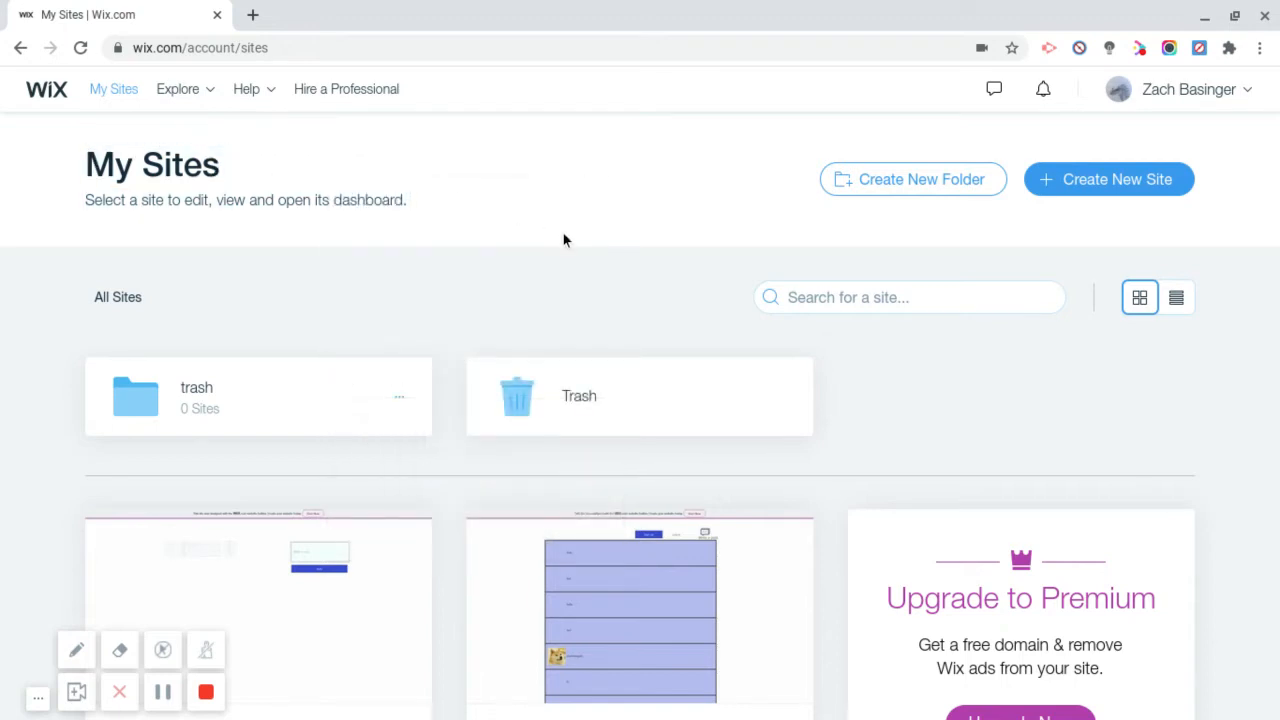
mouse_move(488, 284)
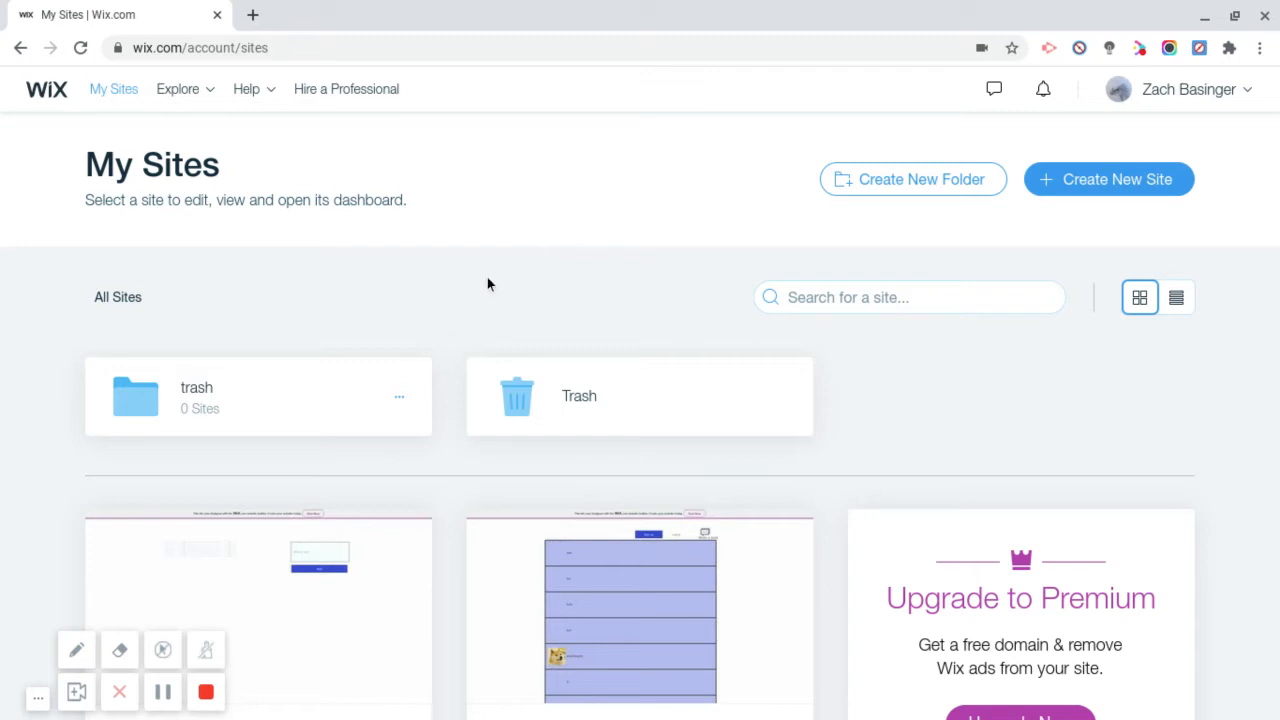
scroll(down, 3)
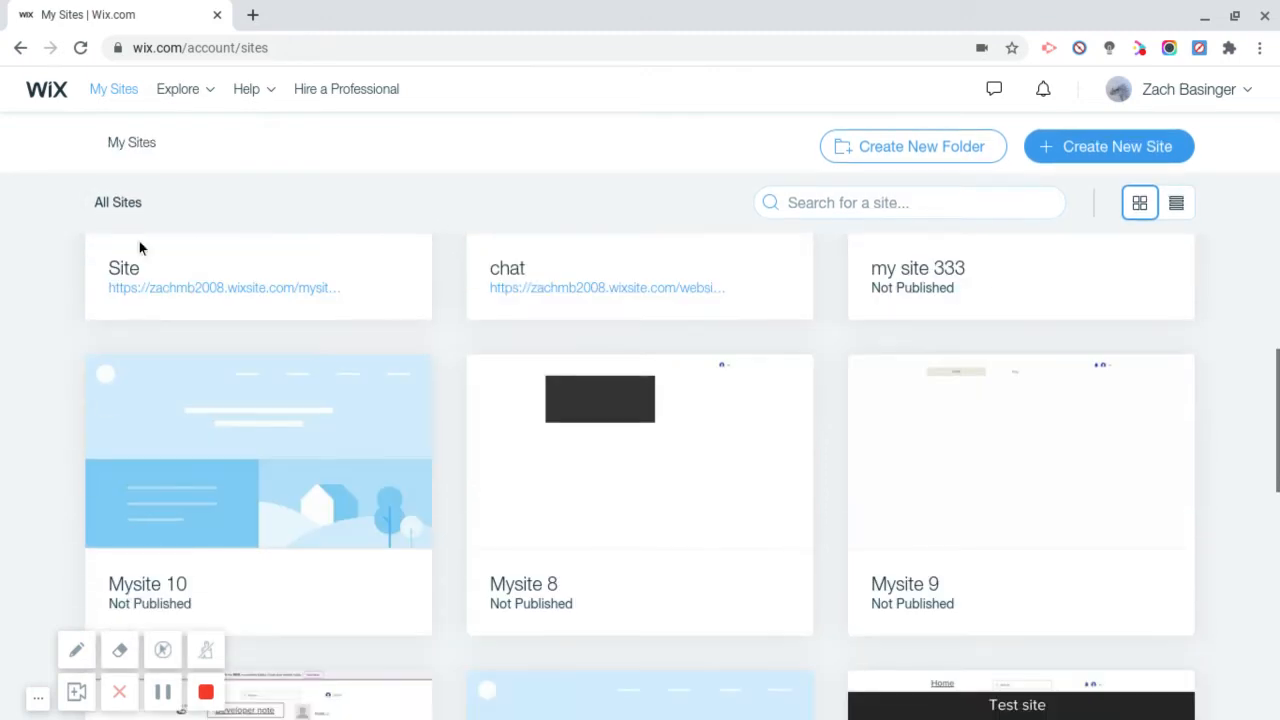
scroll(down, 3)
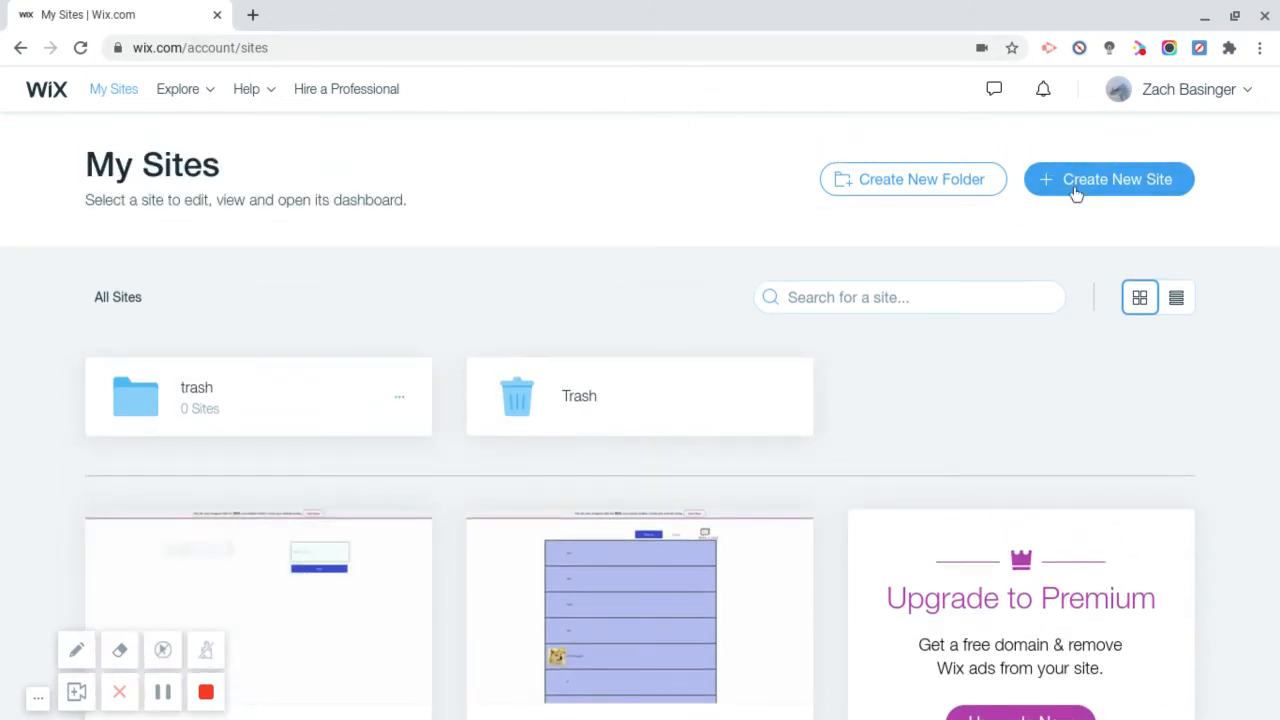
click(1108, 180)
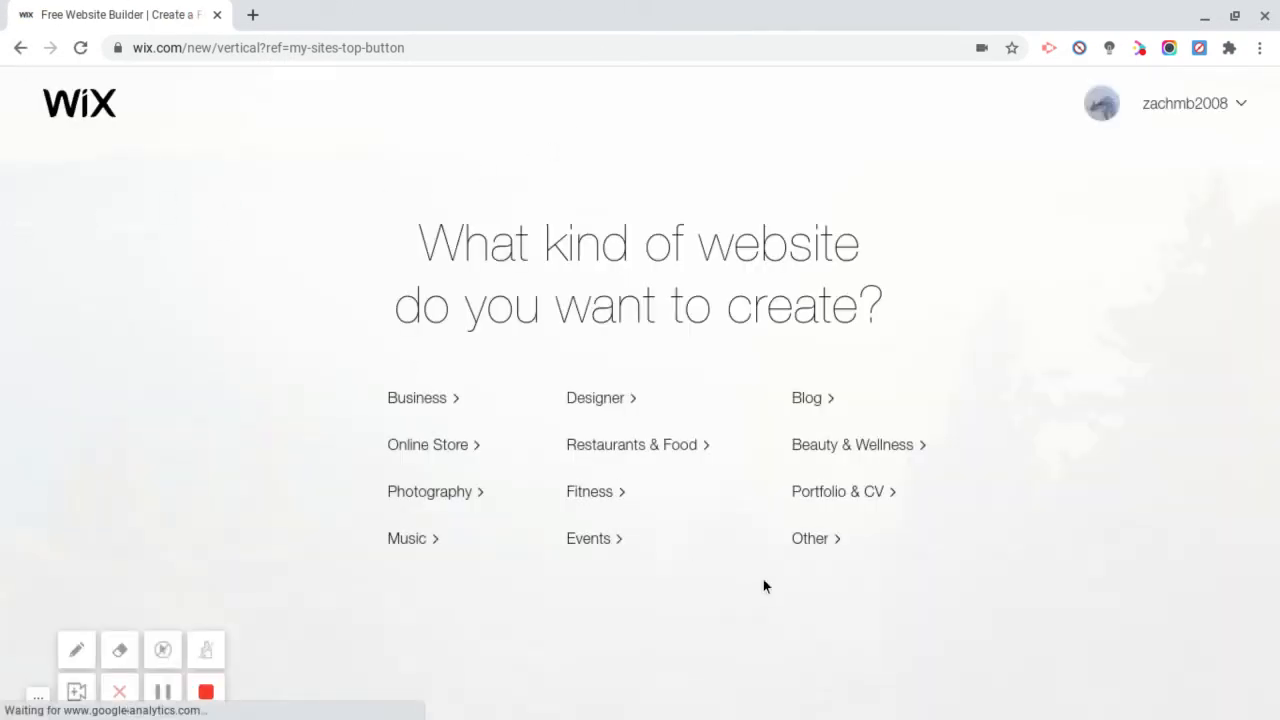
Step: Choose an Other-type site built with the Editor and search templates for 'blank'
click(810, 538)
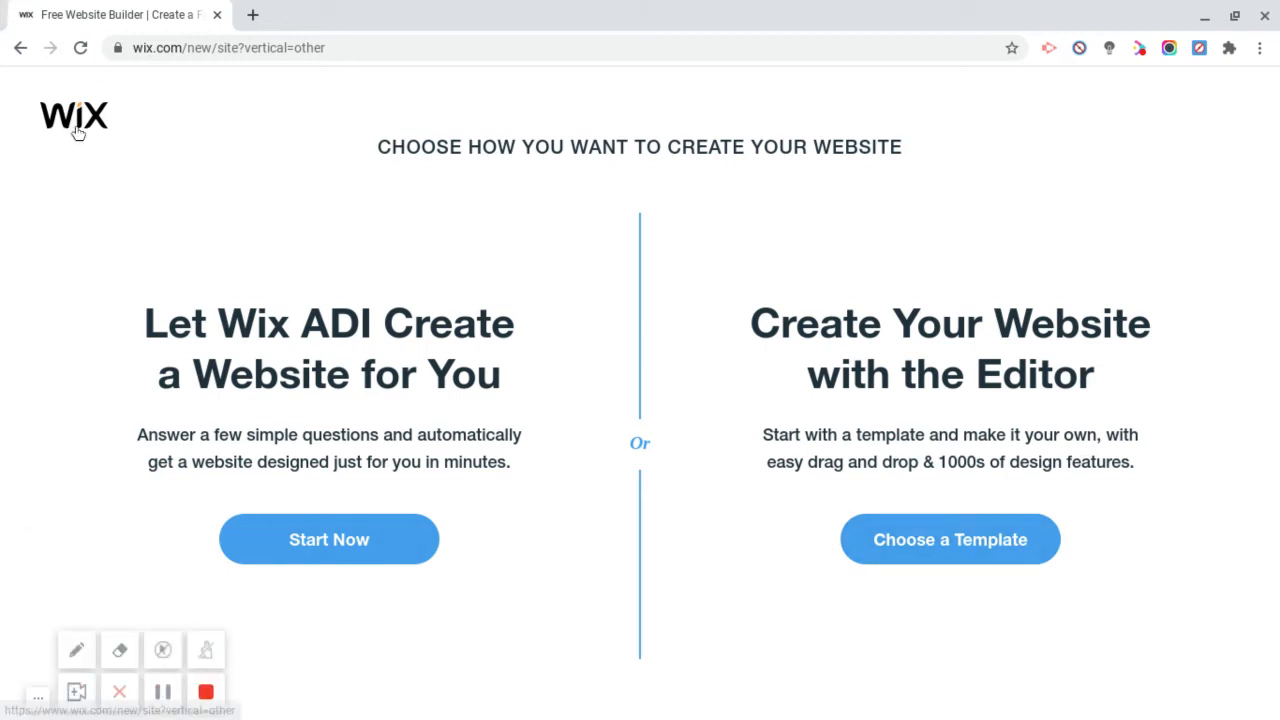
click(948, 540)
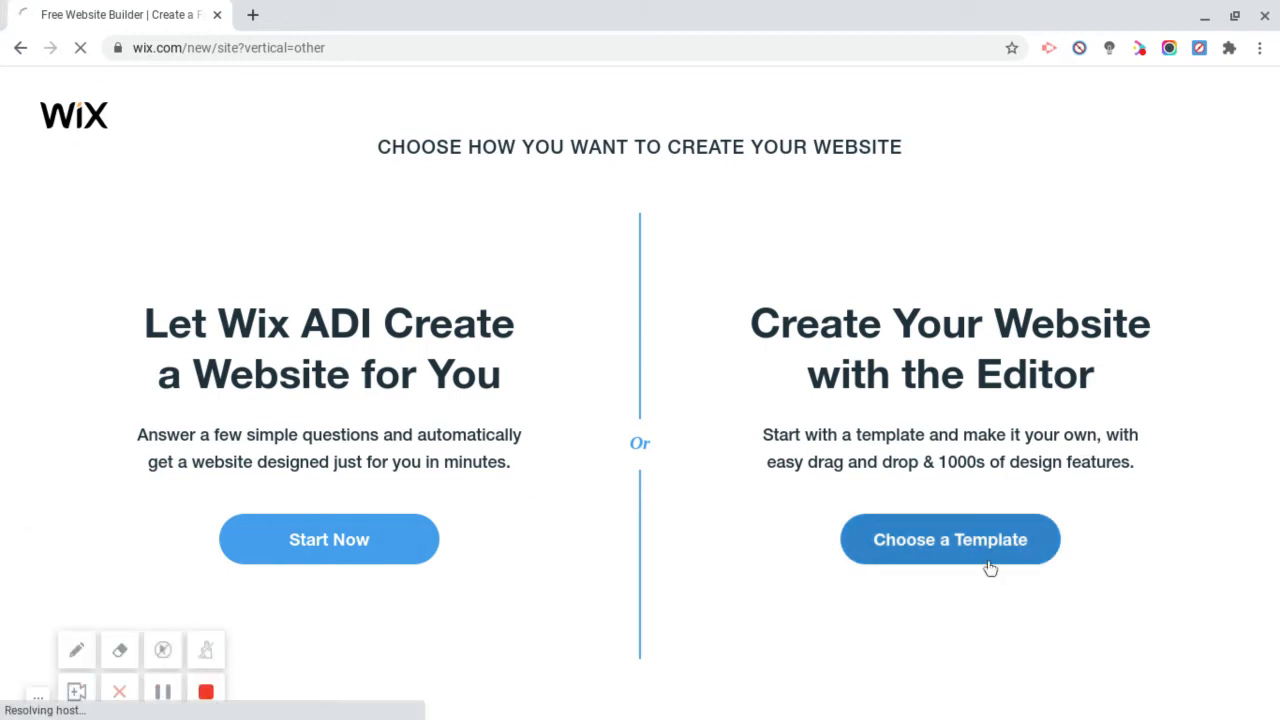
click(948, 540)
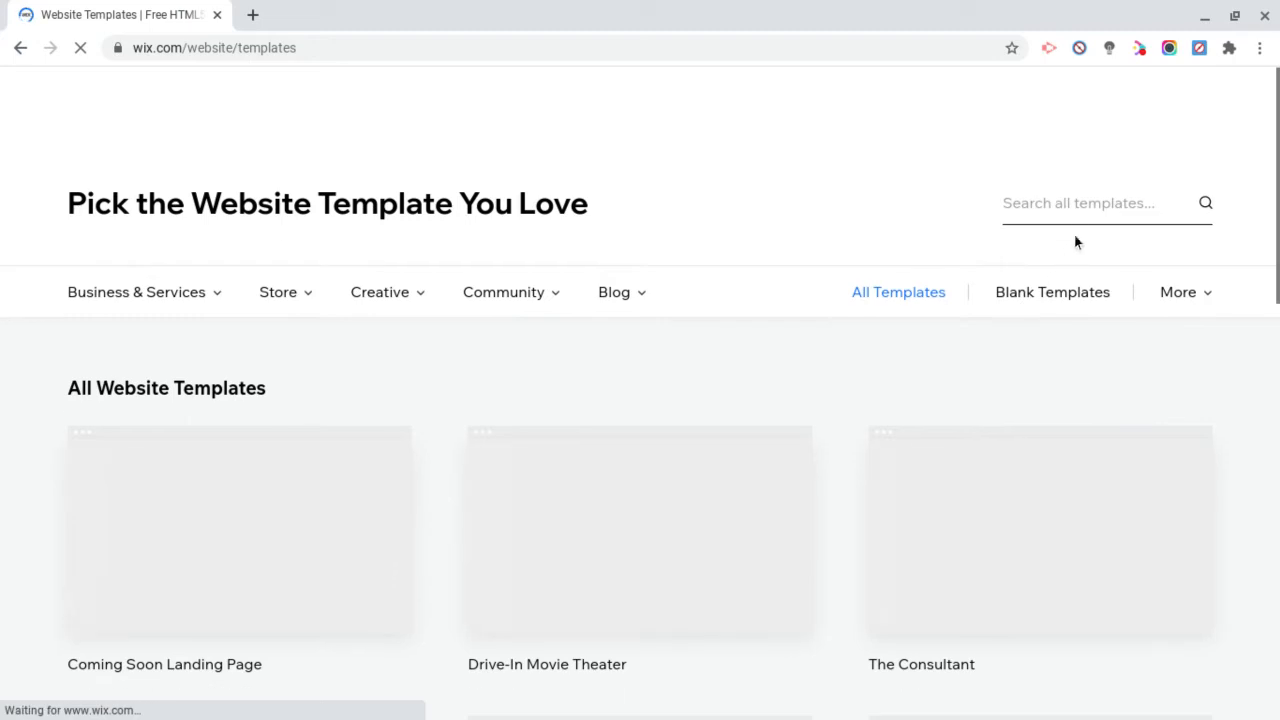
text(blank)
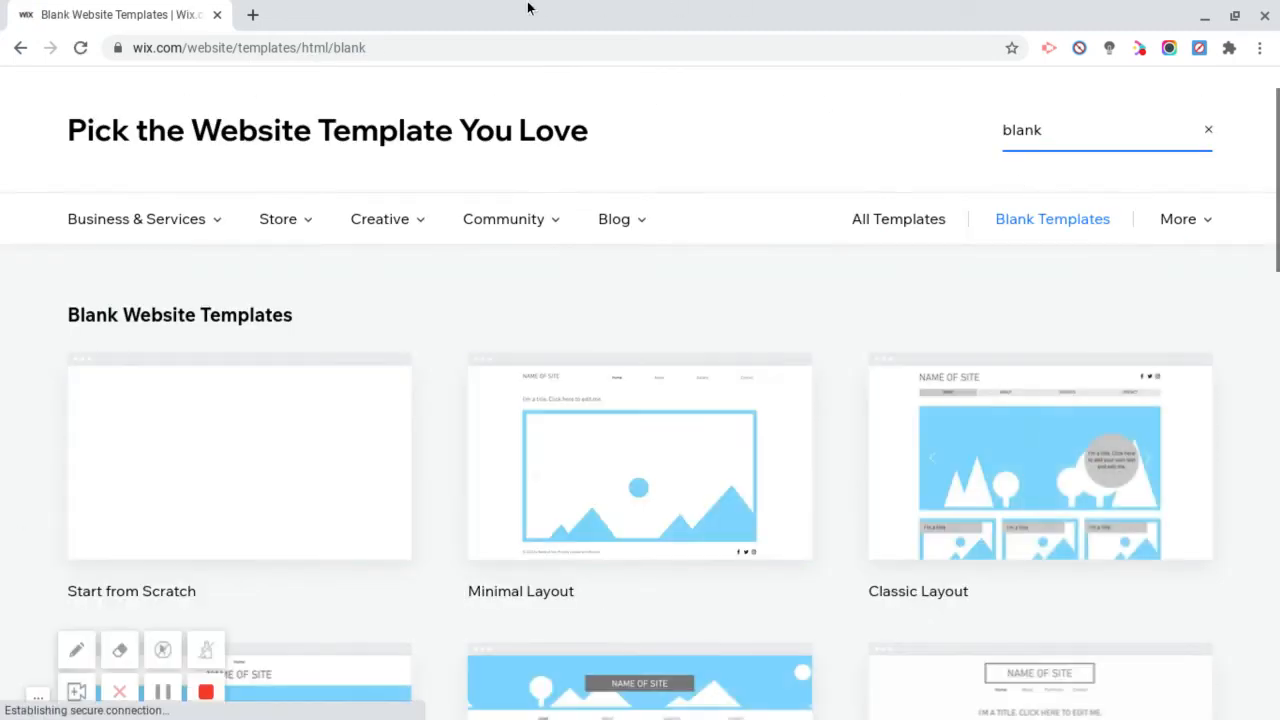
Step: Open the blank Start from Scratch template in the Wix Editor
click(640, 460)
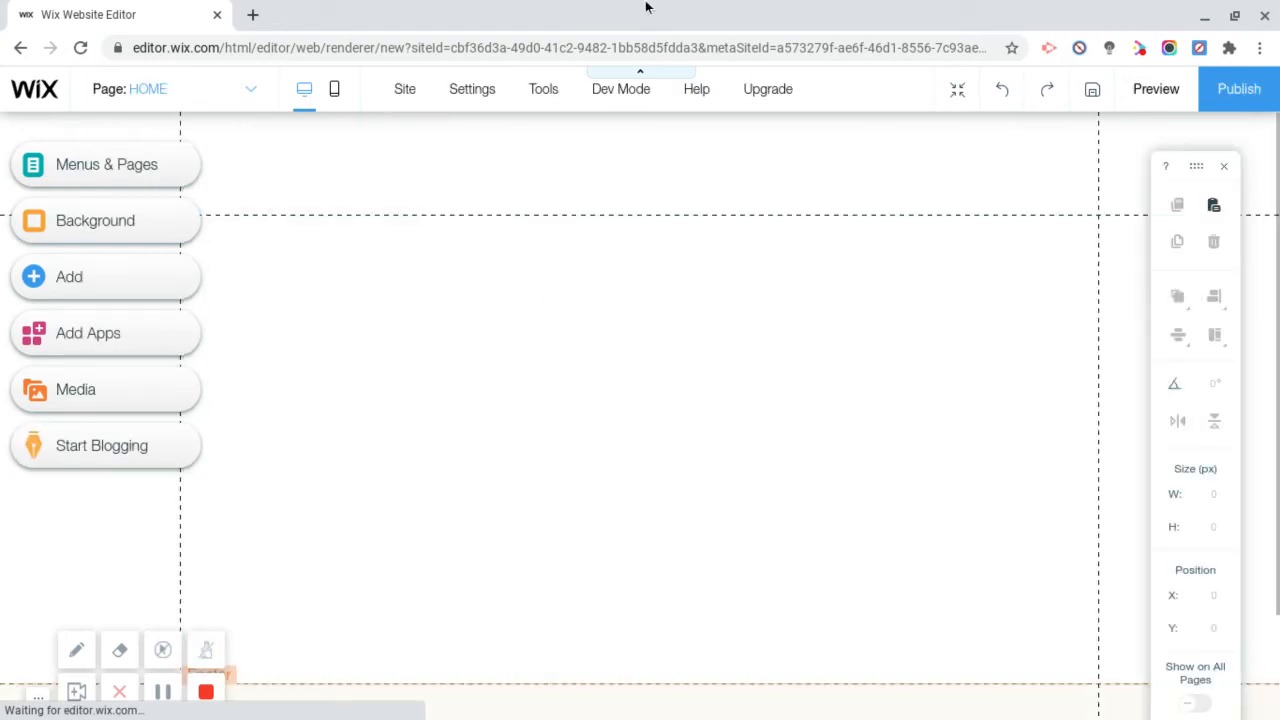
Step: Turn on Dev Mode (Corvid), dismiss its welcome dialog and select the empty page
click(620, 88)
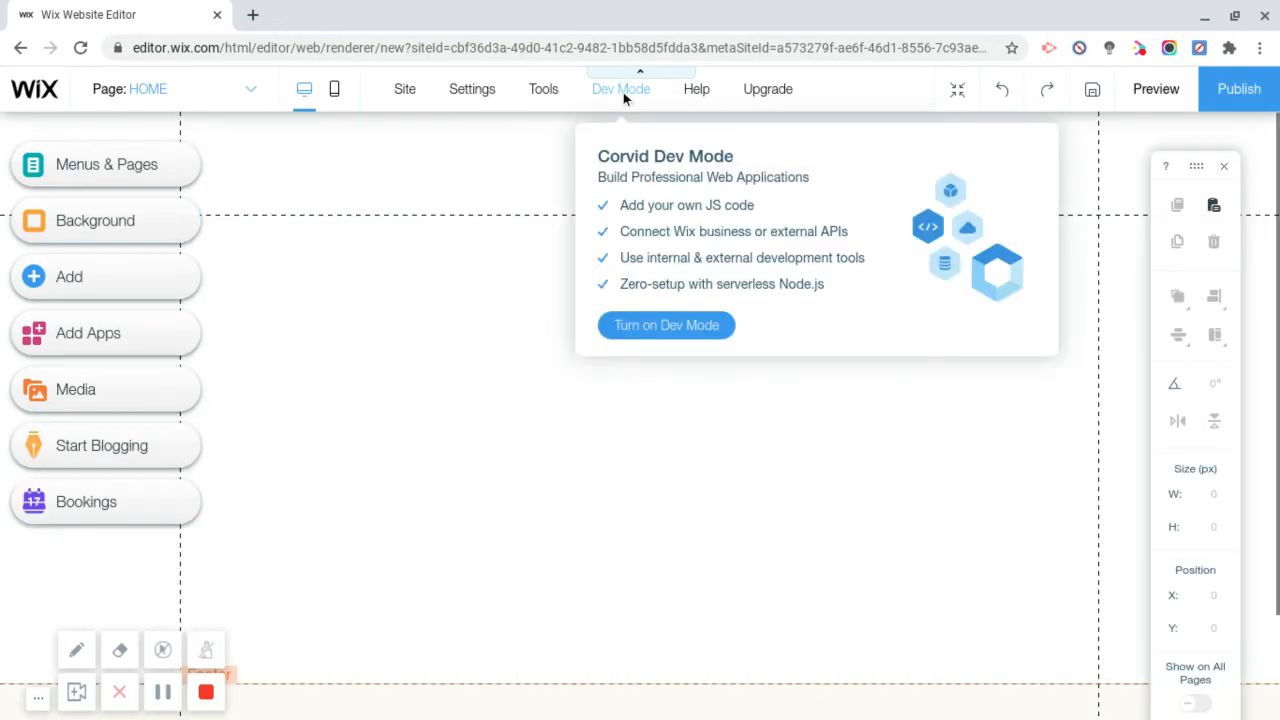
click(666, 324)
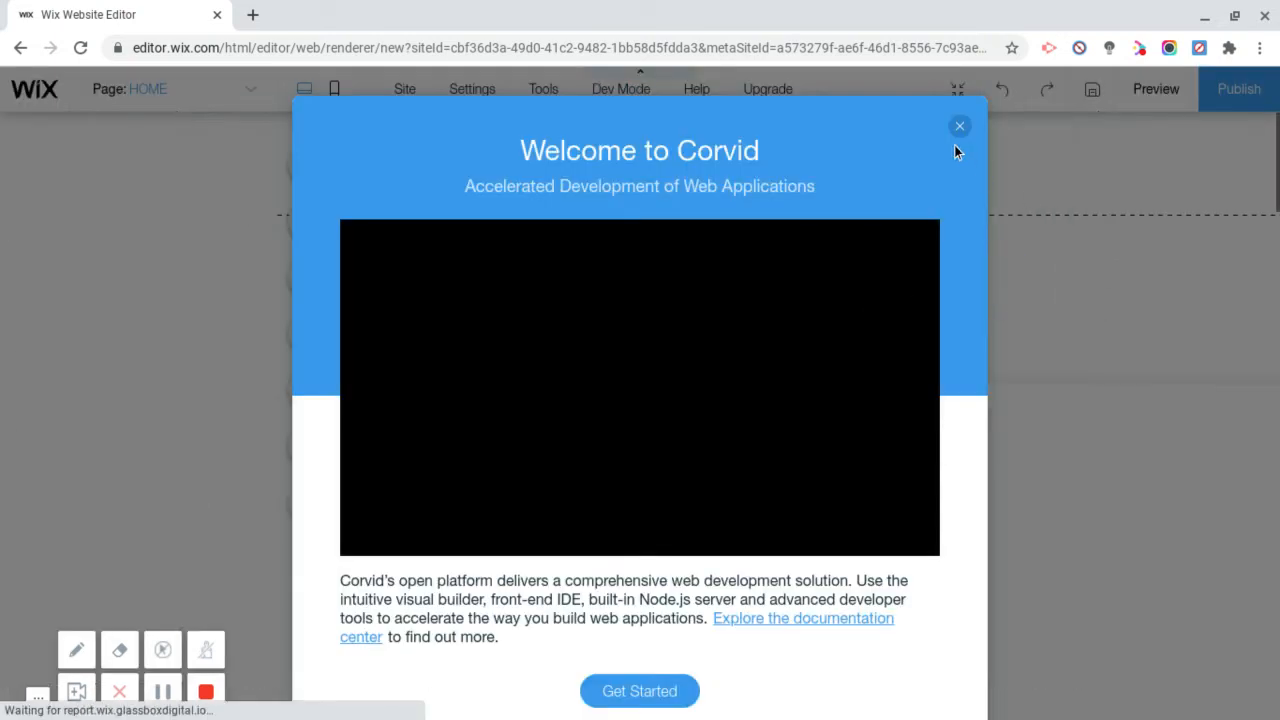
click(960, 126)
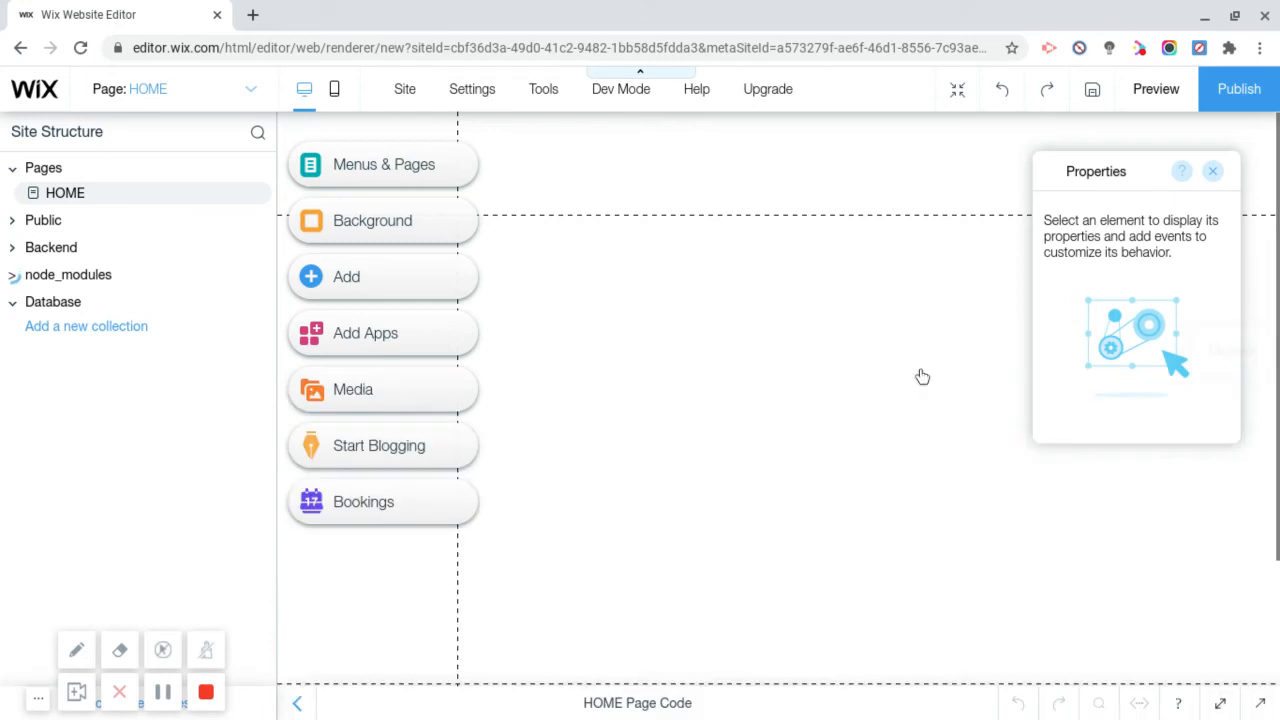
click(1212, 172)
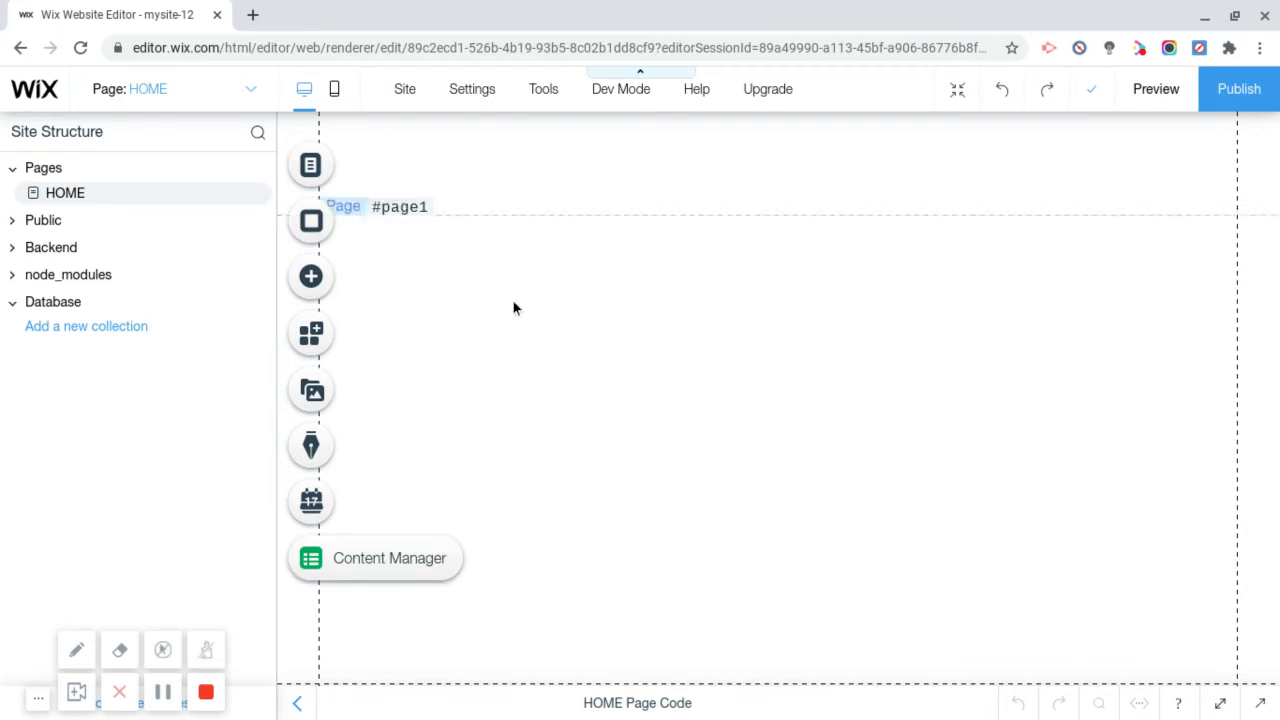
mouse_move(312, 276)
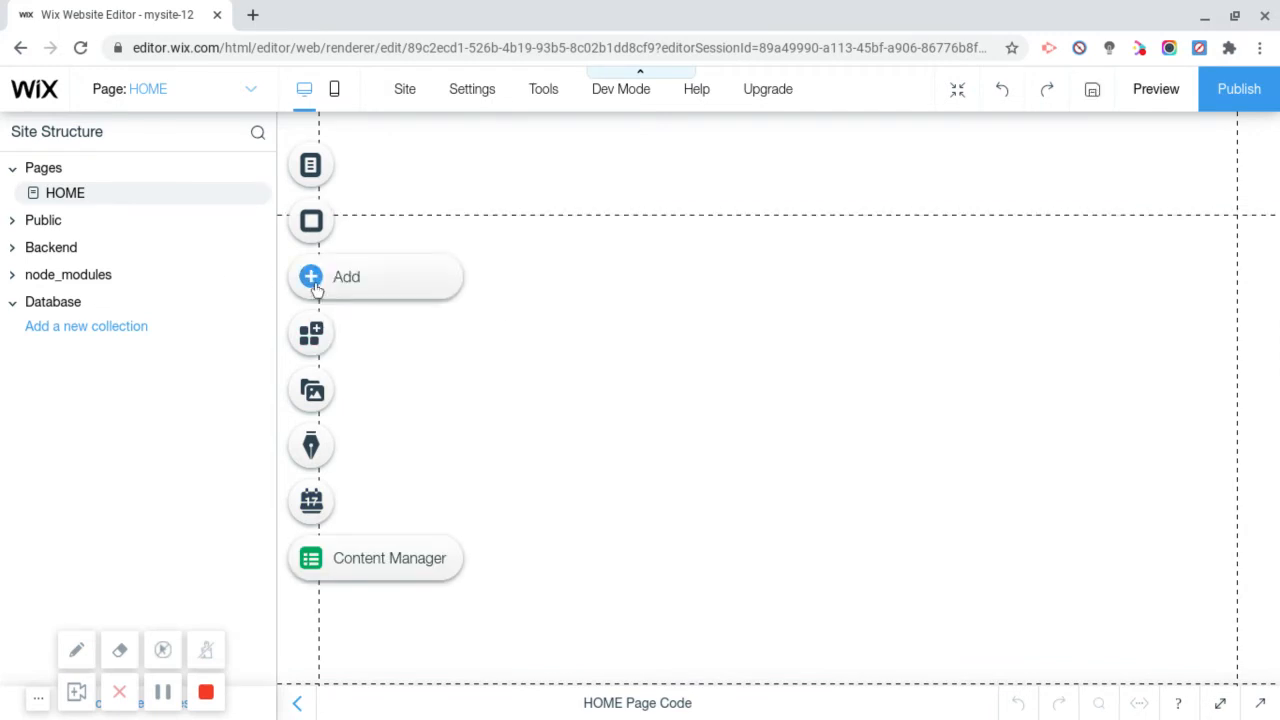
Step: Start a new blank Content Manager collection named Posts and reach its purpose options
click(312, 276)
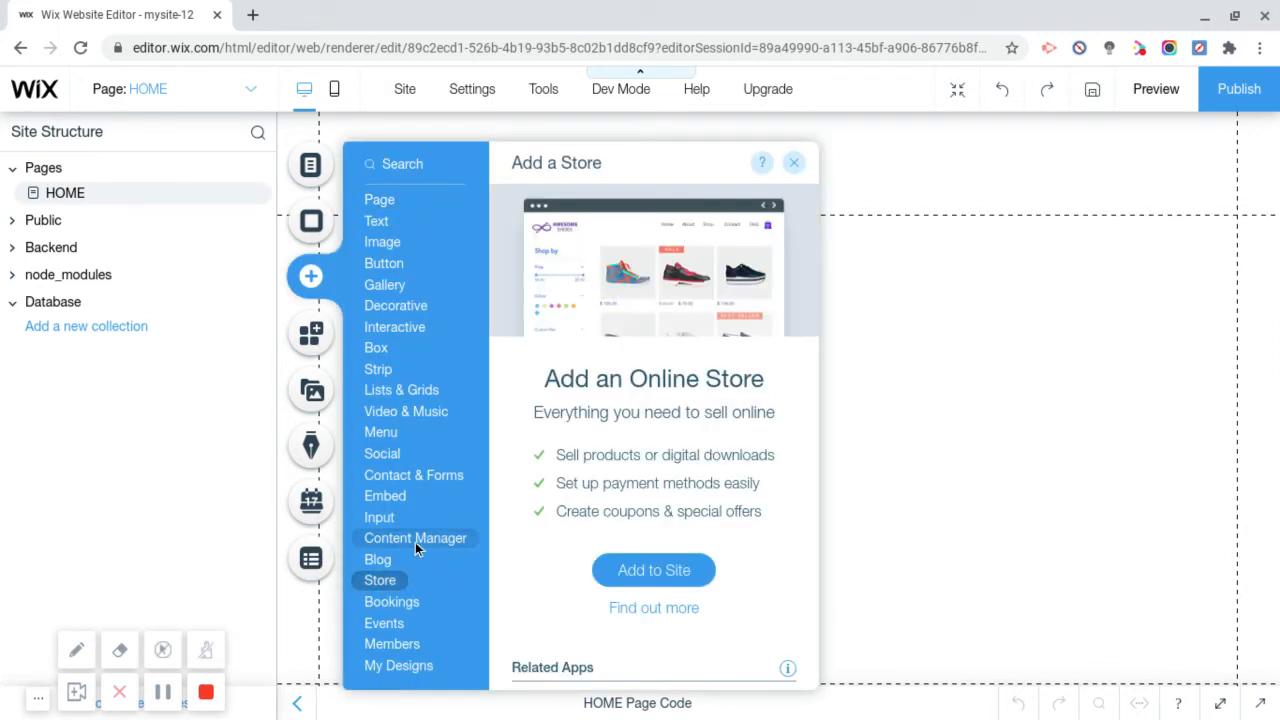
click(416, 538)
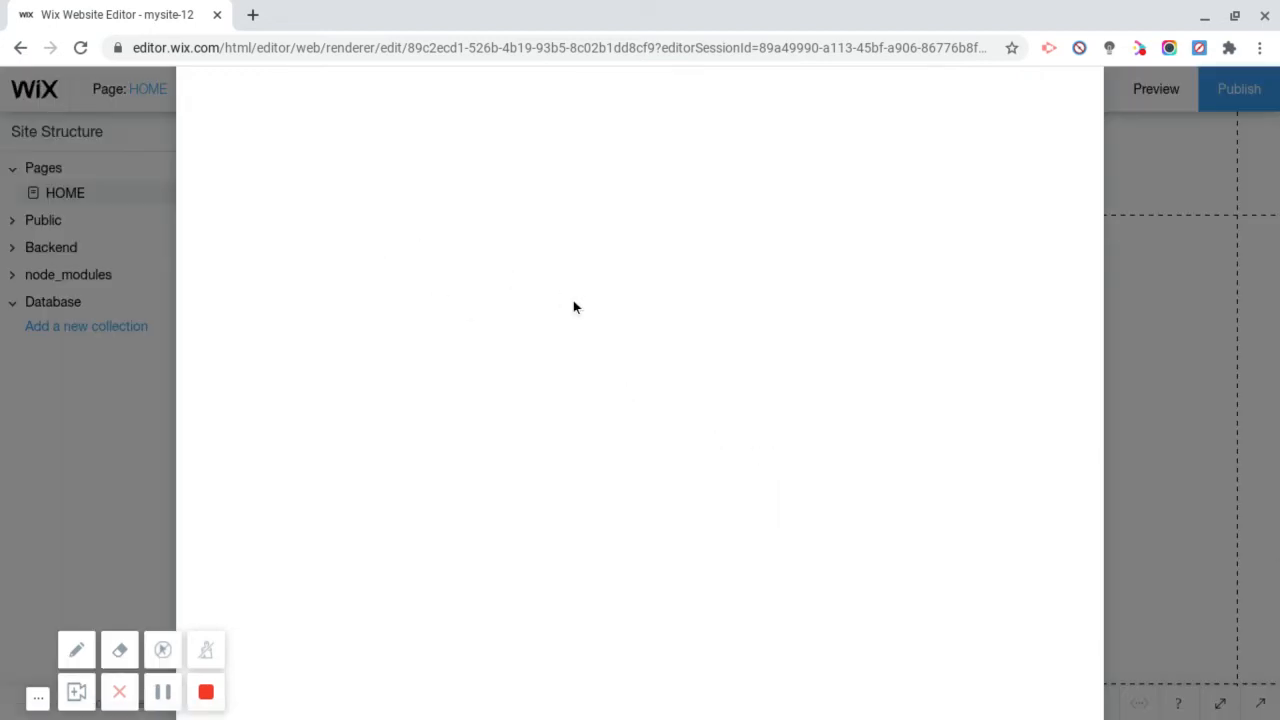
click(86, 326)
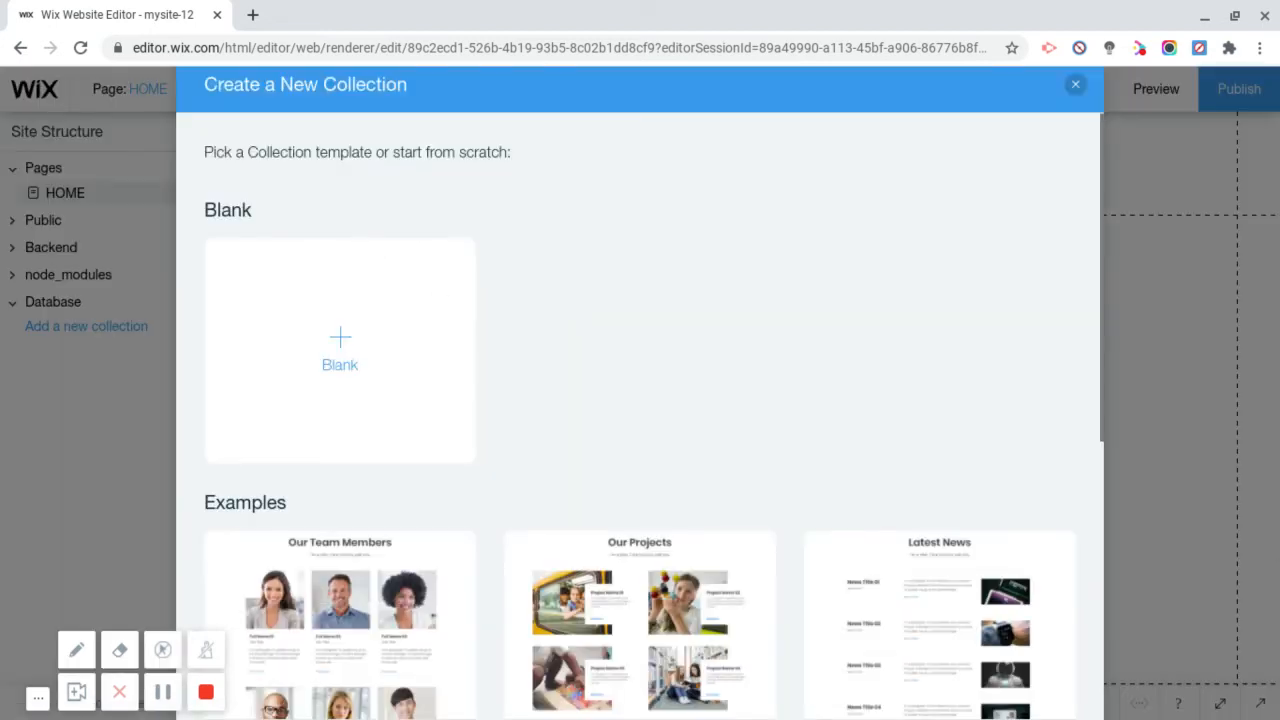
mouse_move(360, 322)
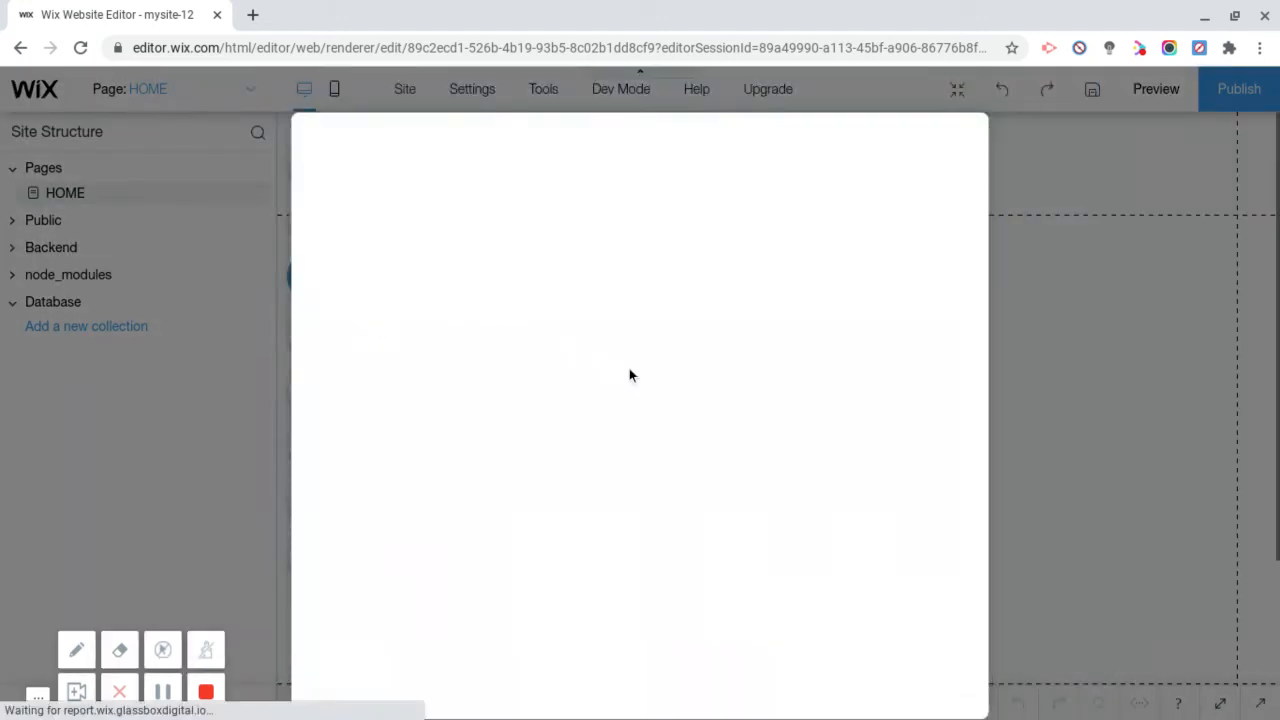
text(P)
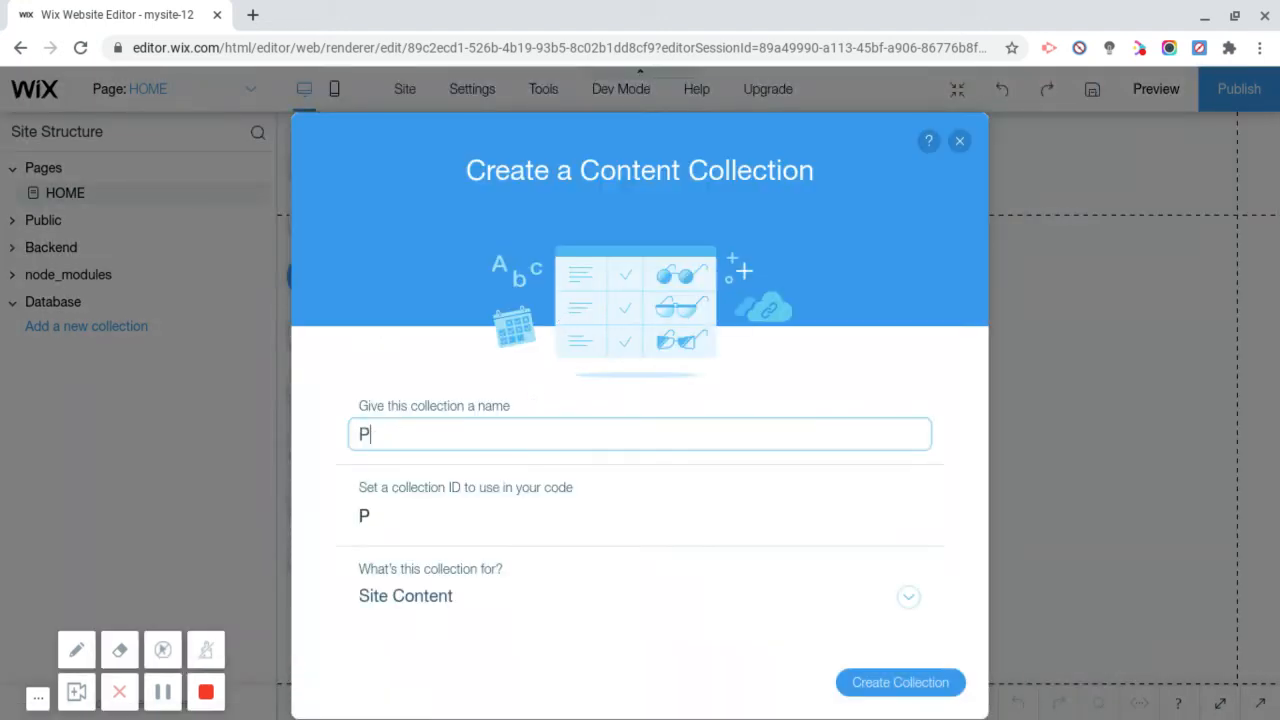
text(osts)
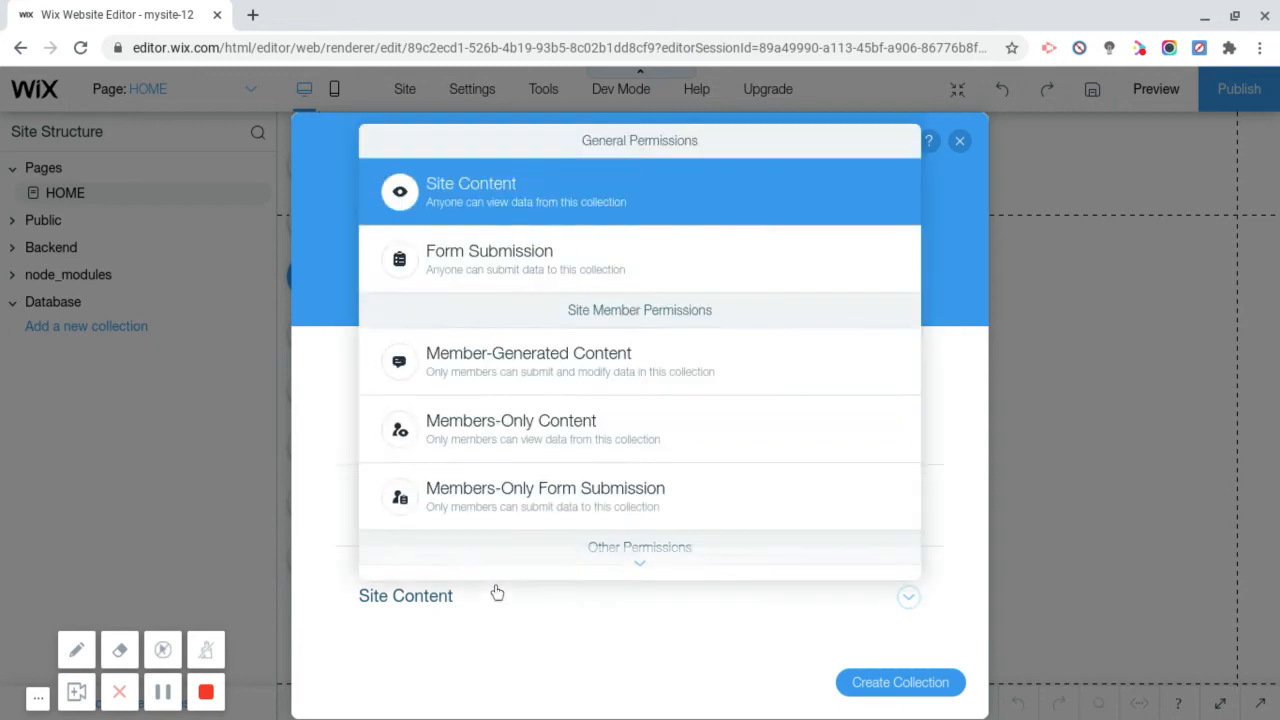
scroll(down, 3)
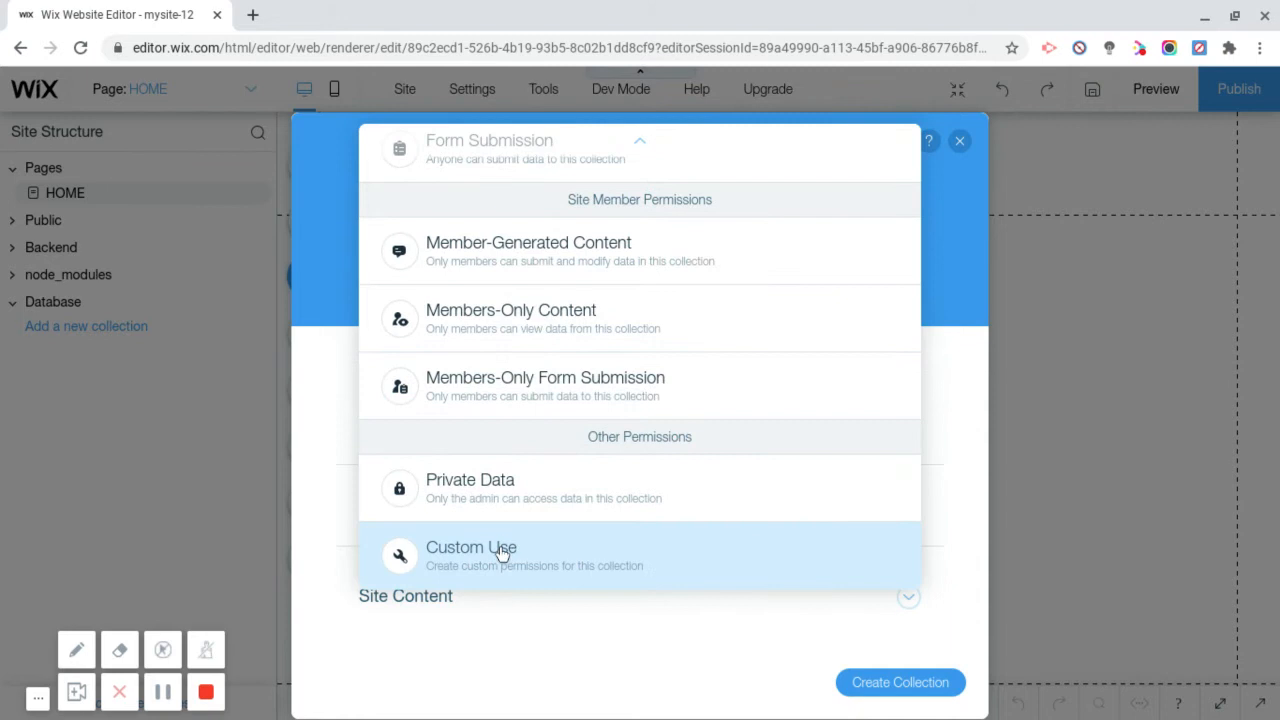
Step: Choose custom permissions letting anyone read and create Posts content
click(470, 548)
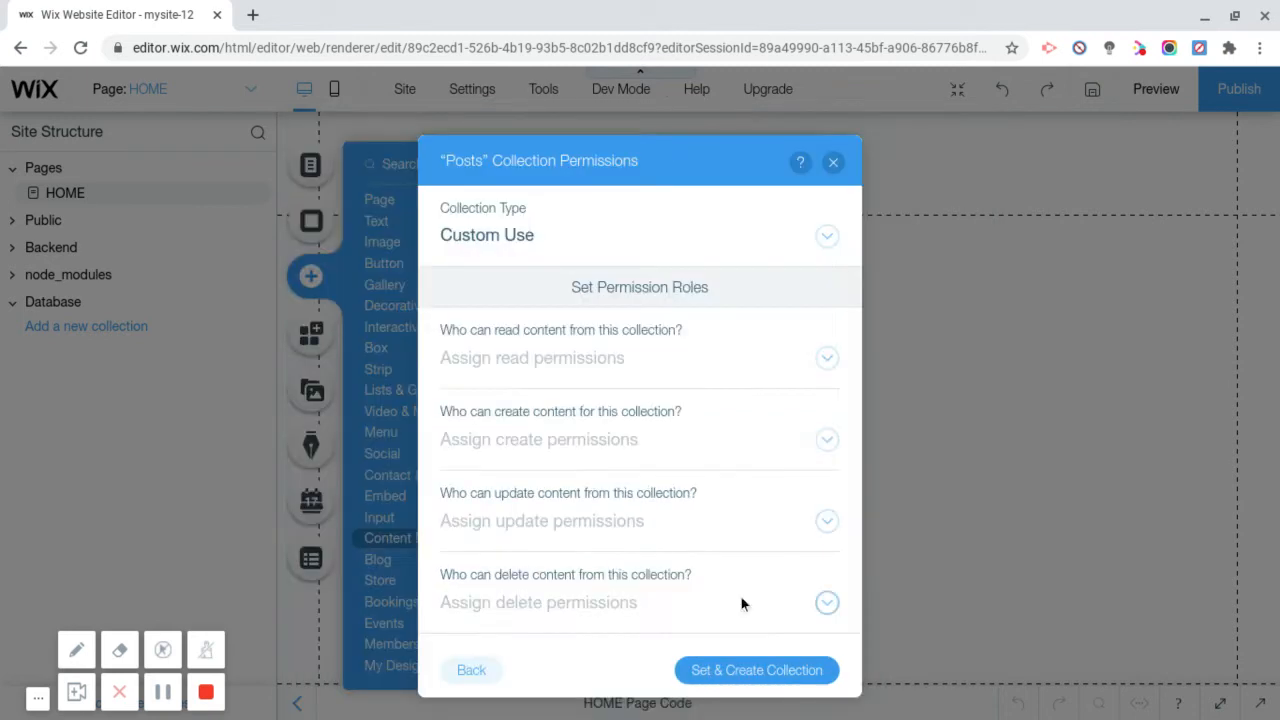
click(826, 356)
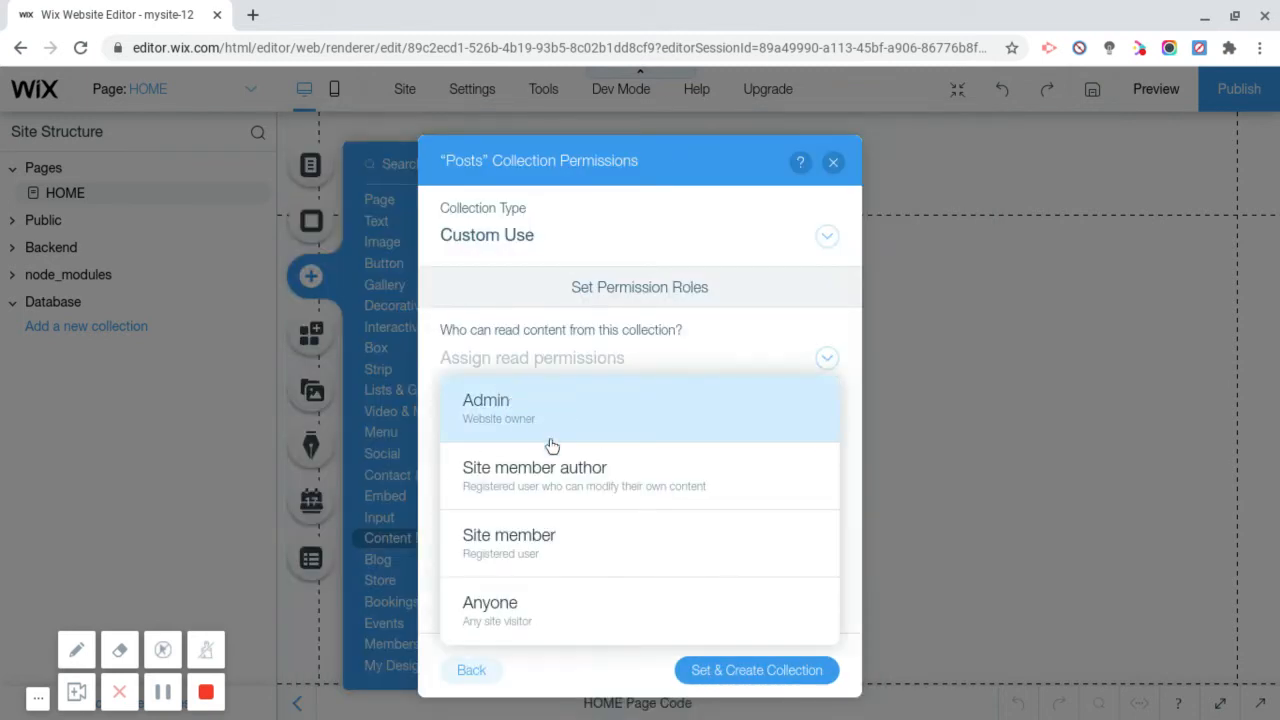
click(490, 602)
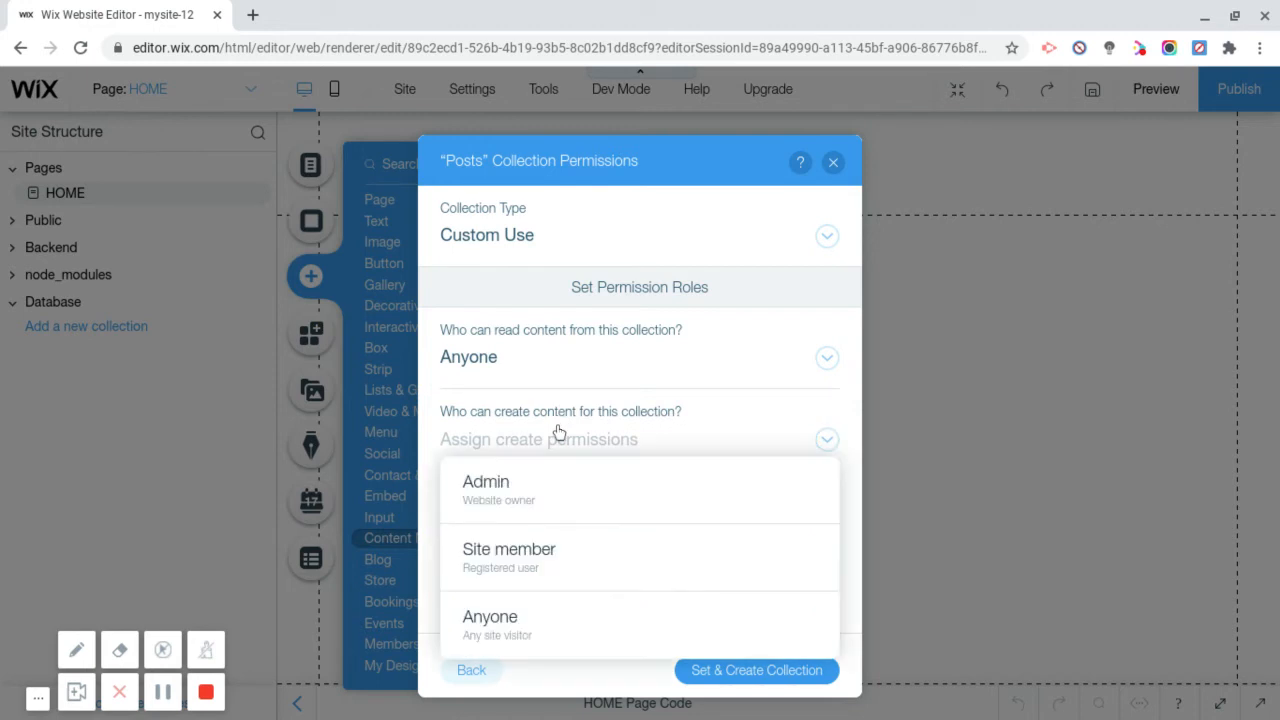
click(490, 616)
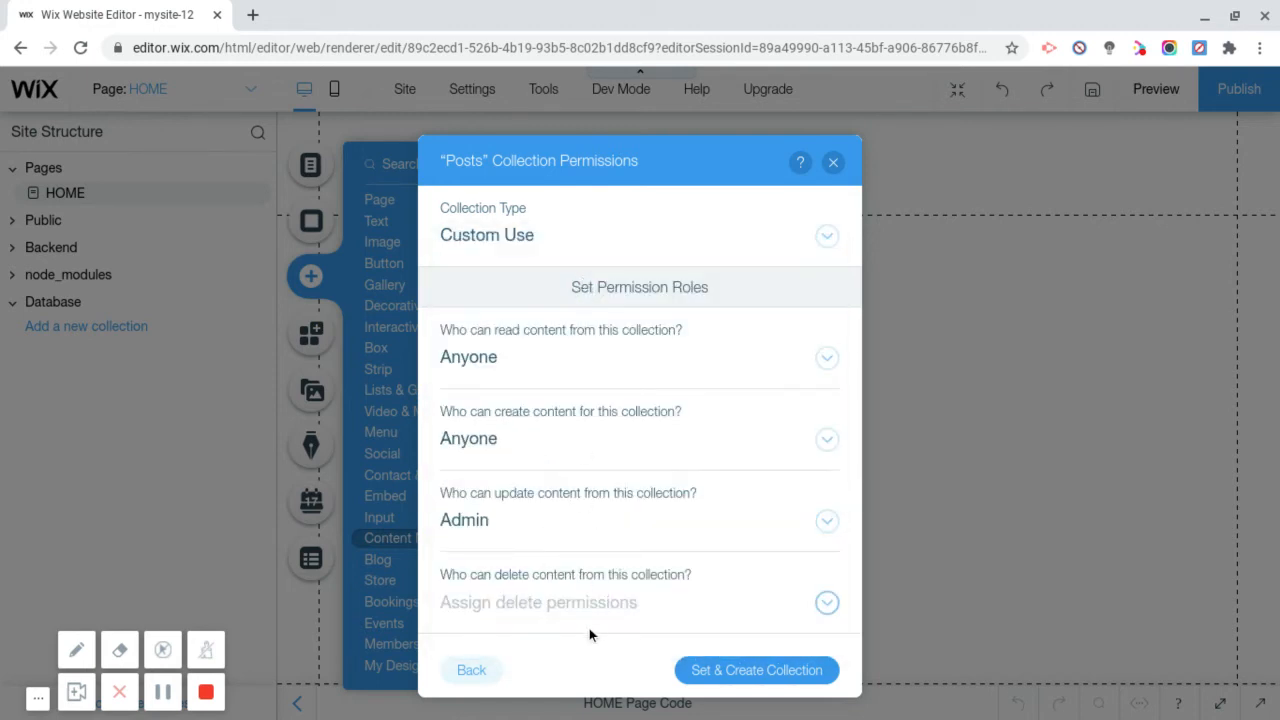
Step: Restrict deleting to Admin and create the Posts collection
click(826, 602)
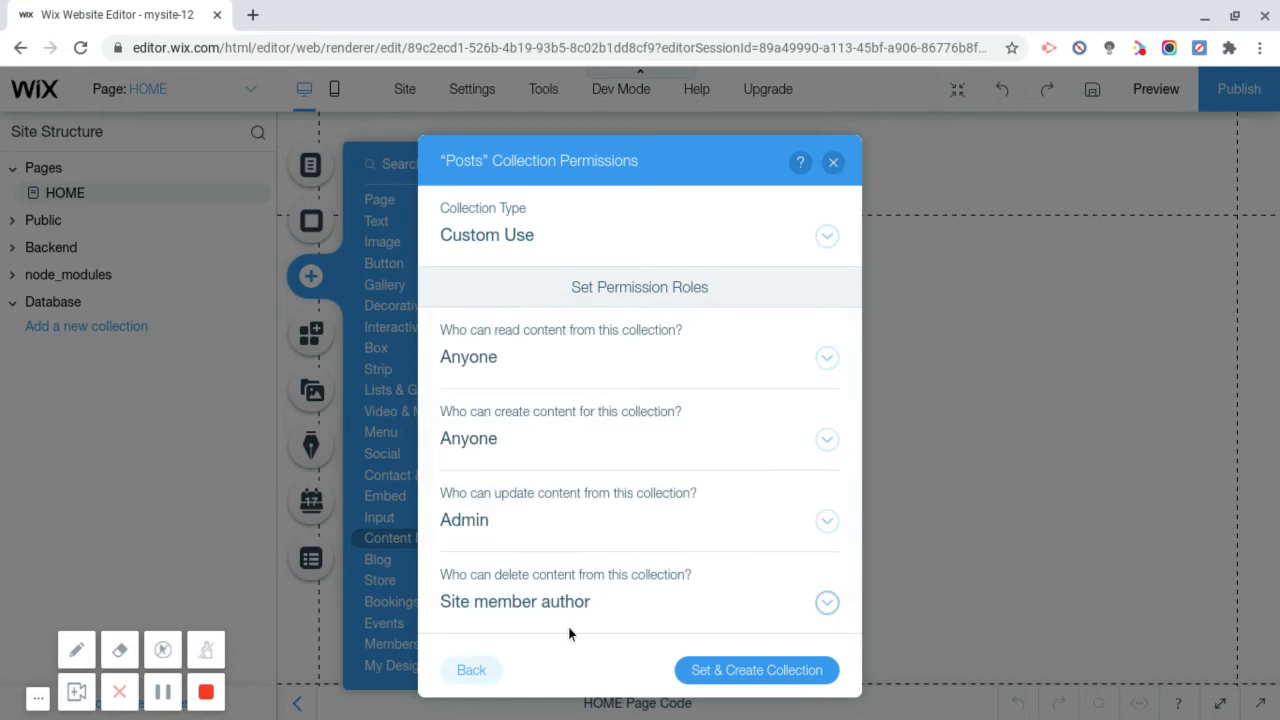
click(828, 600)
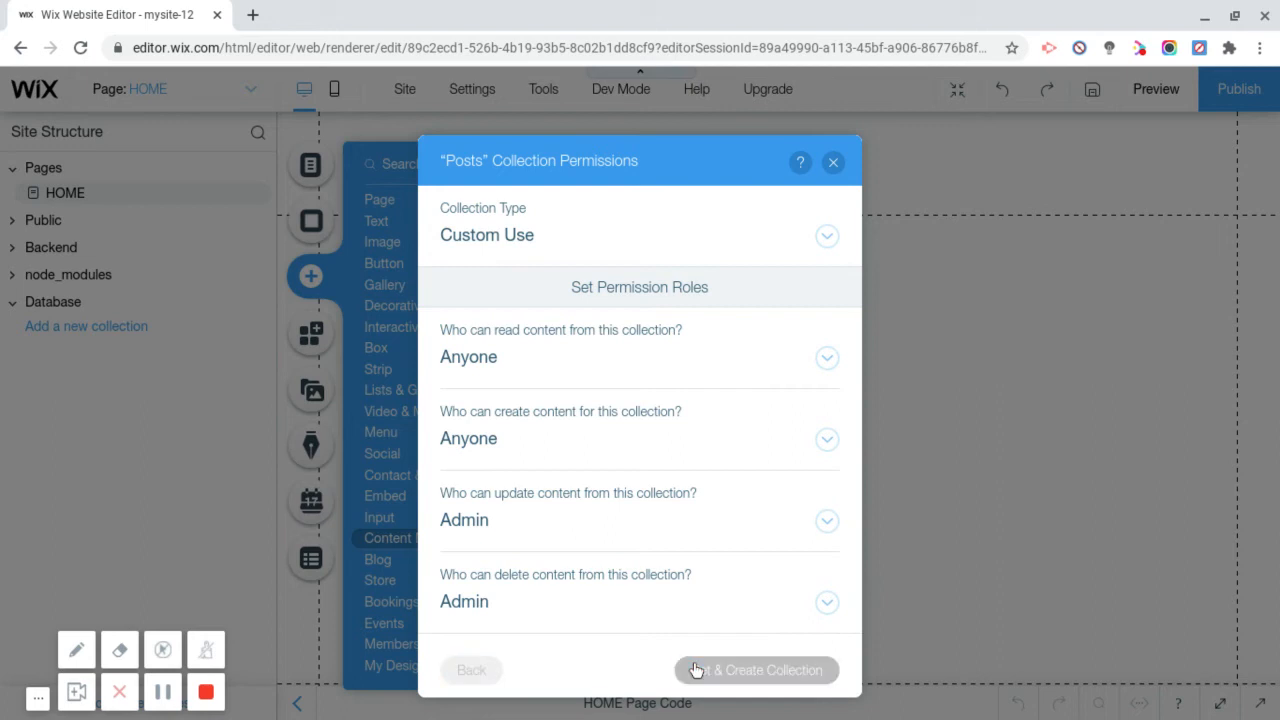
click(756, 670)
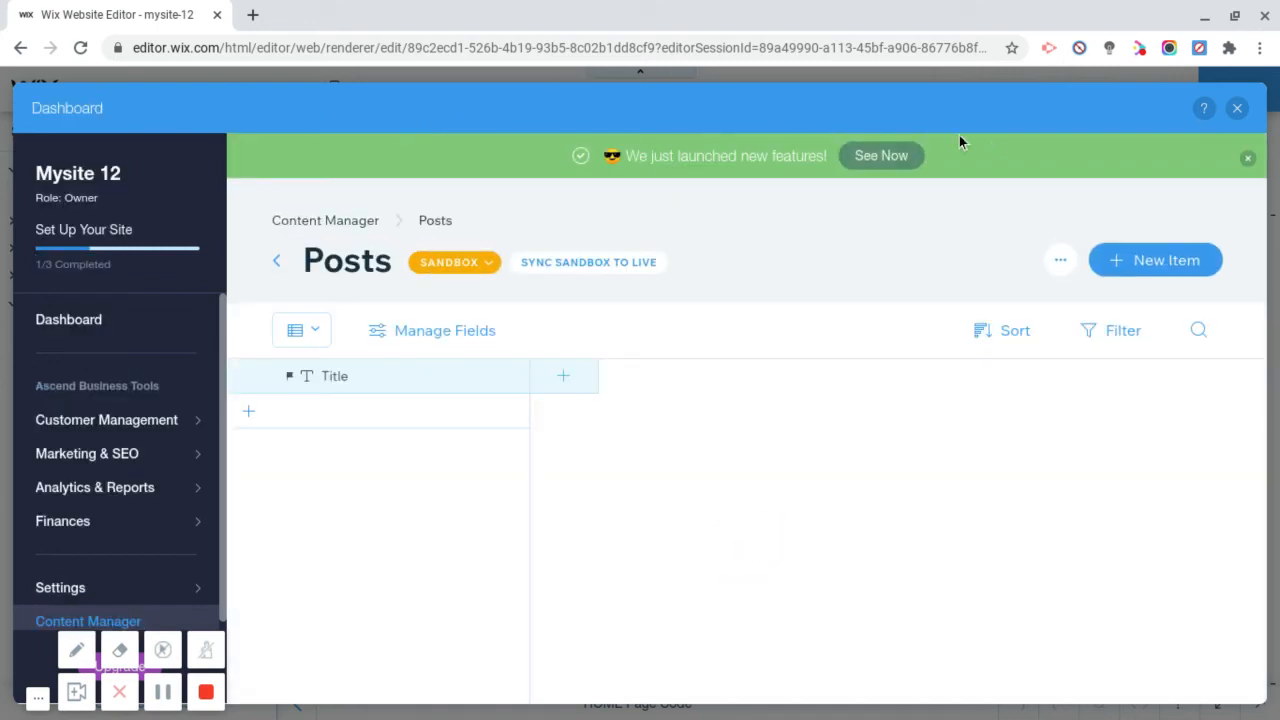
mouse_move(548, 92)
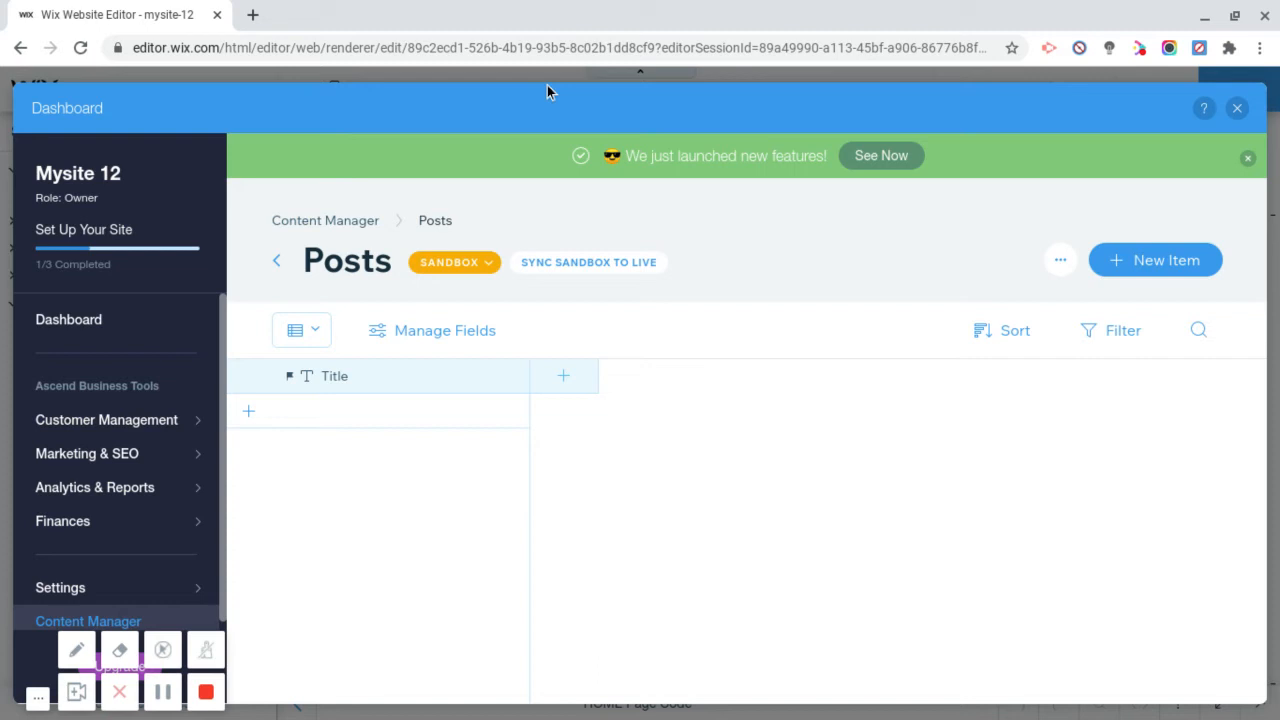
mouse_move(510, 108)
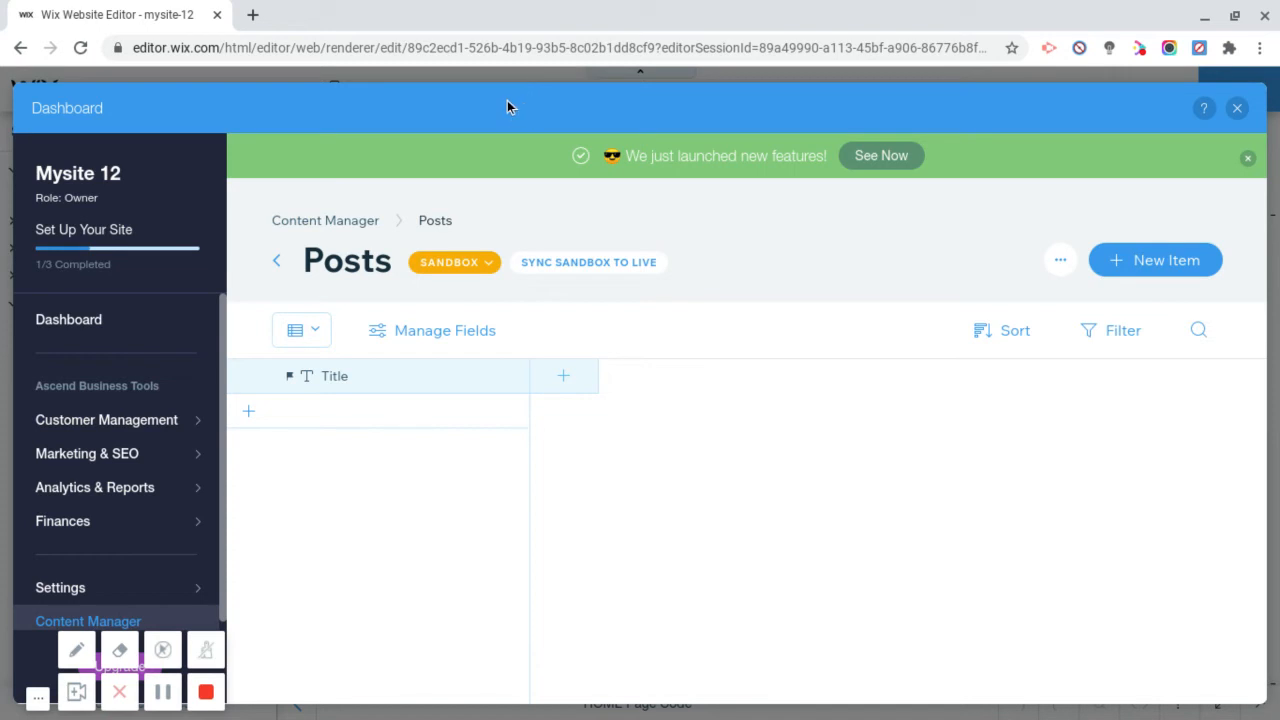
mouse_move(1252, 108)
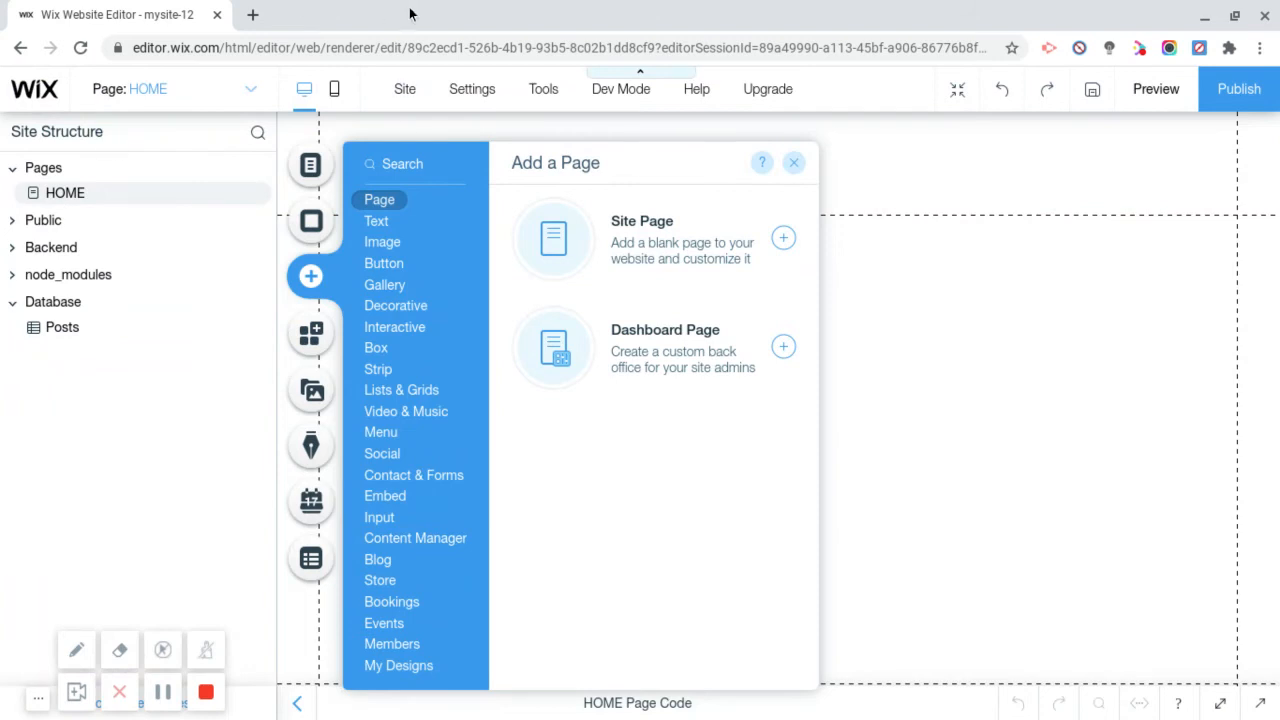
Step: Add a Dataset element from Content Connections to the home page
click(400, 388)
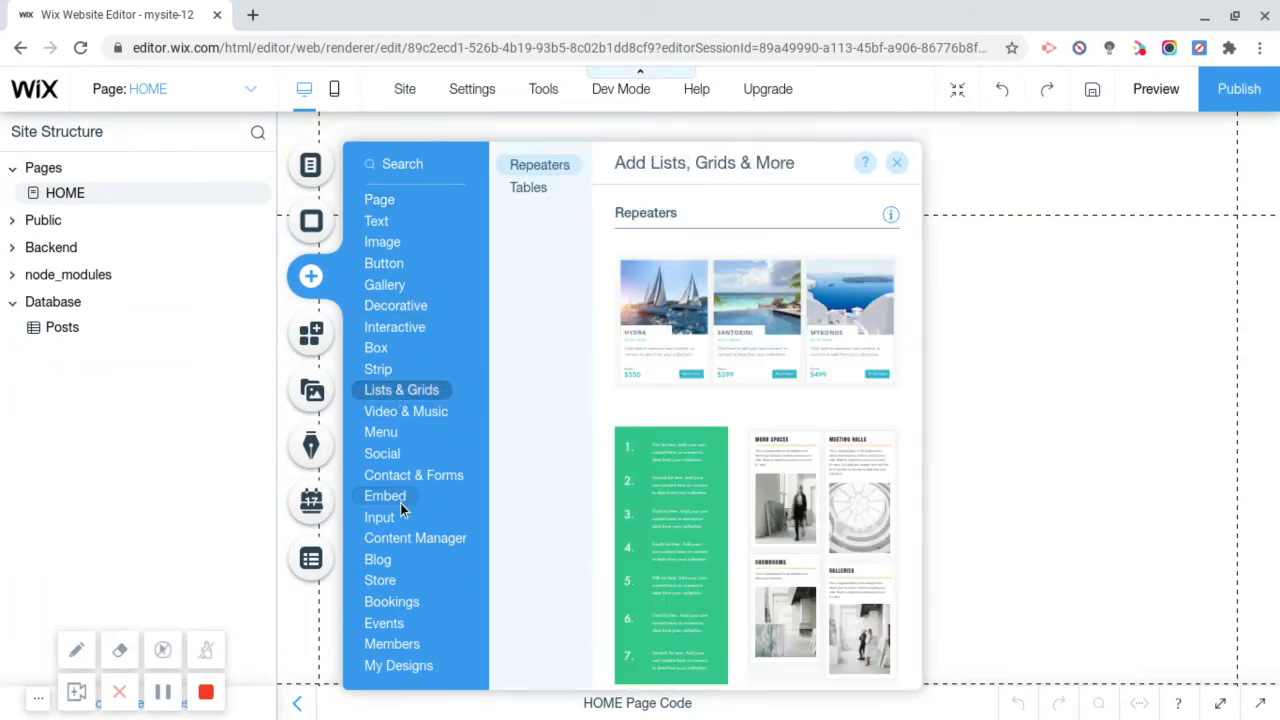
click(416, 536)
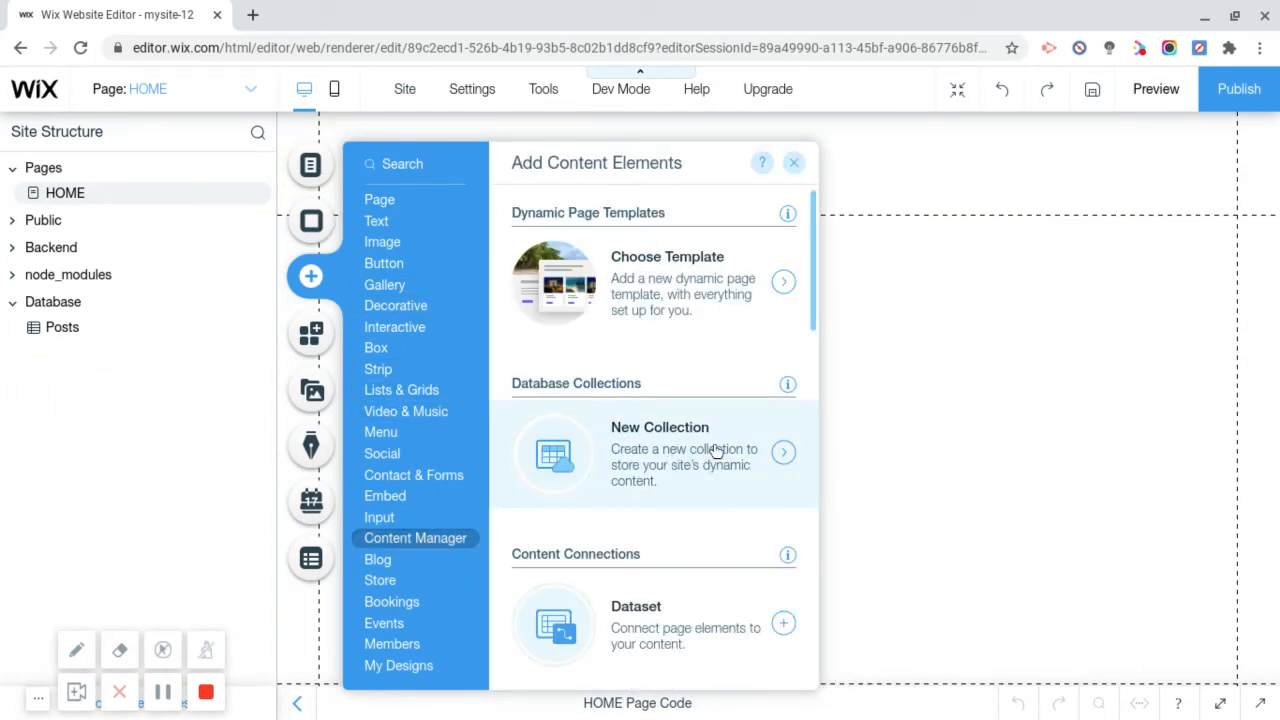
scroll(down, 3)
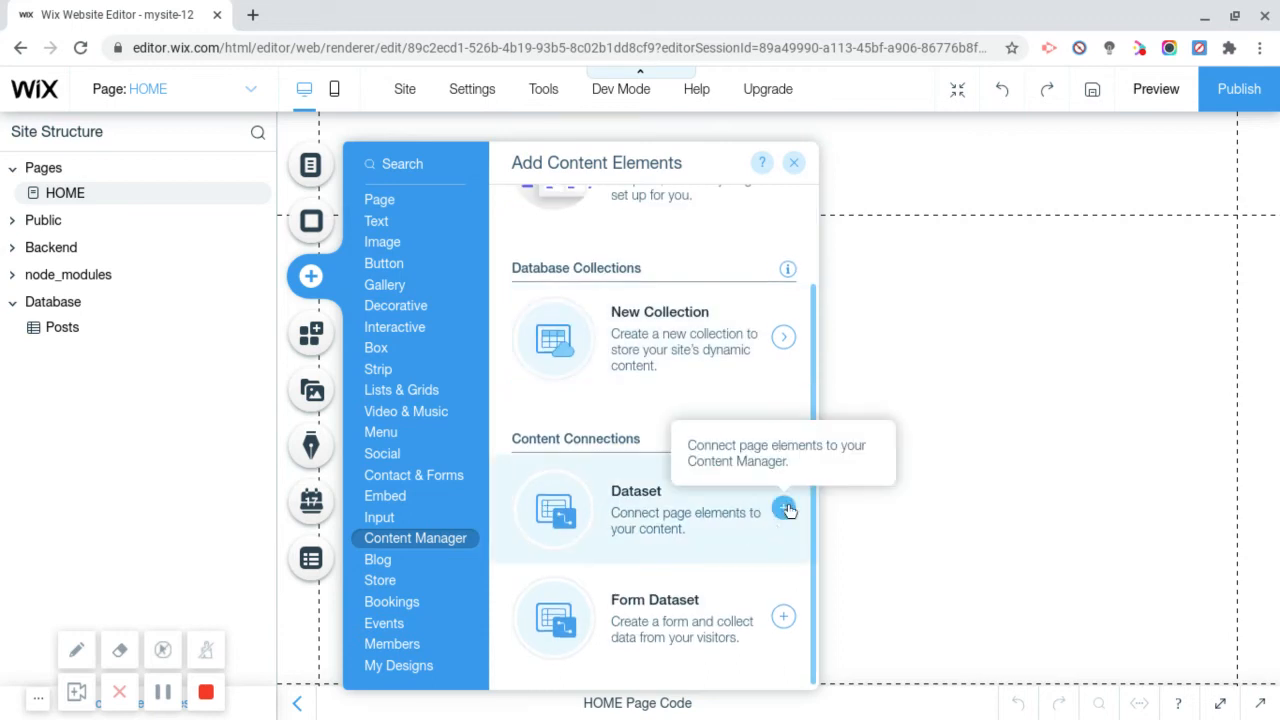
click(784, 510)
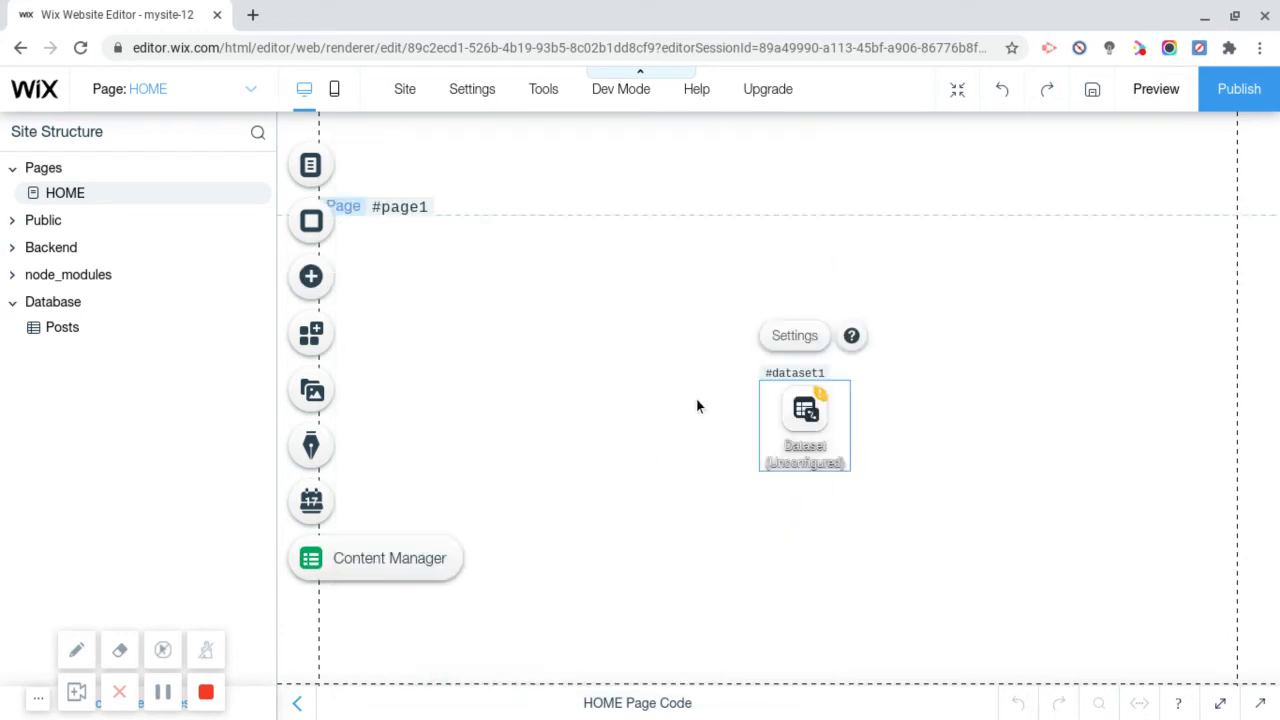
Step: Connect the dataset to the Posts collection and choose its mode in Settings
drag(804, 424, 812, 508)
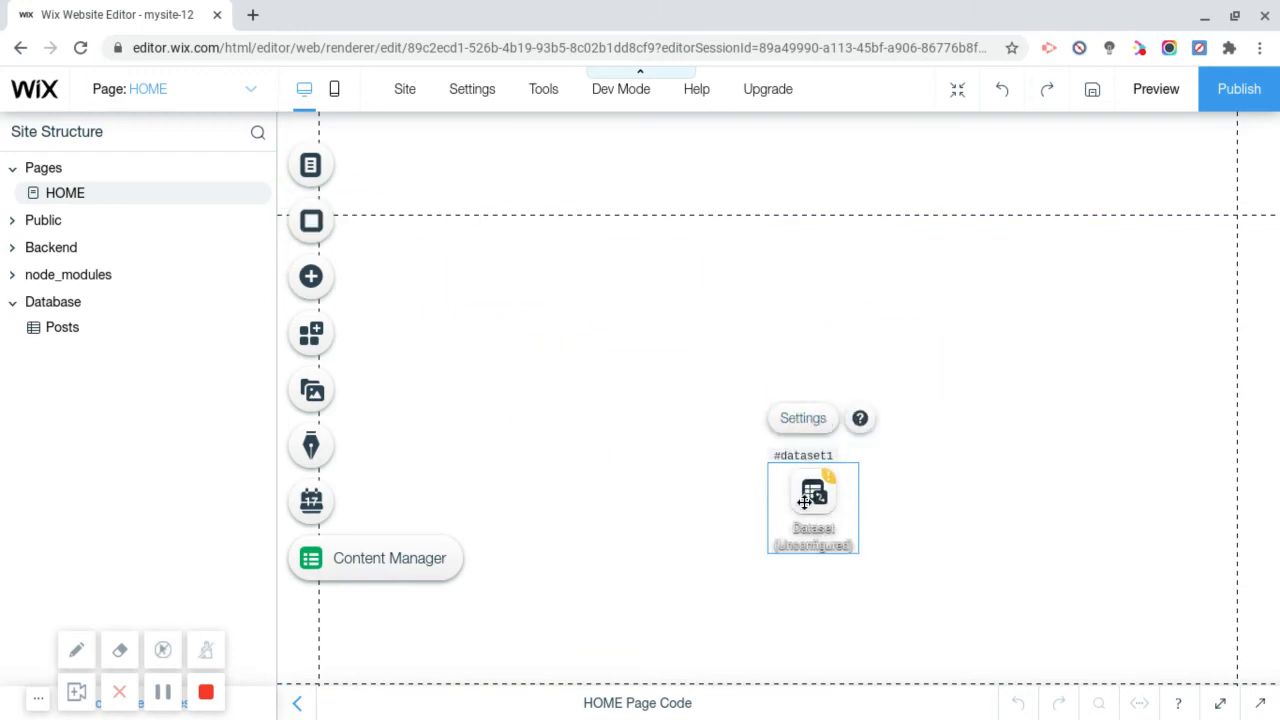
click(802, 418)
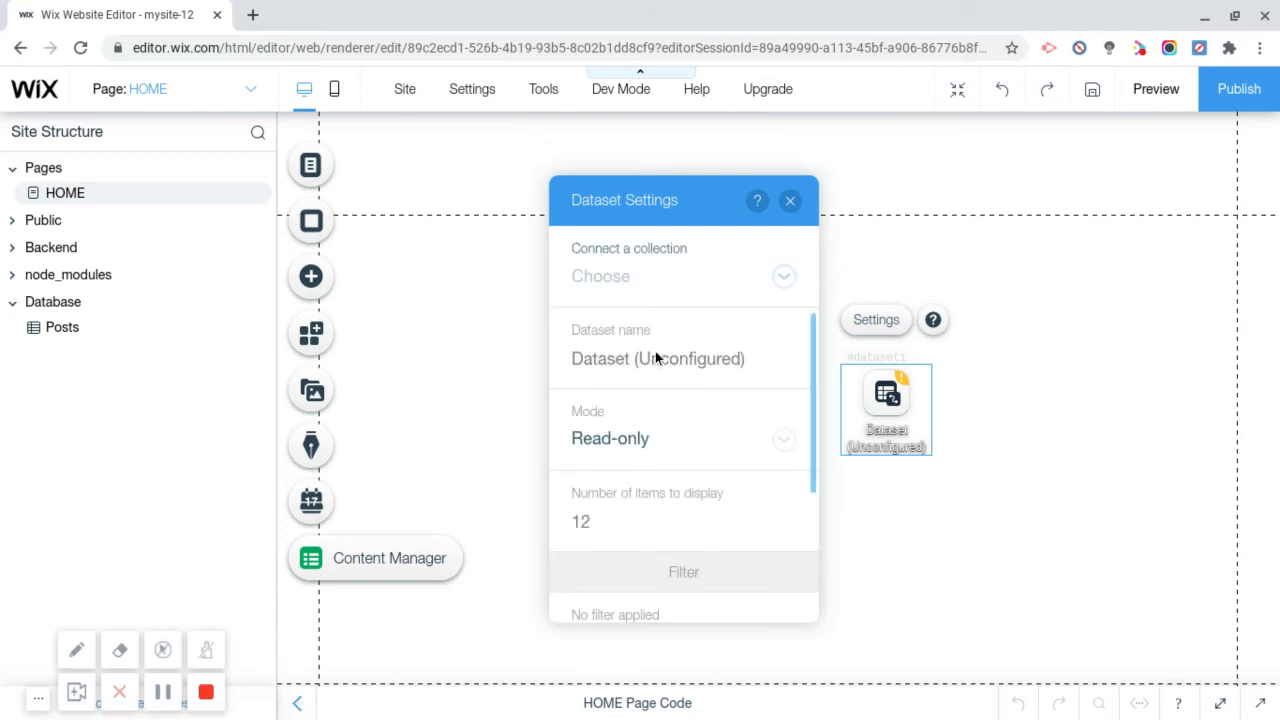
click(684, 276)
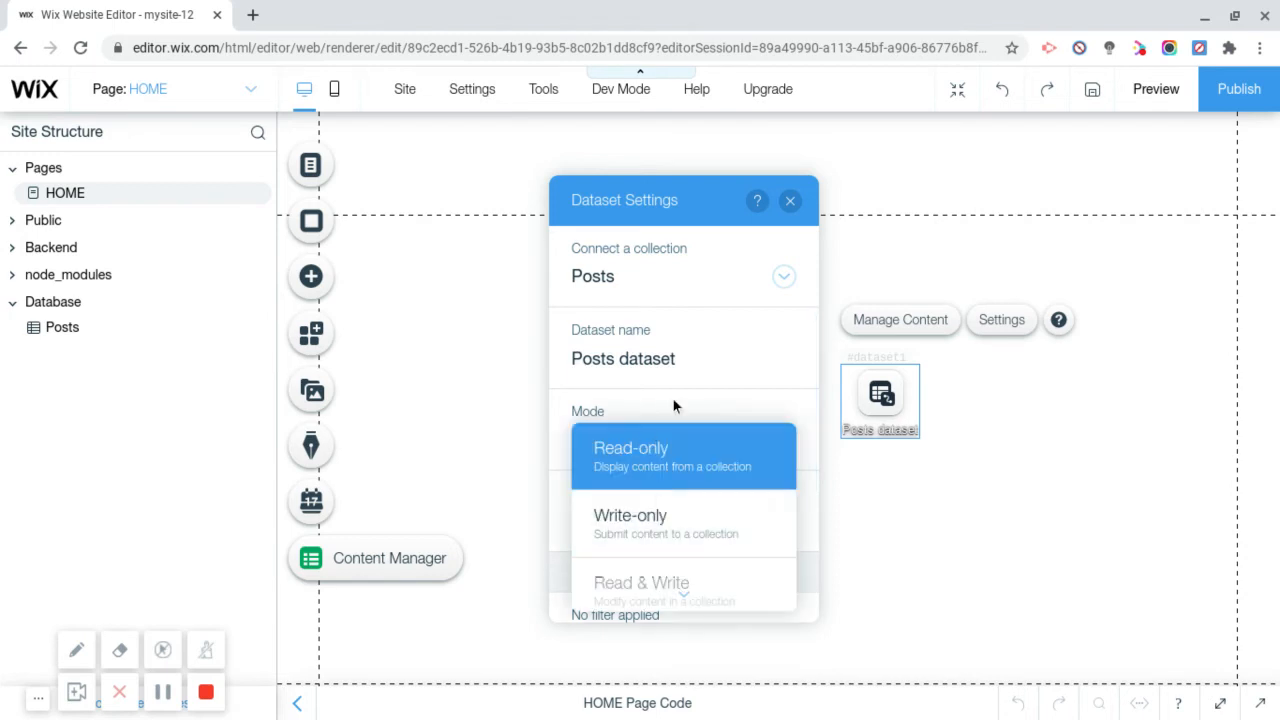
click(630, 516)
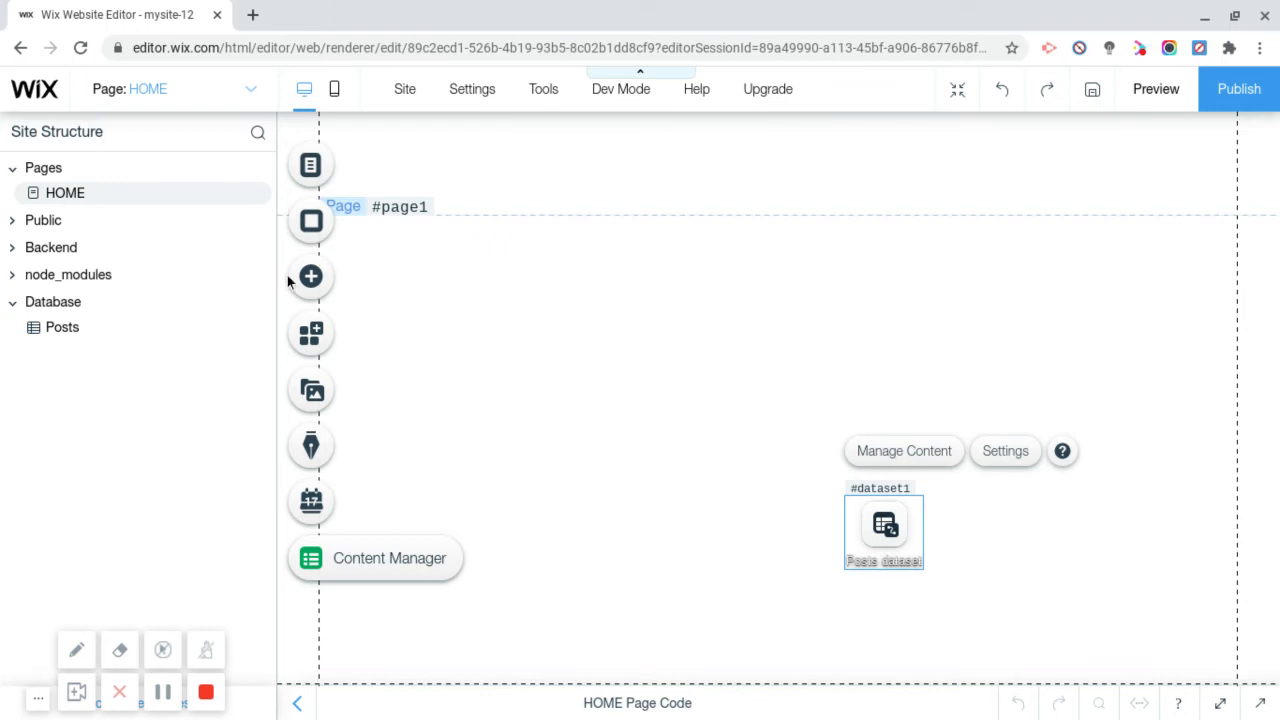
Step: Add the green numbered-list repeater from Lists & Grids to the page
click(310, 276)
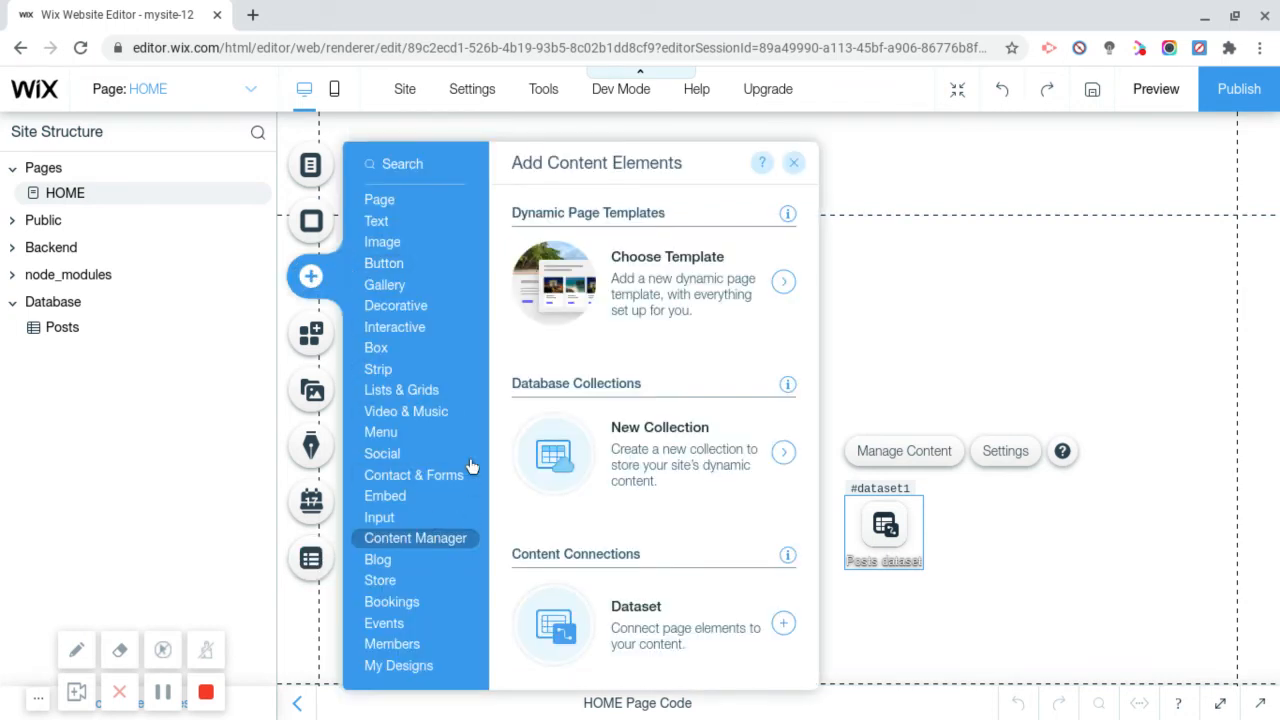
click(400, 388)
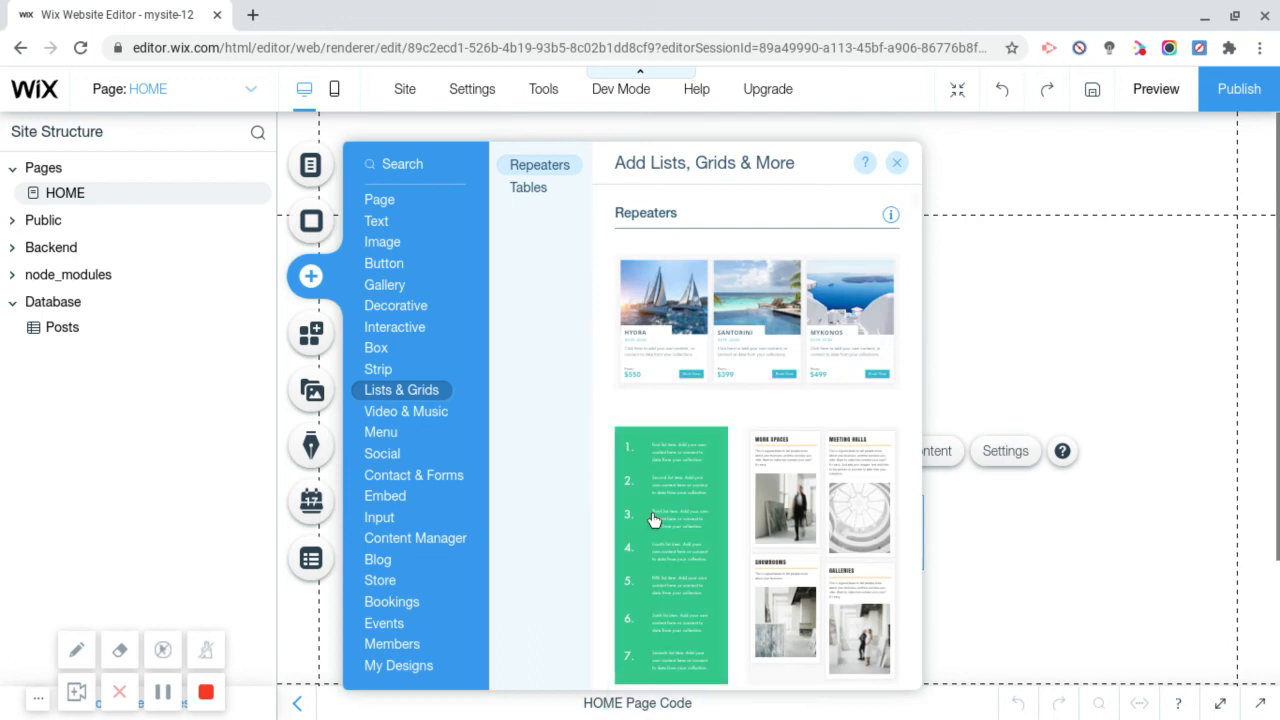
click(896, 162)
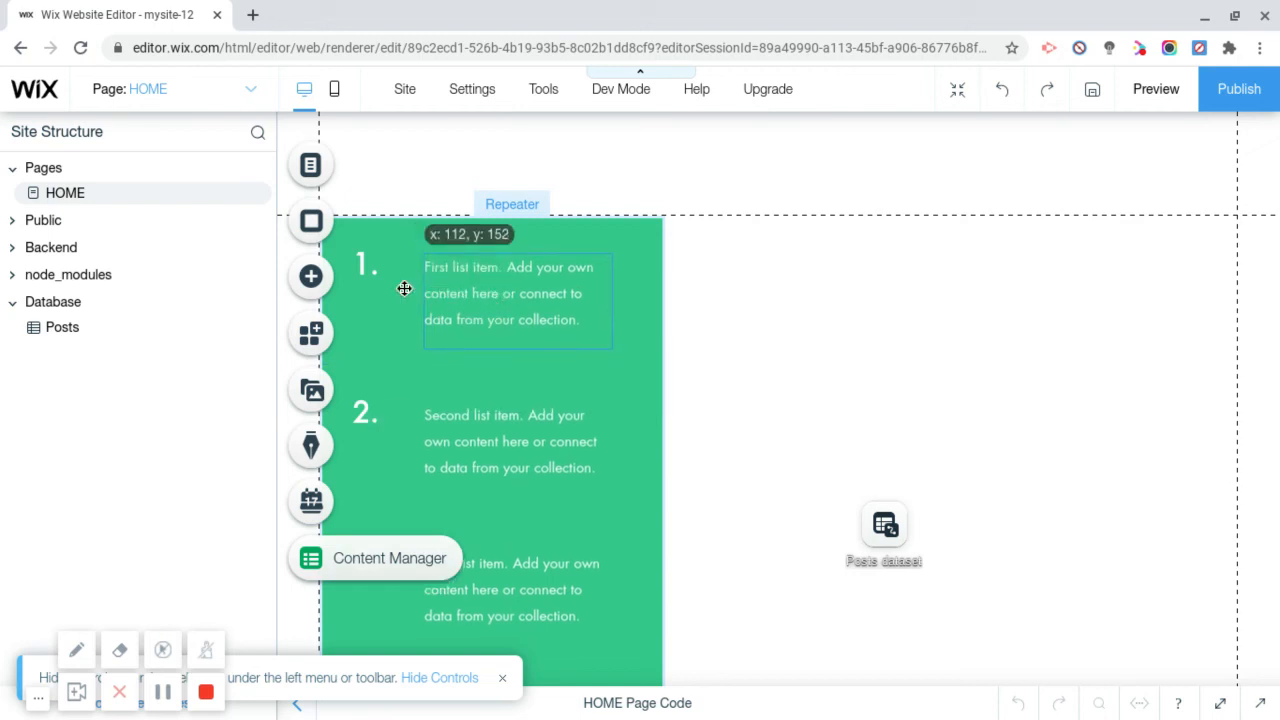
Step: Undo the accidental description deletion, reposition the repeater and select the first item's number
click(374, 266)
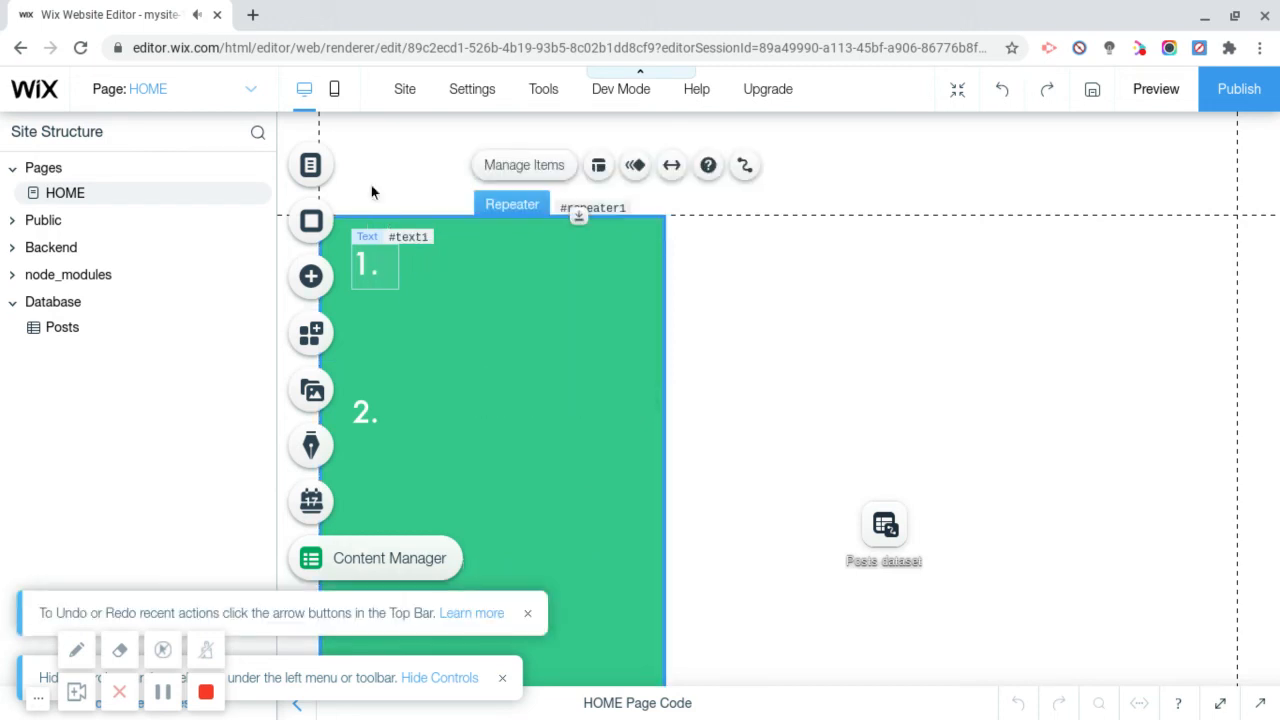
mouse_move(996, 92)
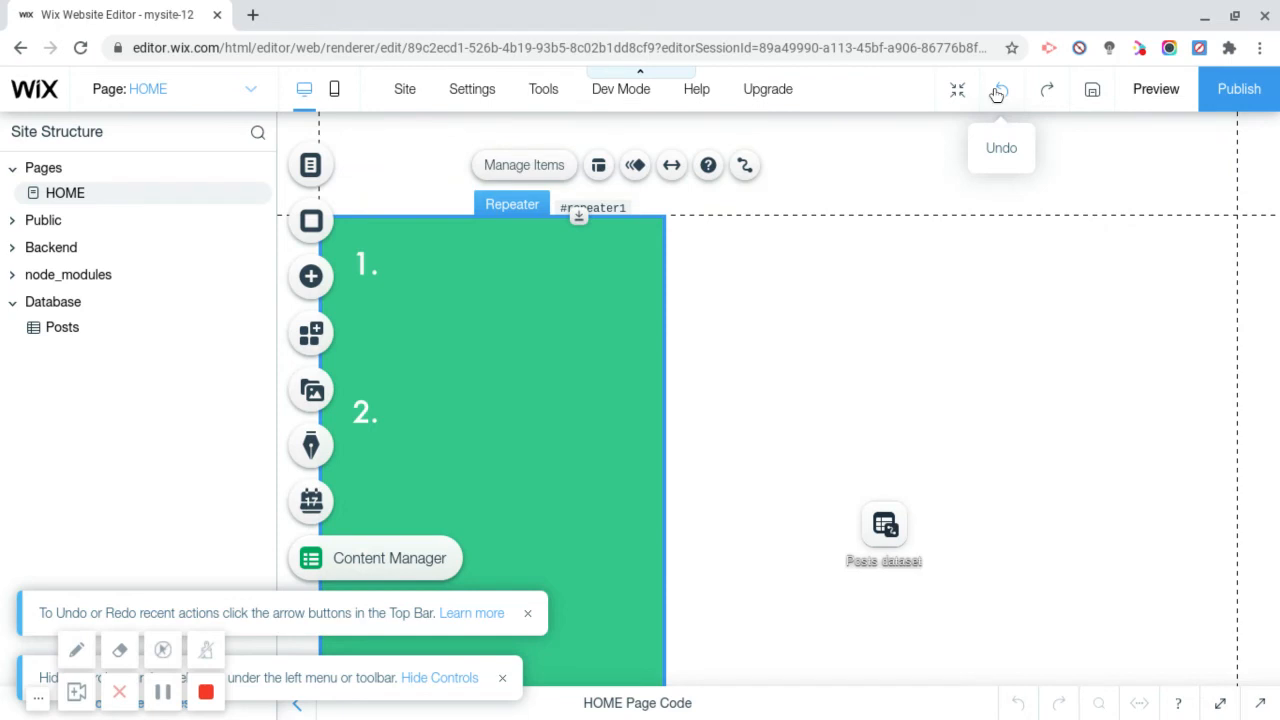
click(998, 88)
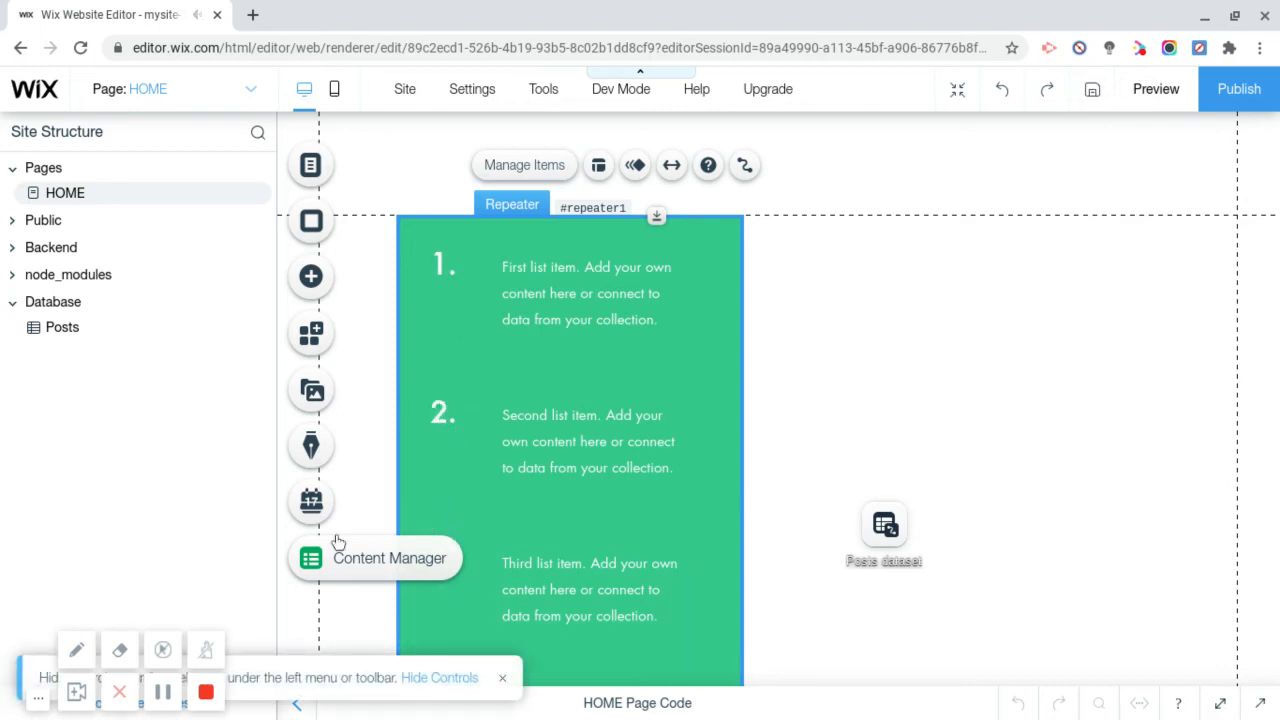
click(310, 556)
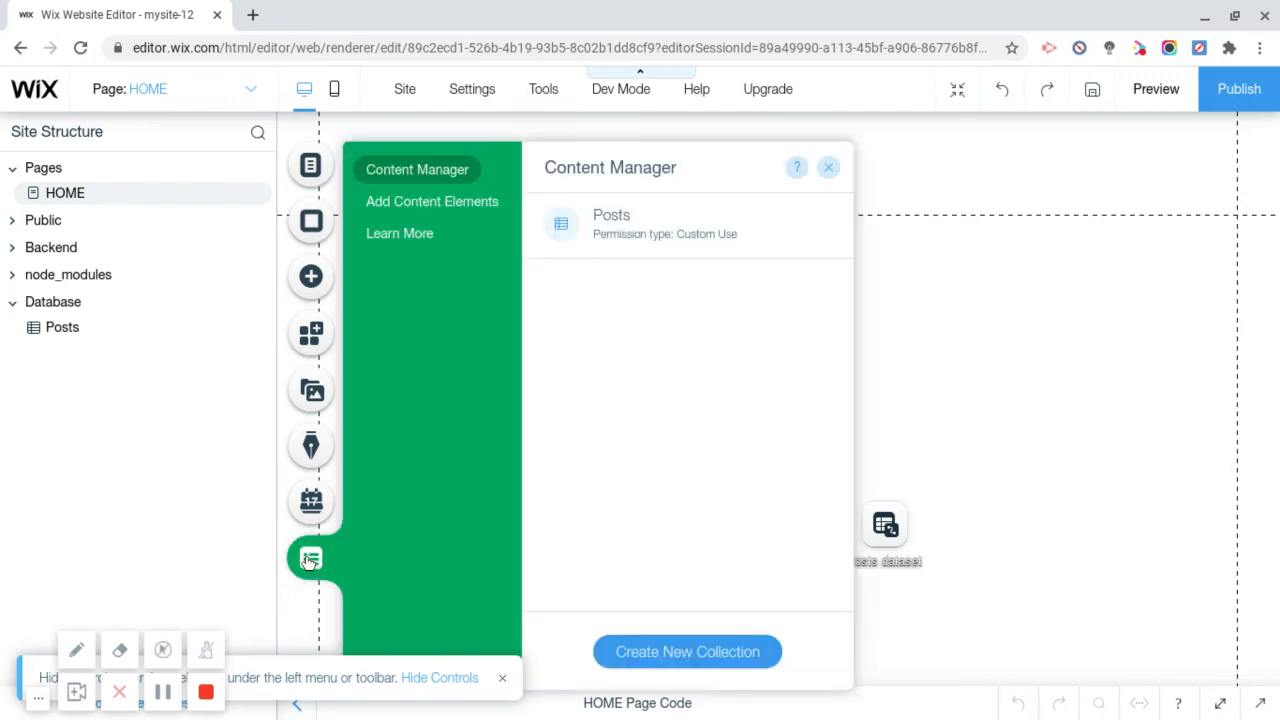
click(828, 168)
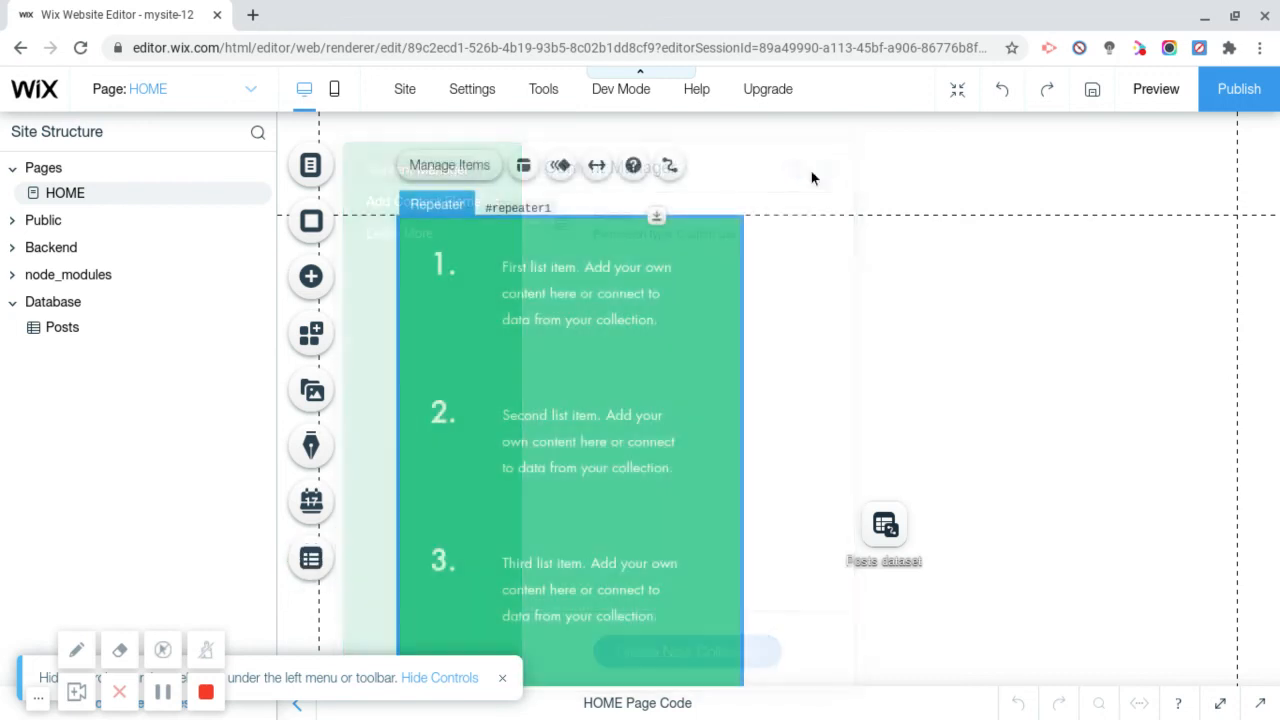
click(444, 252)
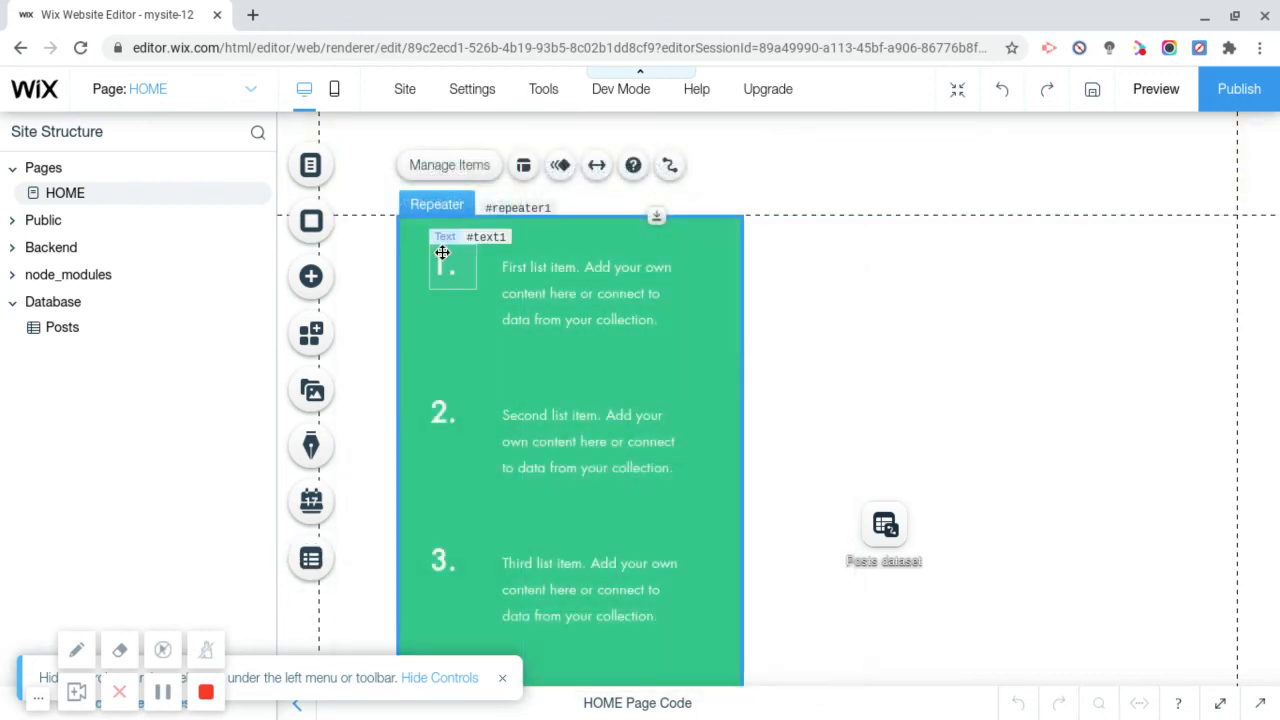
Step: Remove the item numbers, widen the item text and narrow the repeater's item container
click(444, 268)
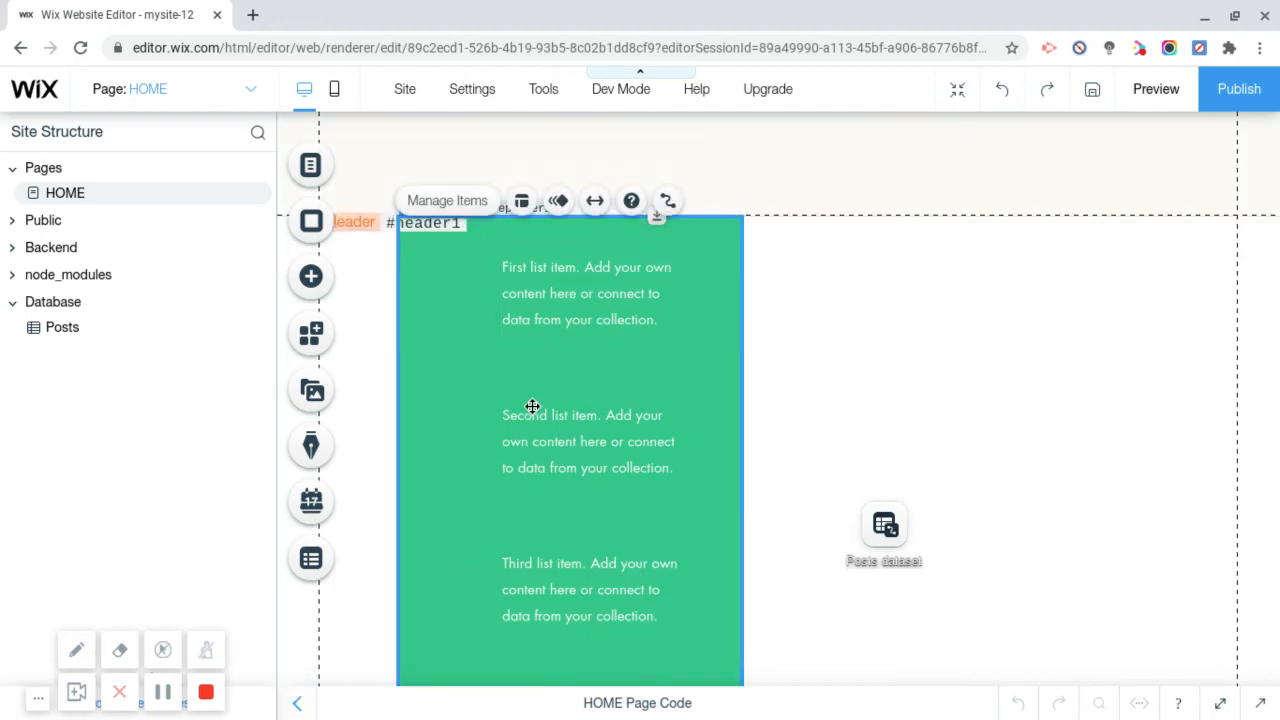
click(586, 292)
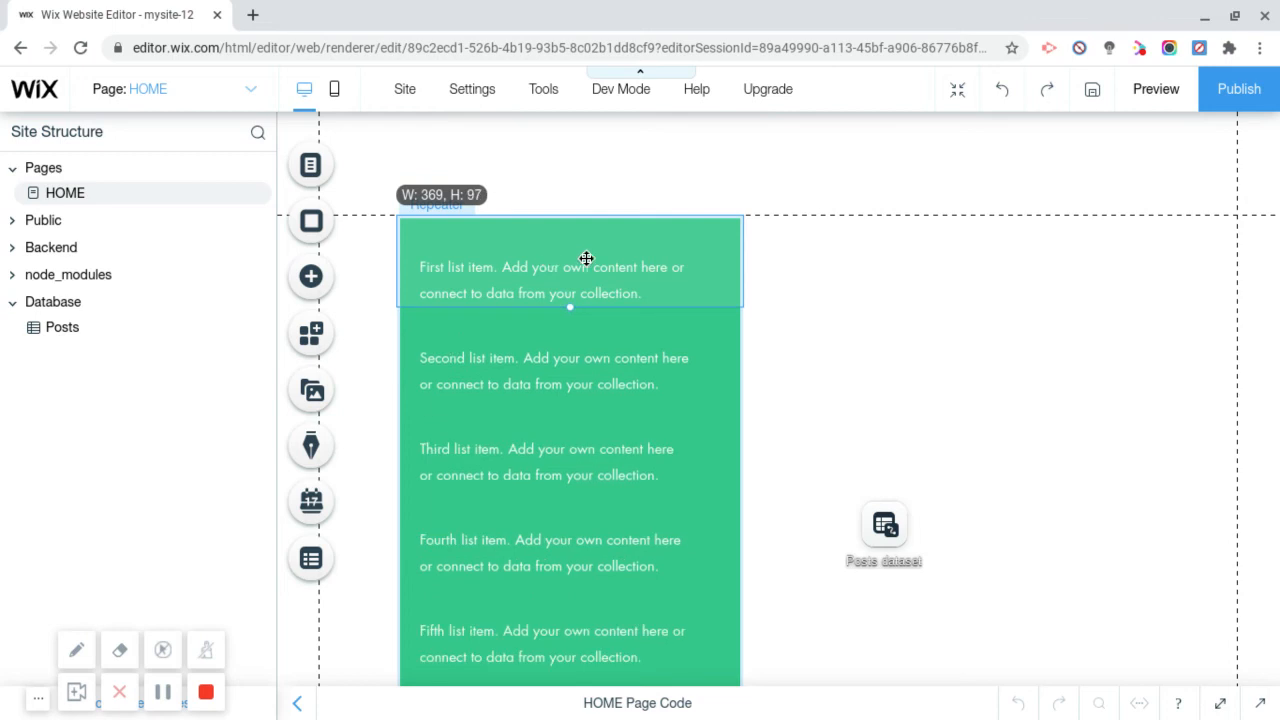
click(570, 264)
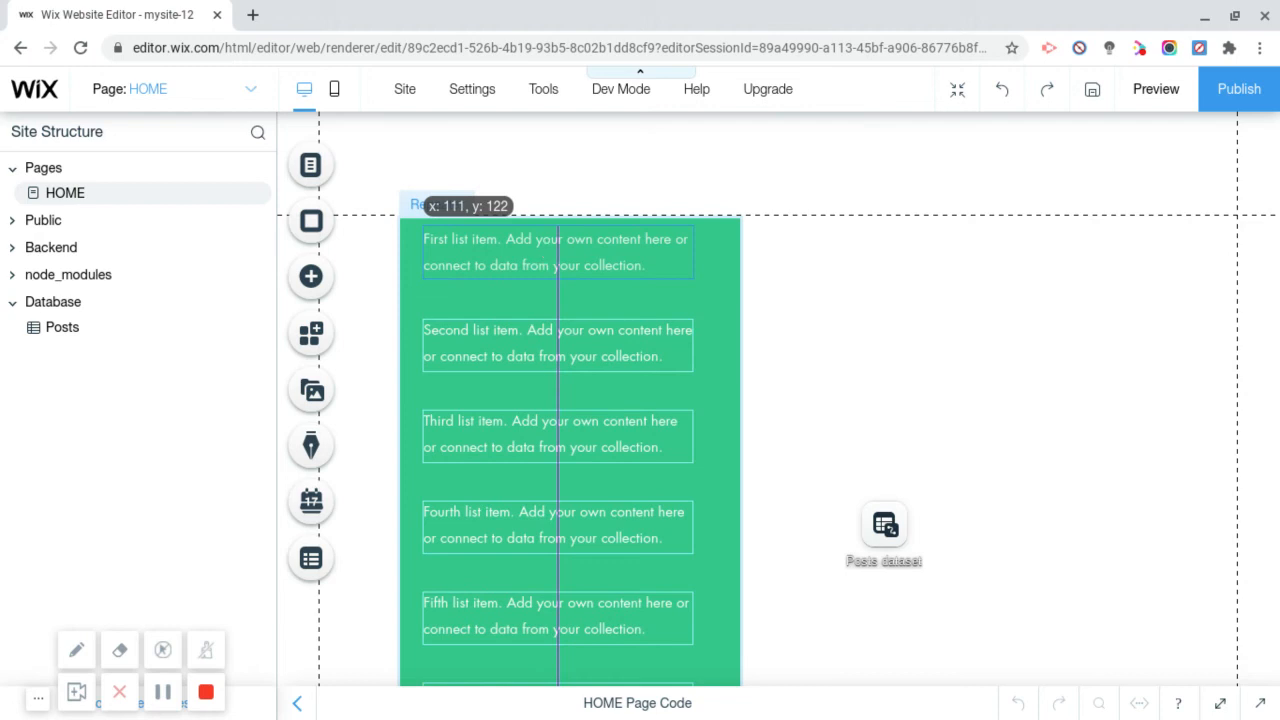
click(556, 252)
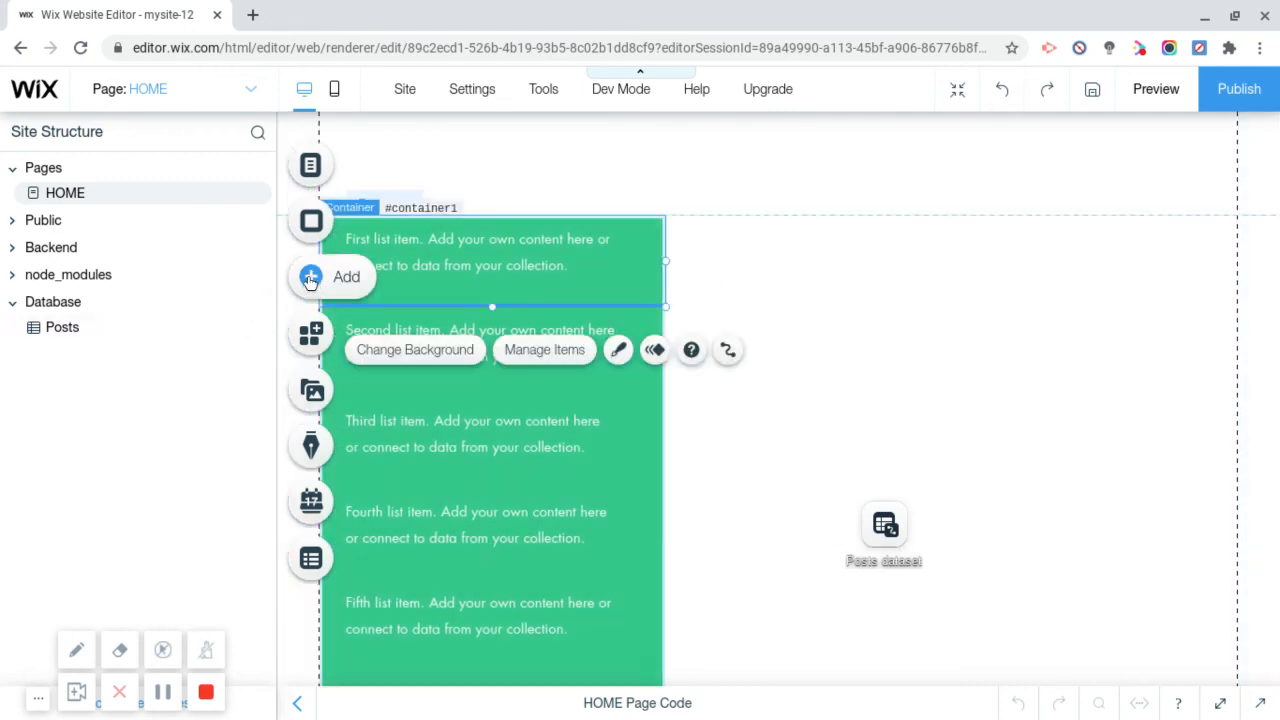
click(310, 276)
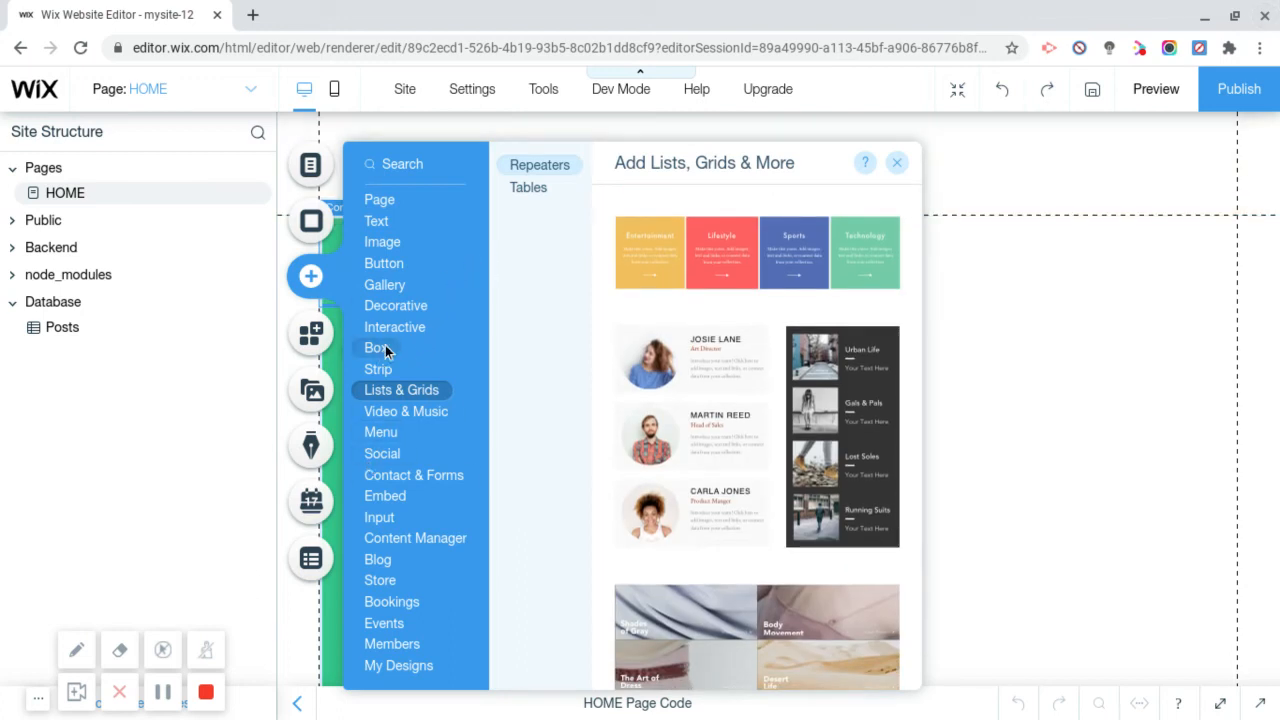
Step: Place a container box to the right of the green repeater list and resize it
click(376, 348)
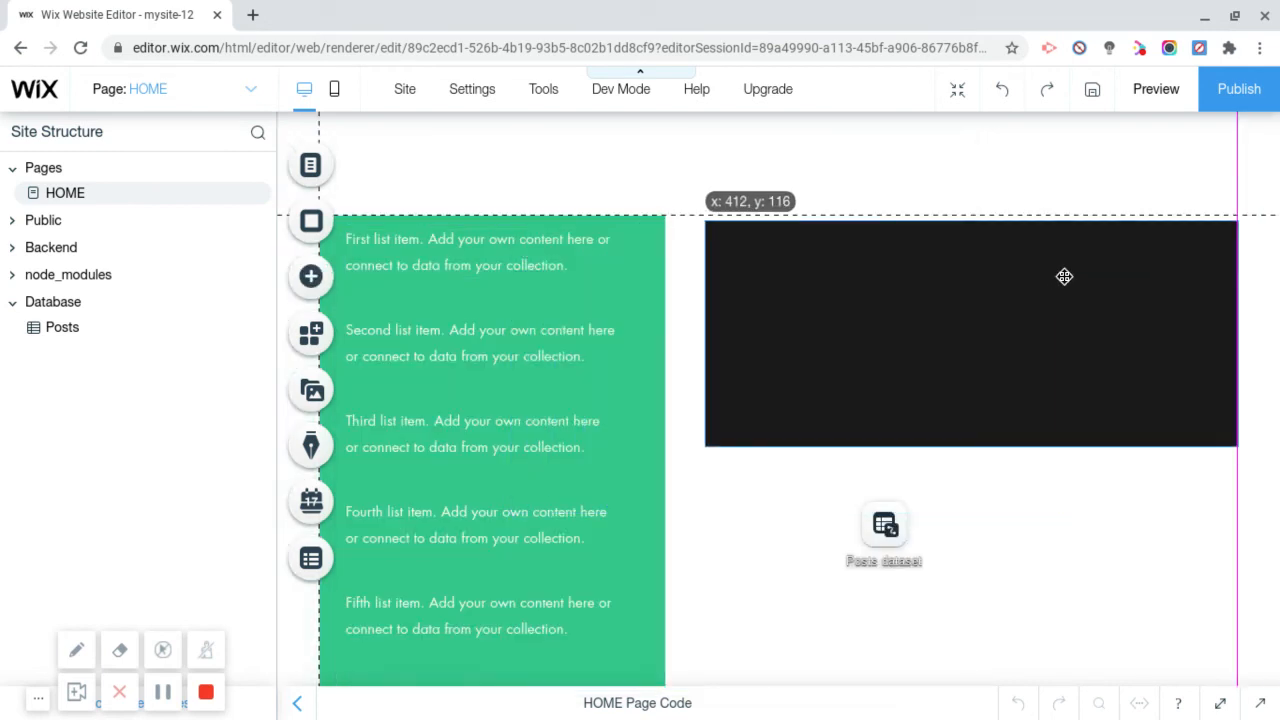
click(970, 336)
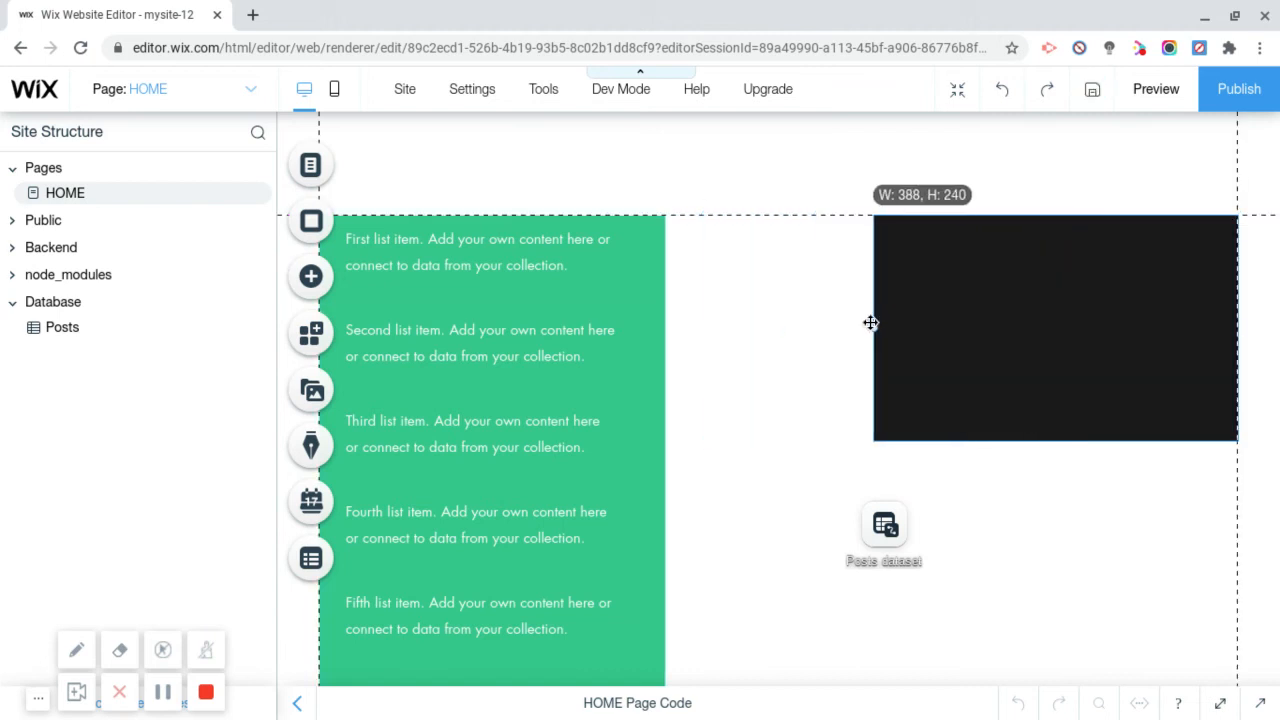
click(1056, 328)
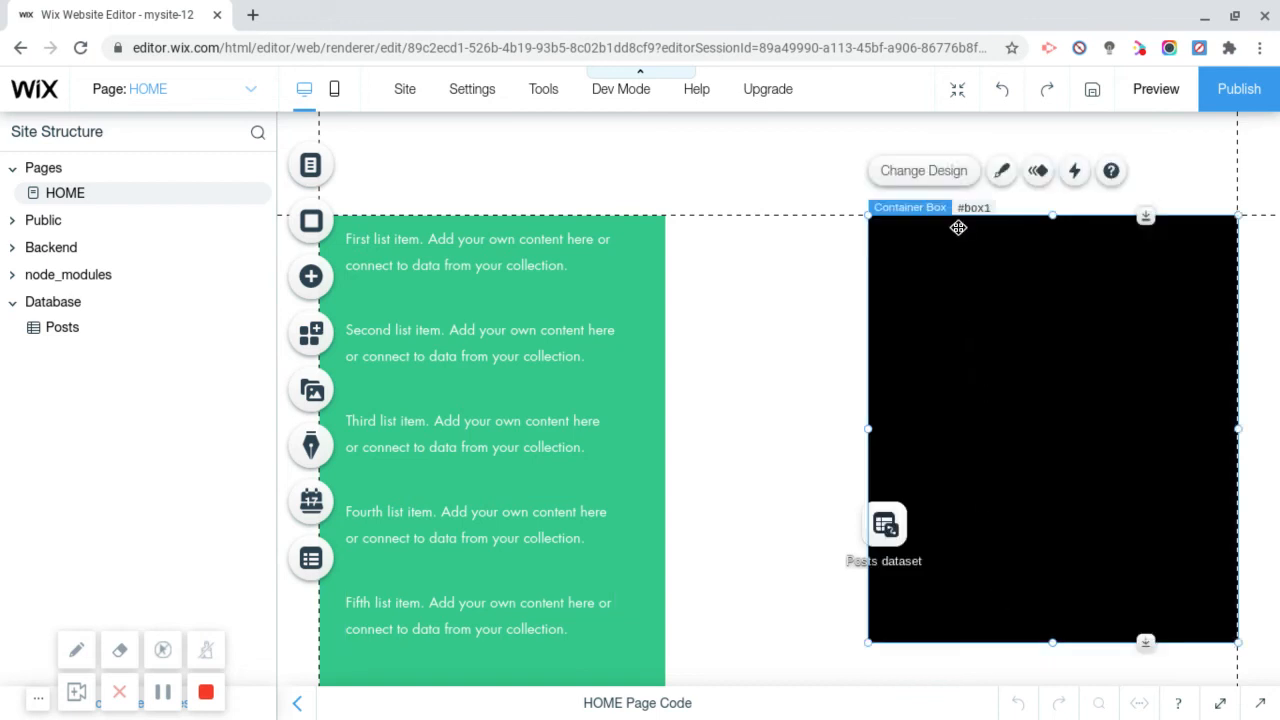
Step: Switch the container box to the light grey themed design
click(1000, 170)
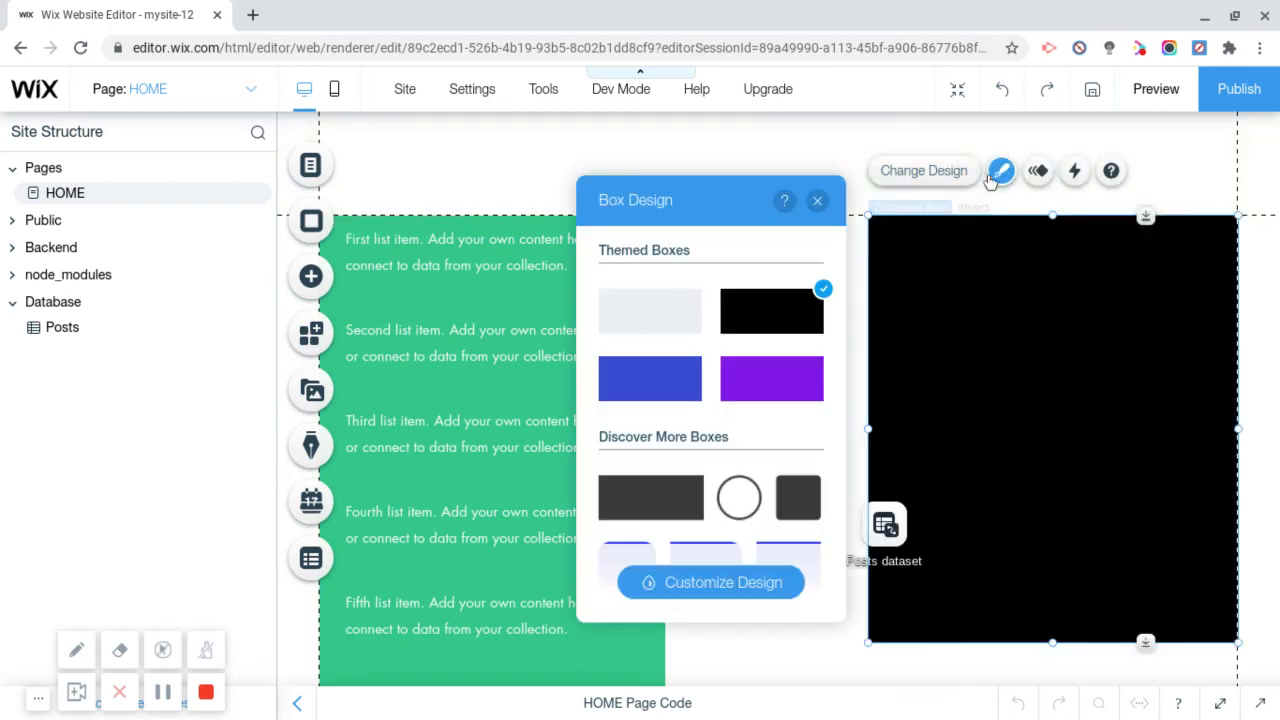
click(648, 310)
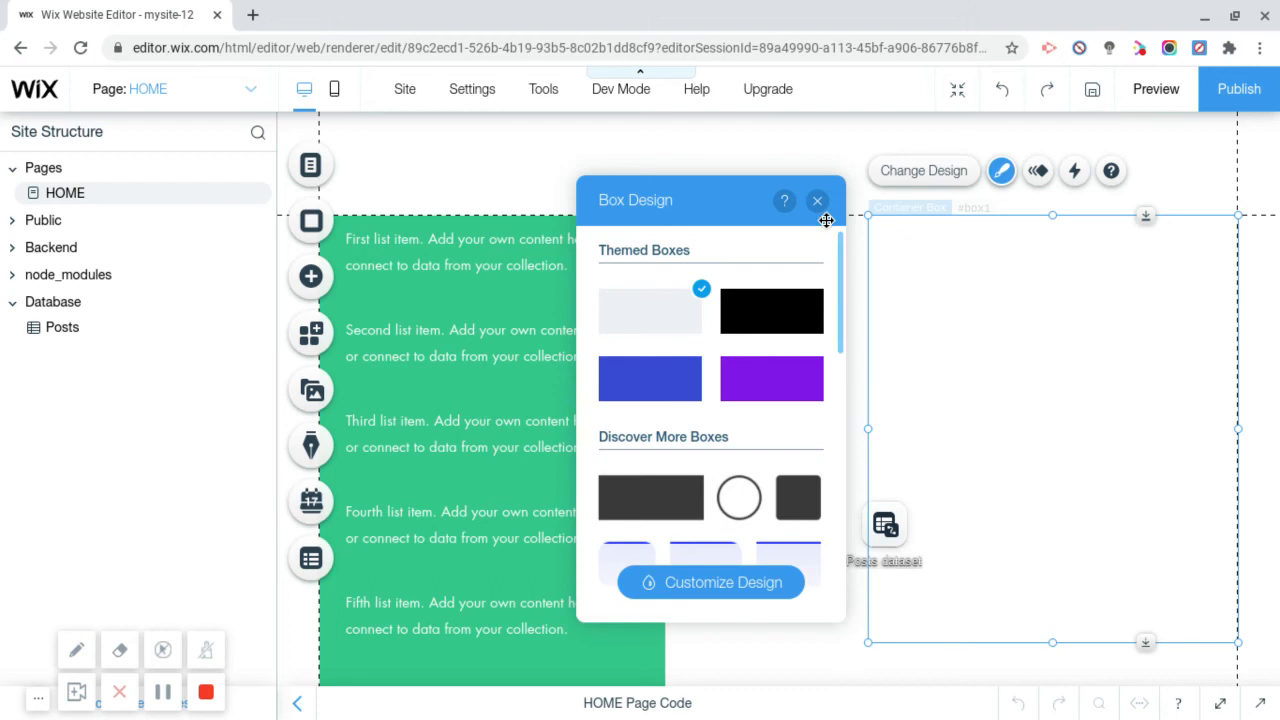
click(816, 200)
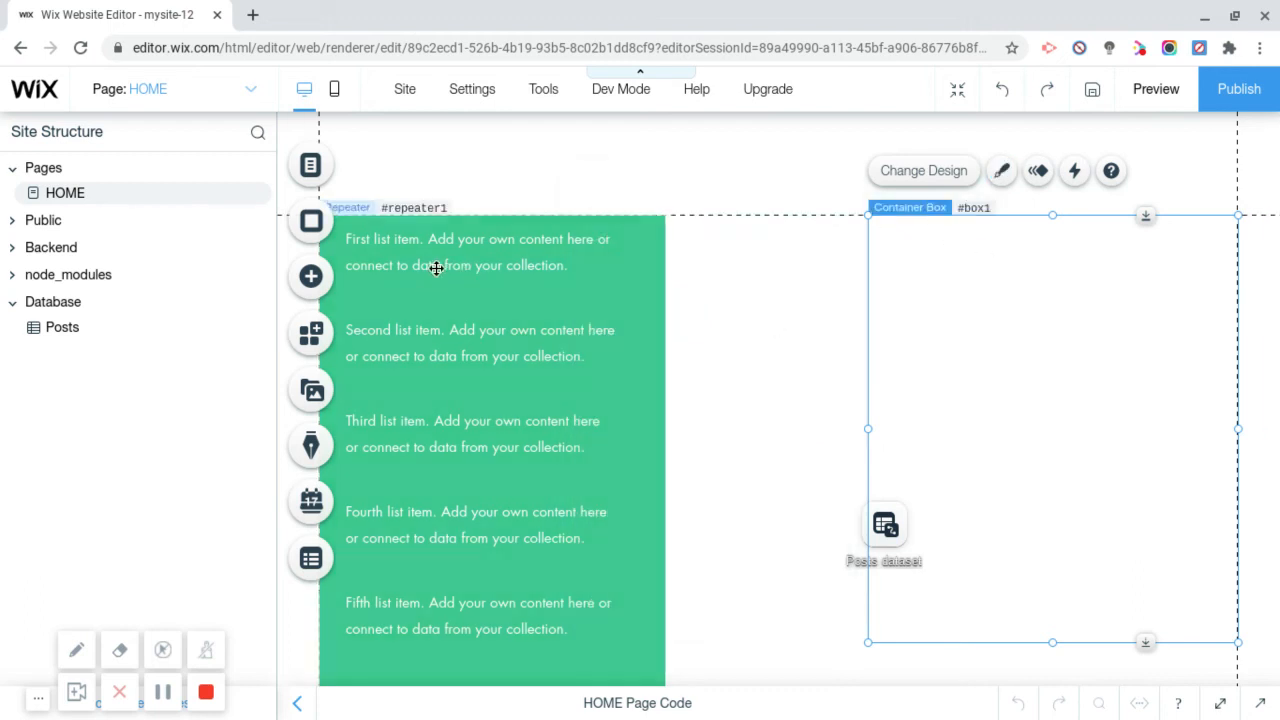
Step: Add a plain text input and place it at the top of the light container box
click(310, 276)
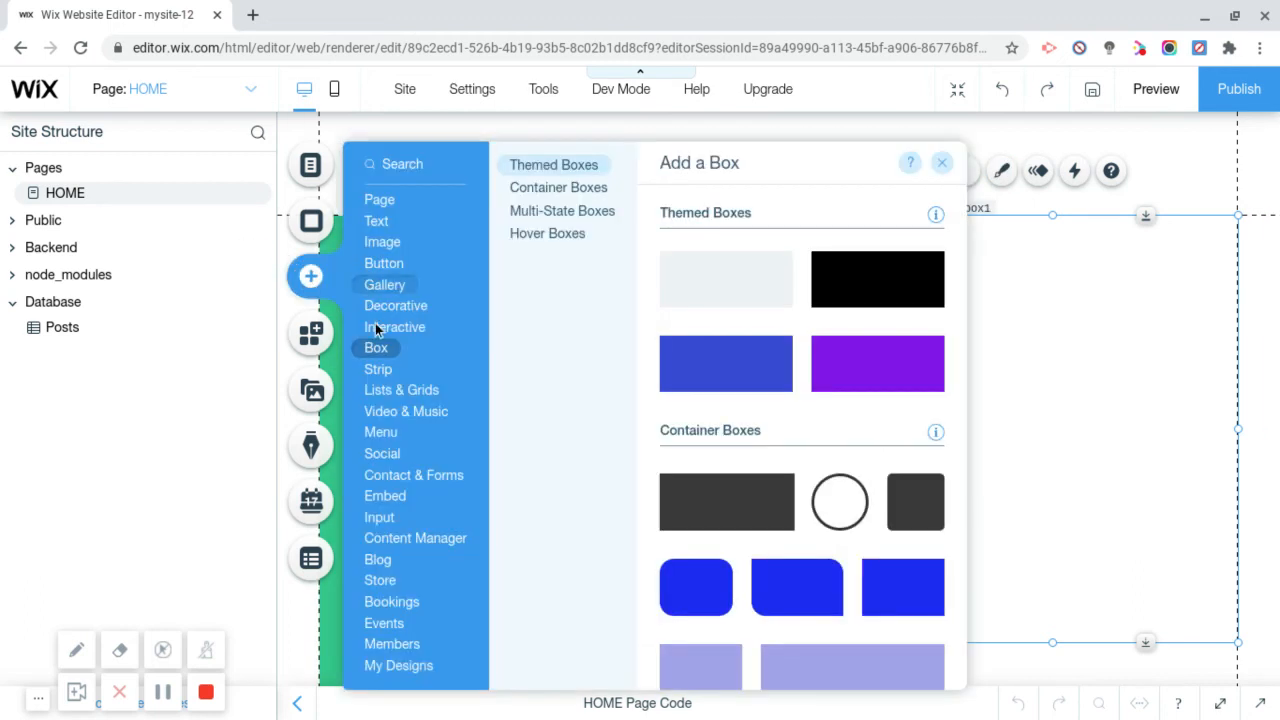
click(400, 388)
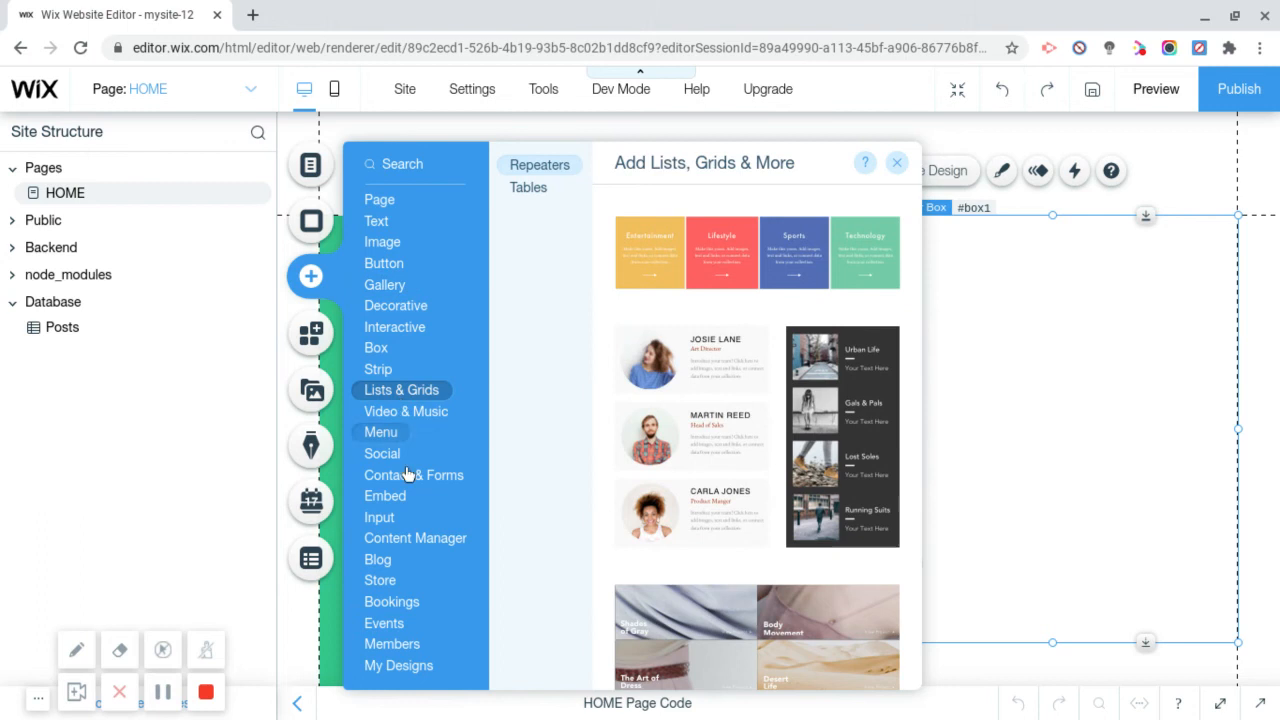
click(380, 516)
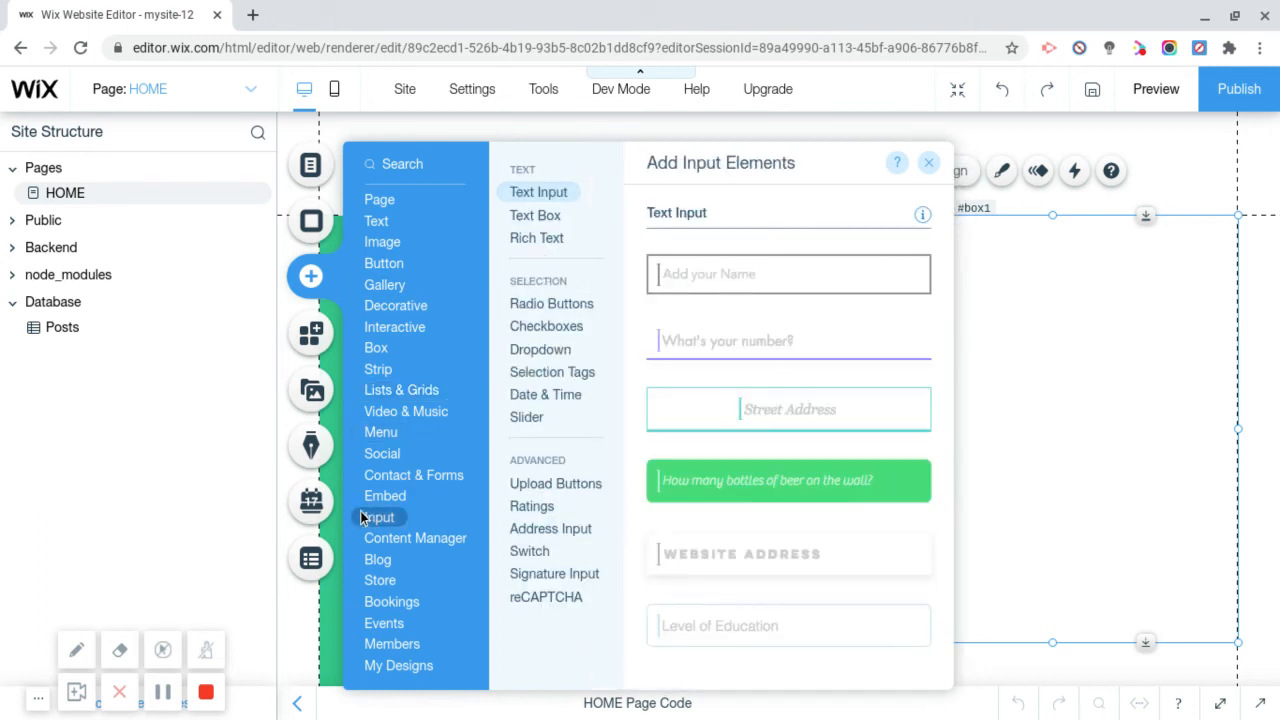
click(928, 162)
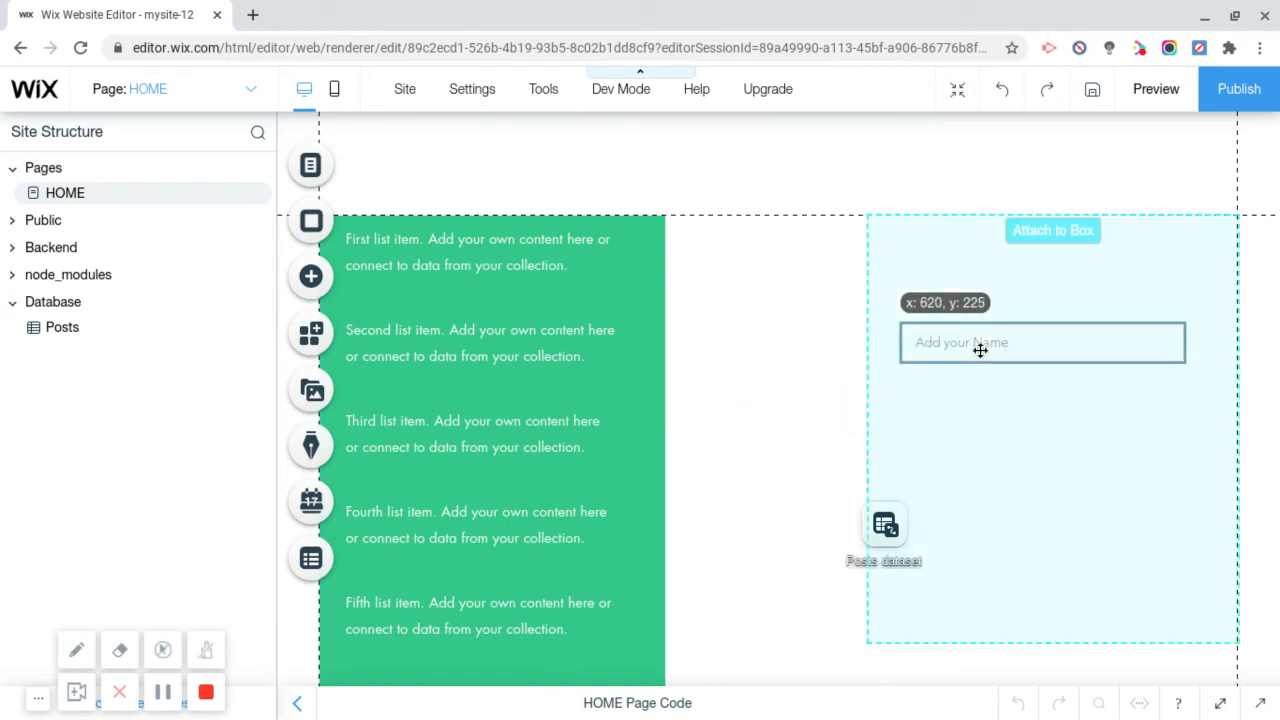
drag(978, 342, 996, 308)
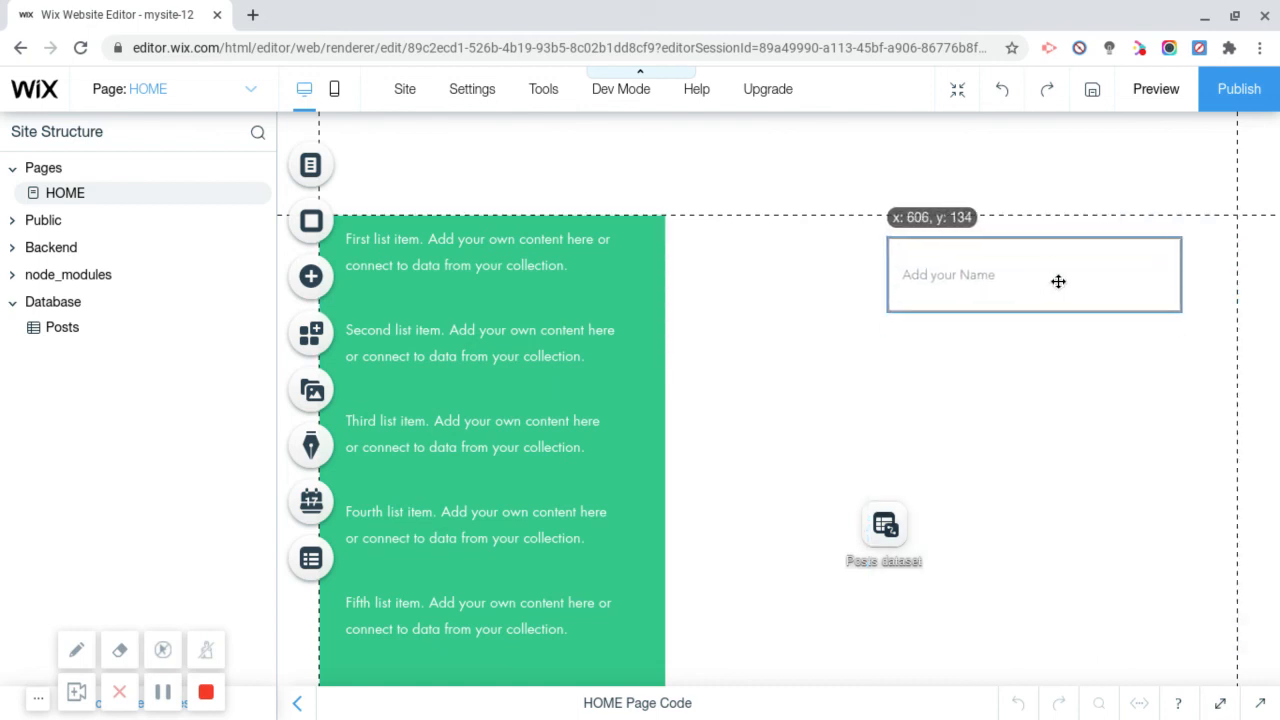
Step: Set the text input's placeholder to 'Write a post' in its settings
click(978, 192)
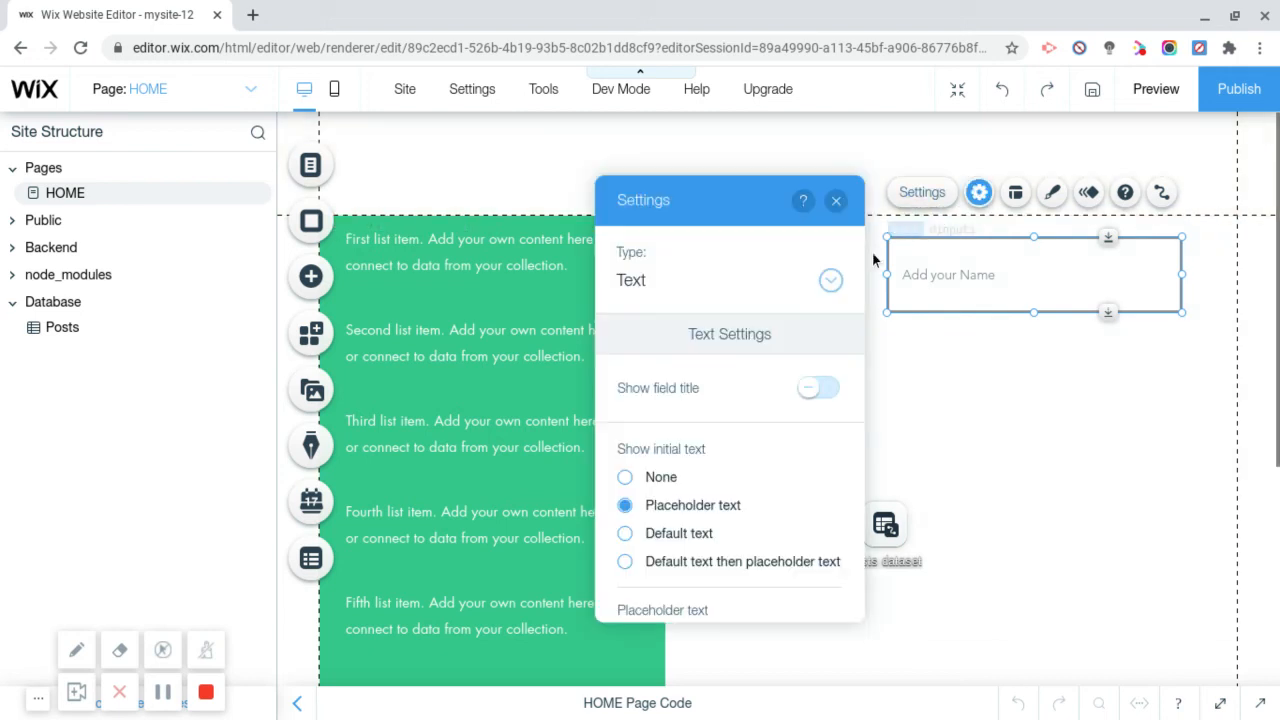
scroll(down, 3)
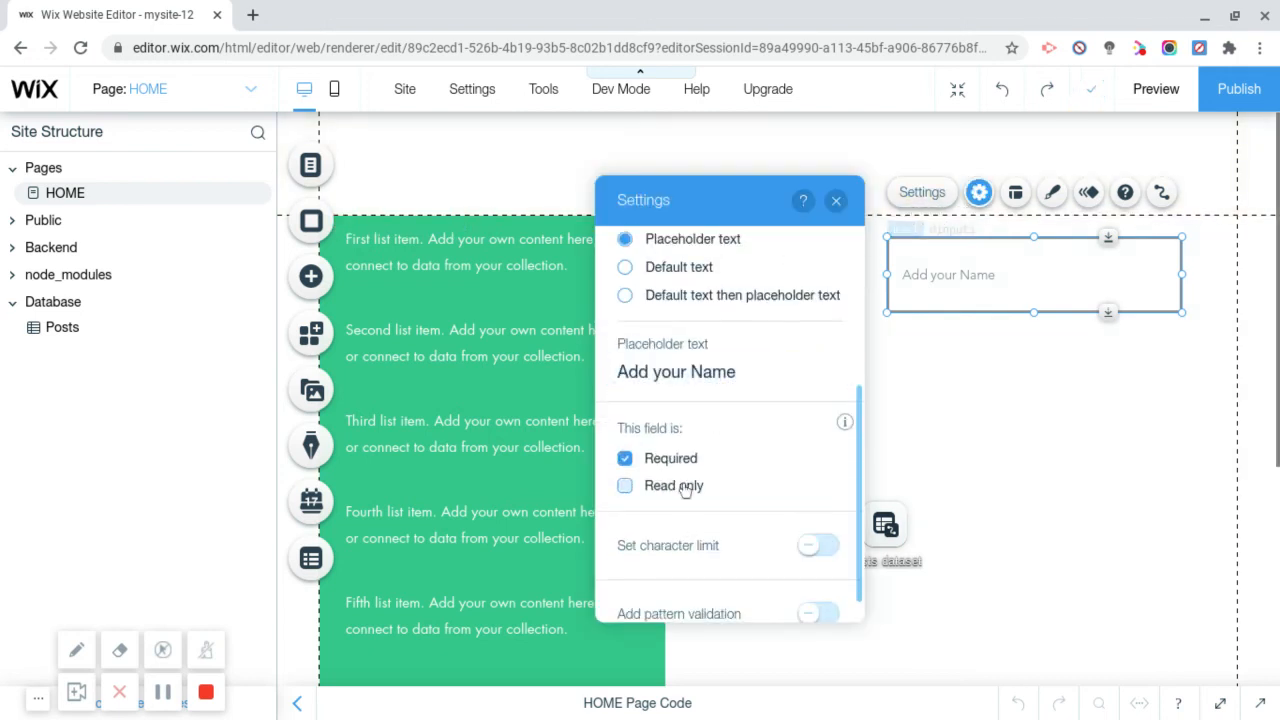
click(728, 370)
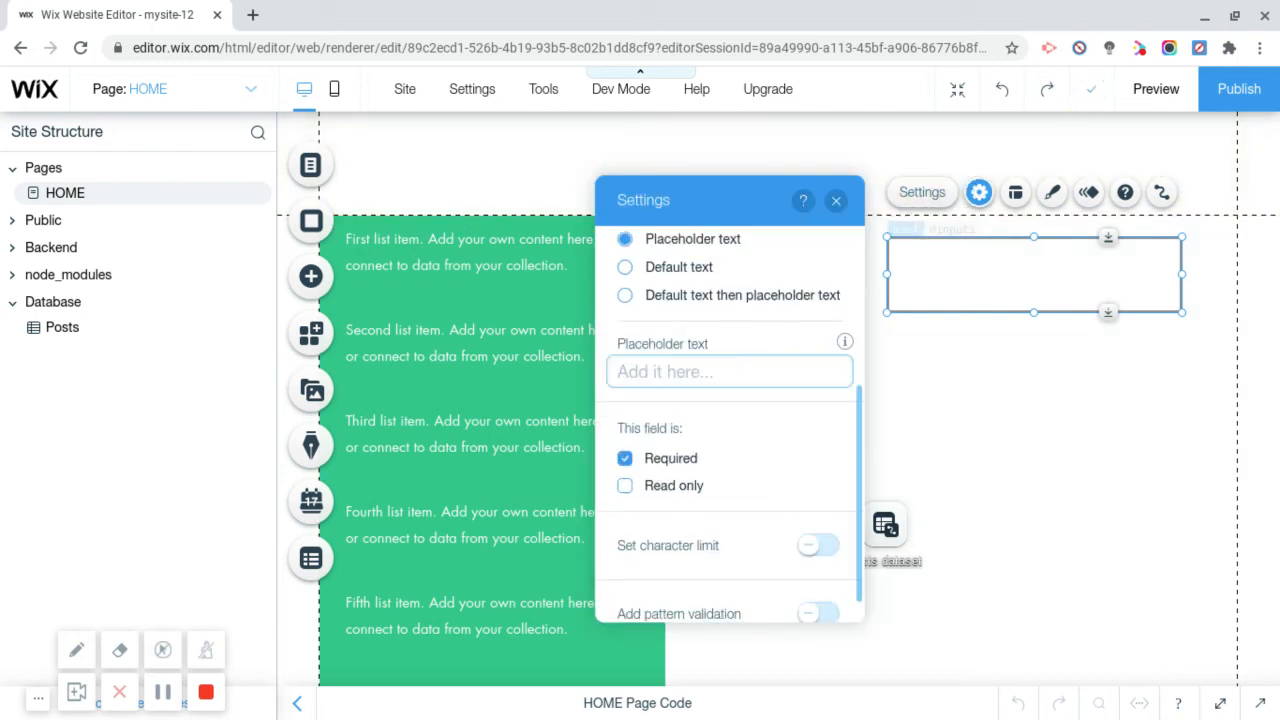
text(Write a)
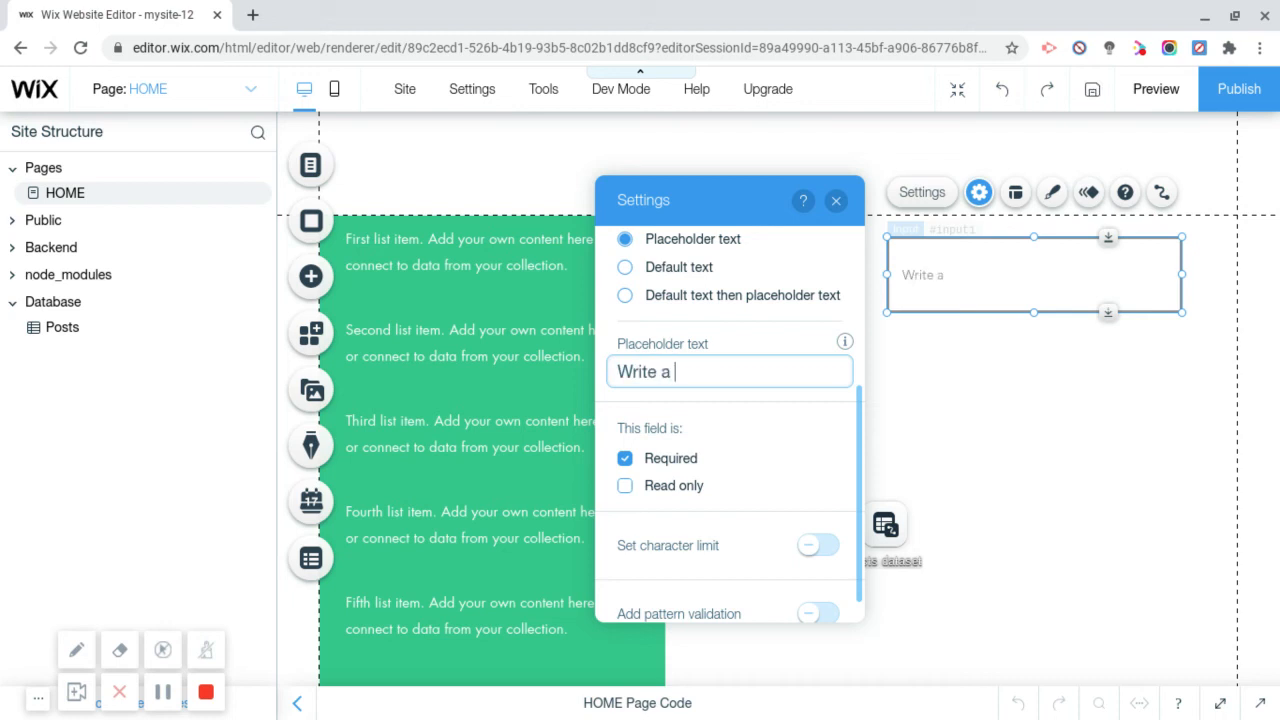
text(pst)
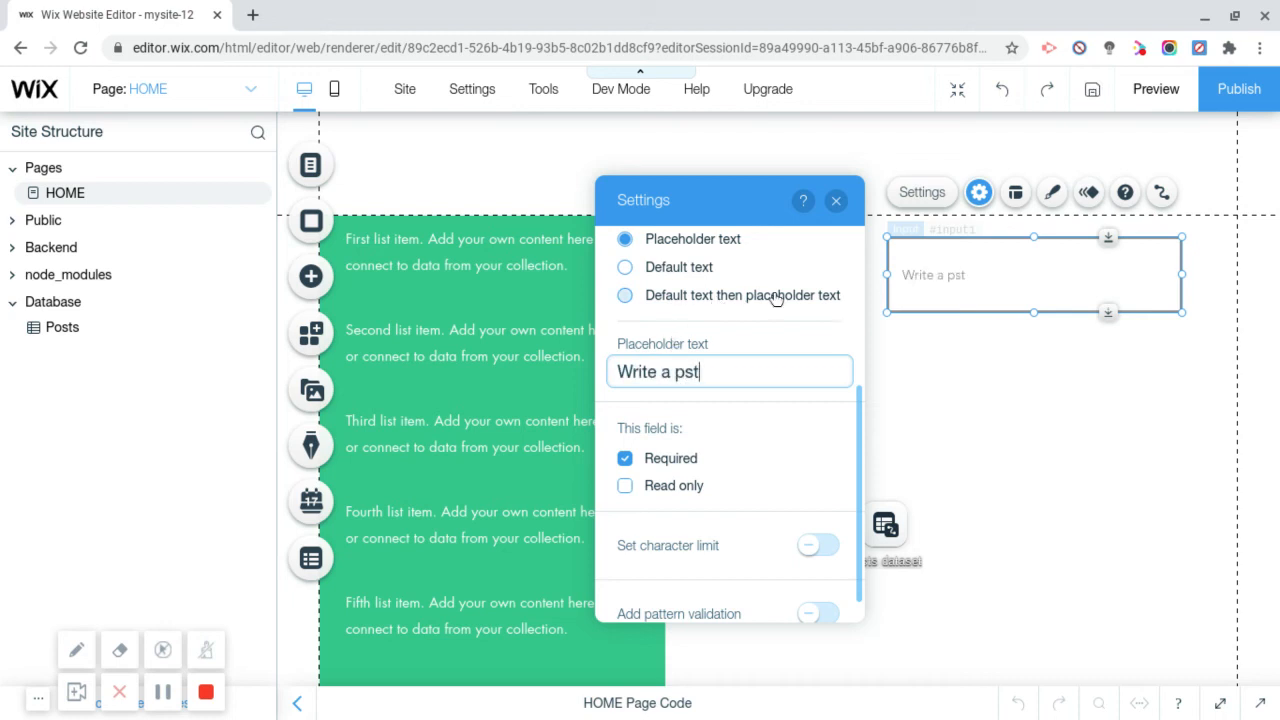
key(Backspace)
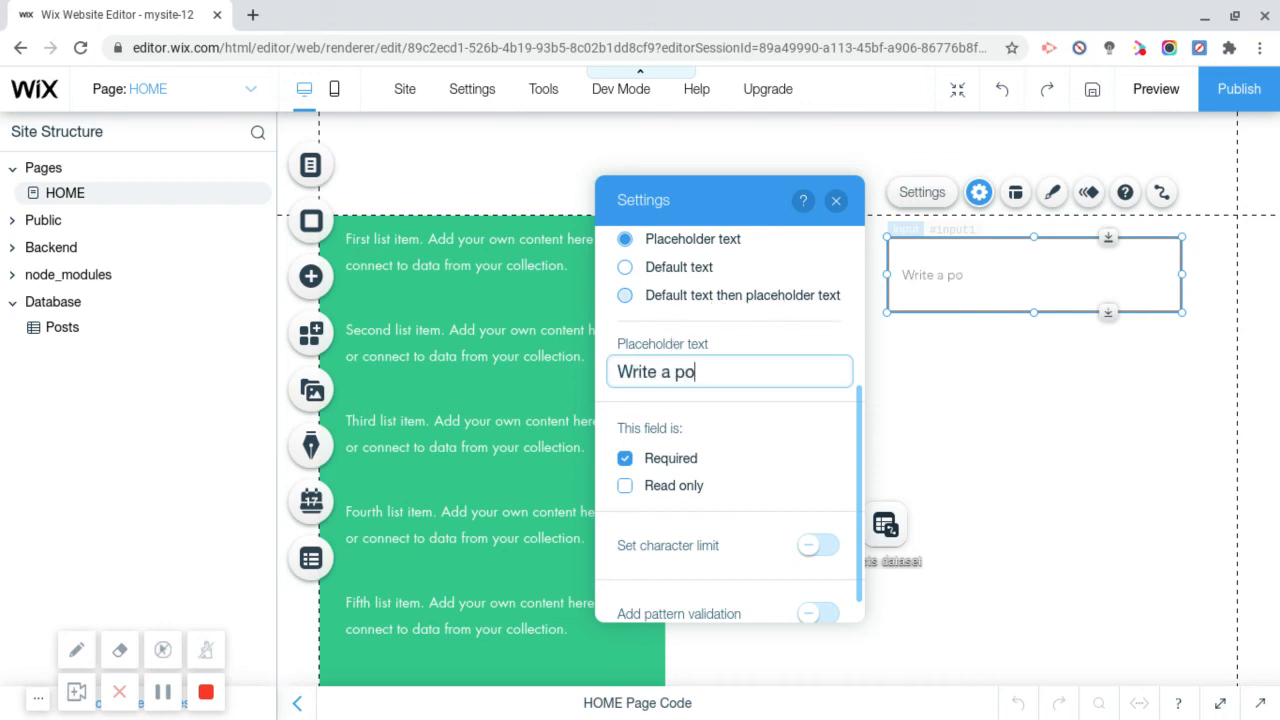
click(836, 200)
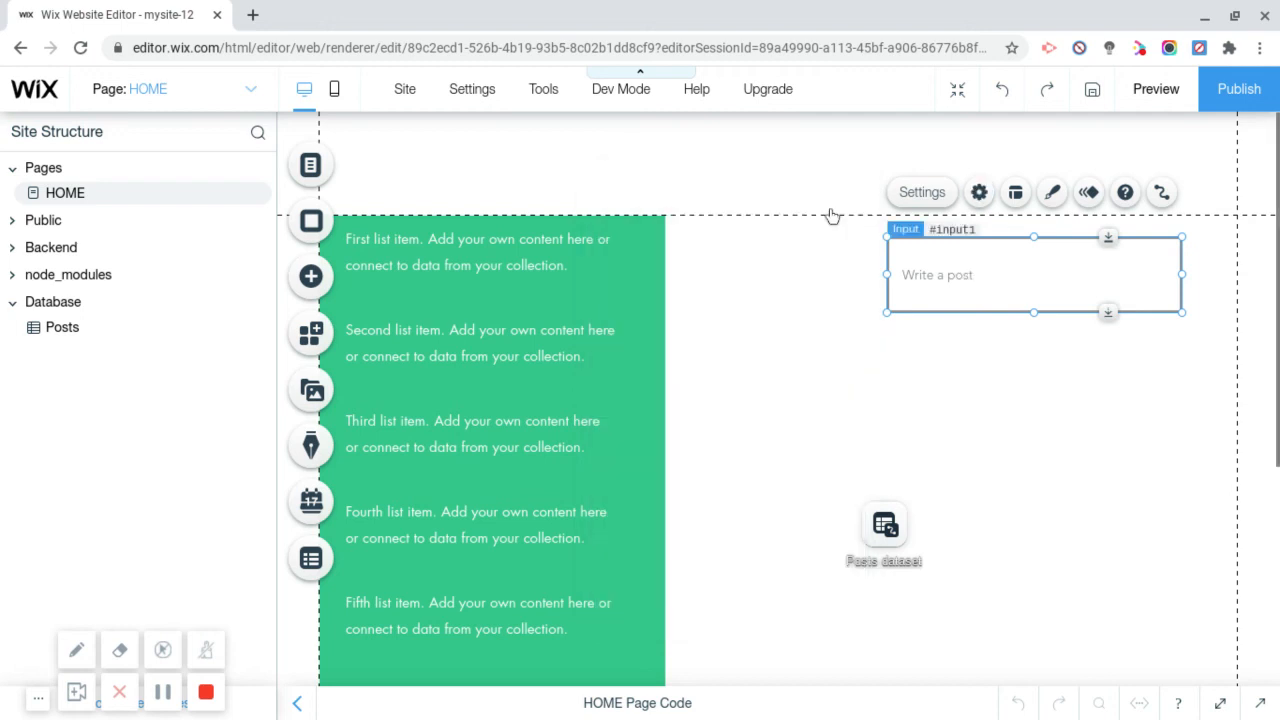
mouse_move(960, 288)
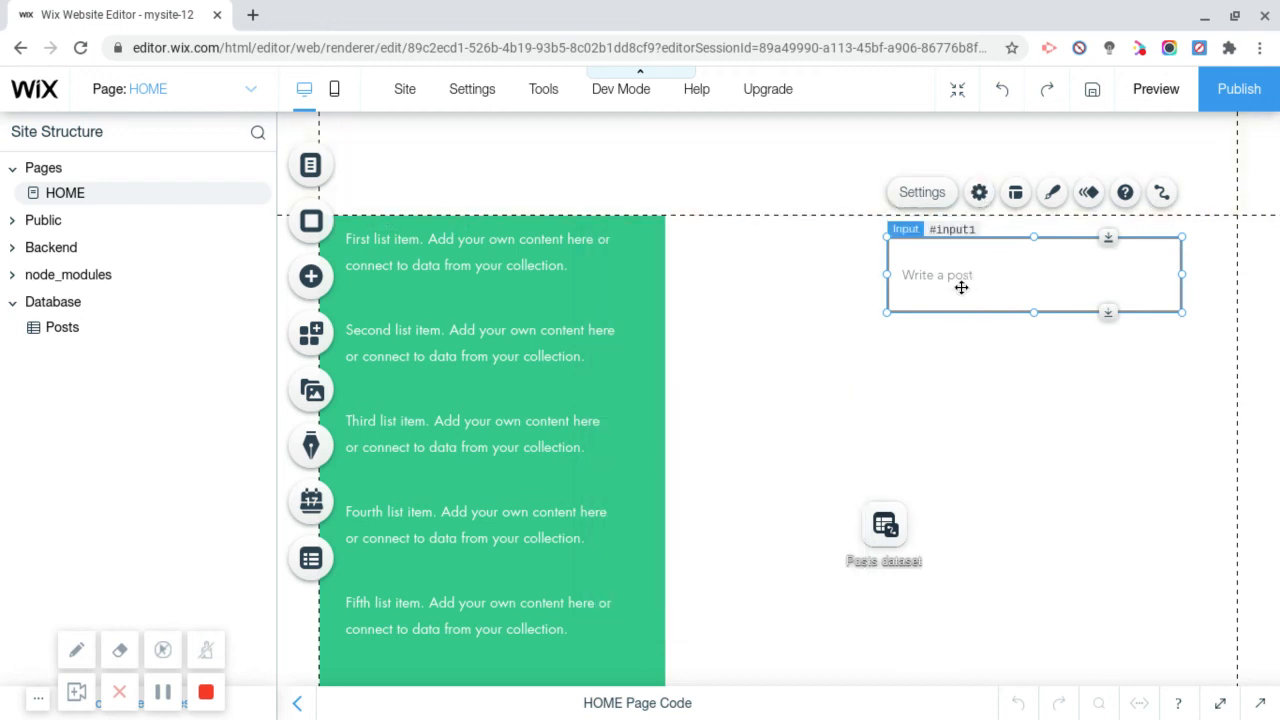
mouse_move(1124, 192)
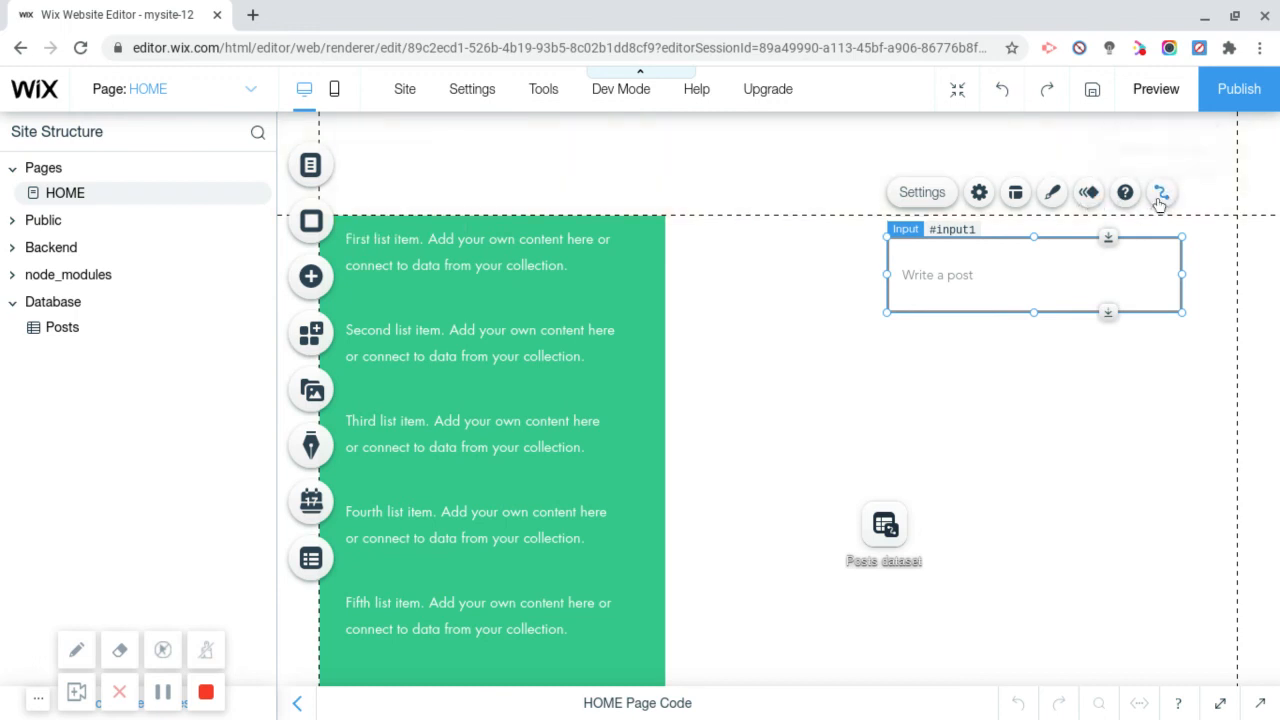
Step: Connect the input's value to the Title (Text) field of the Posts dataset
click(1160, 192)
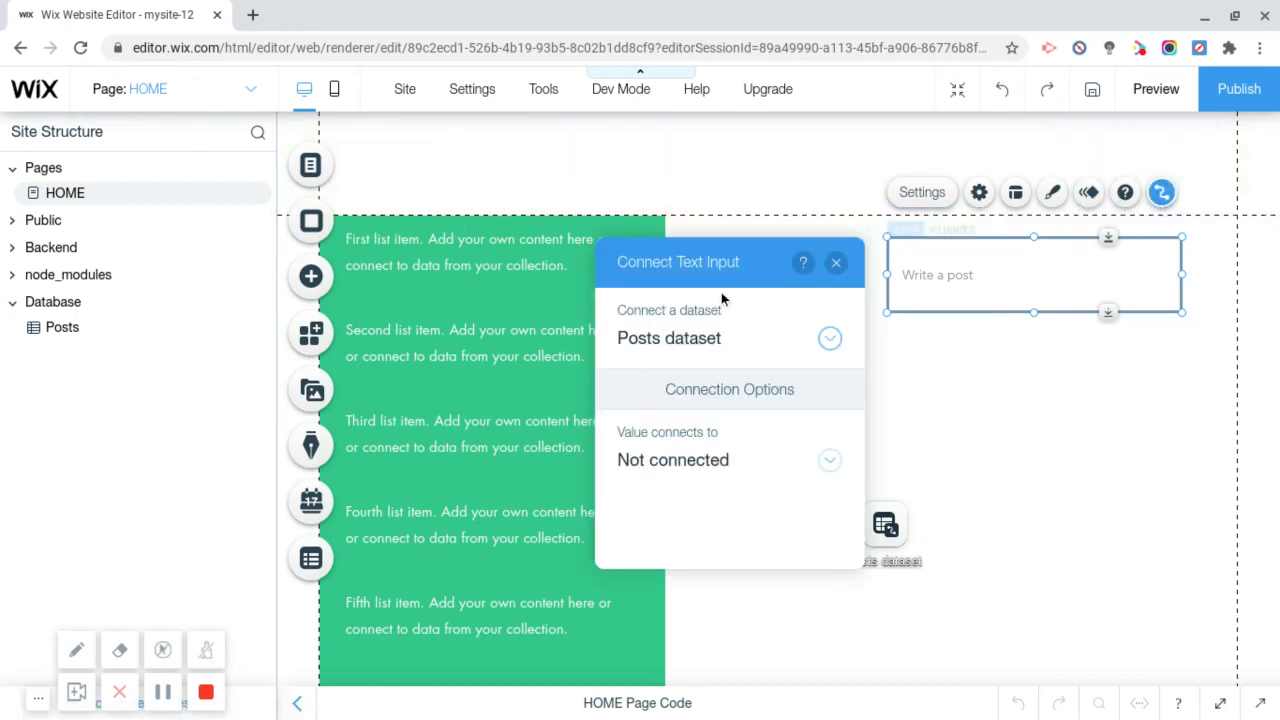
click(828, 338)
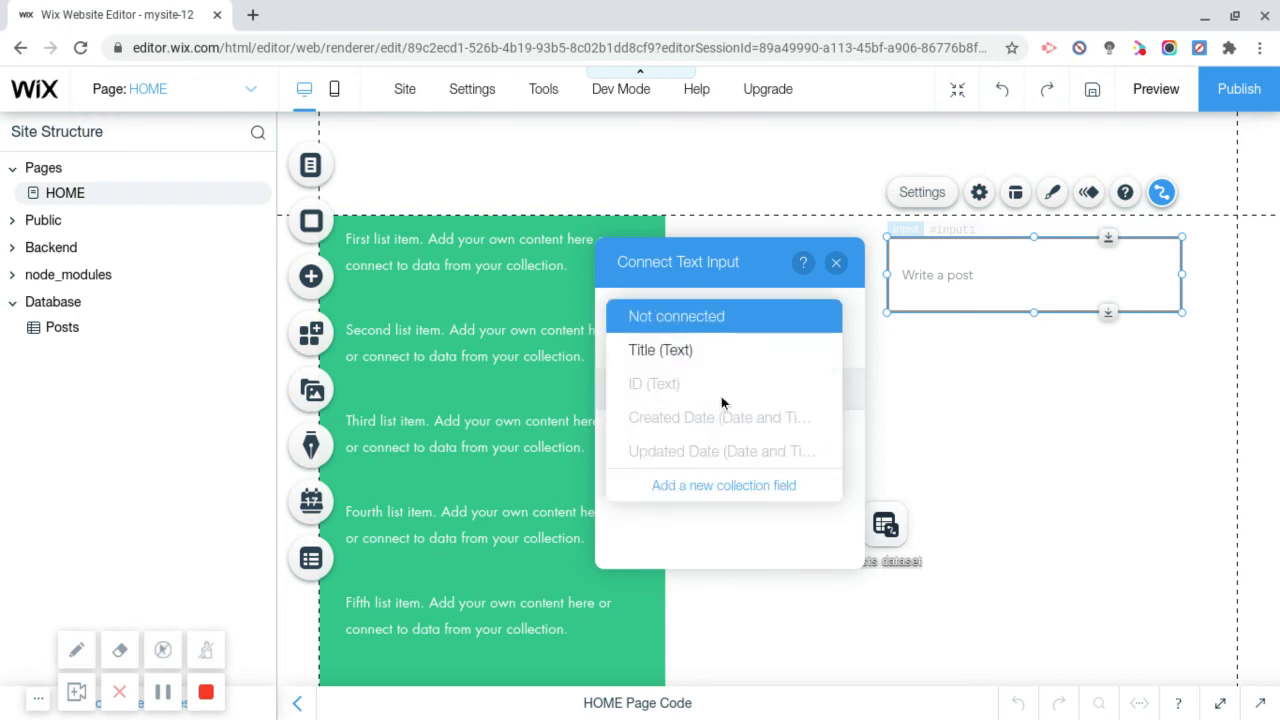
click(660, 348)
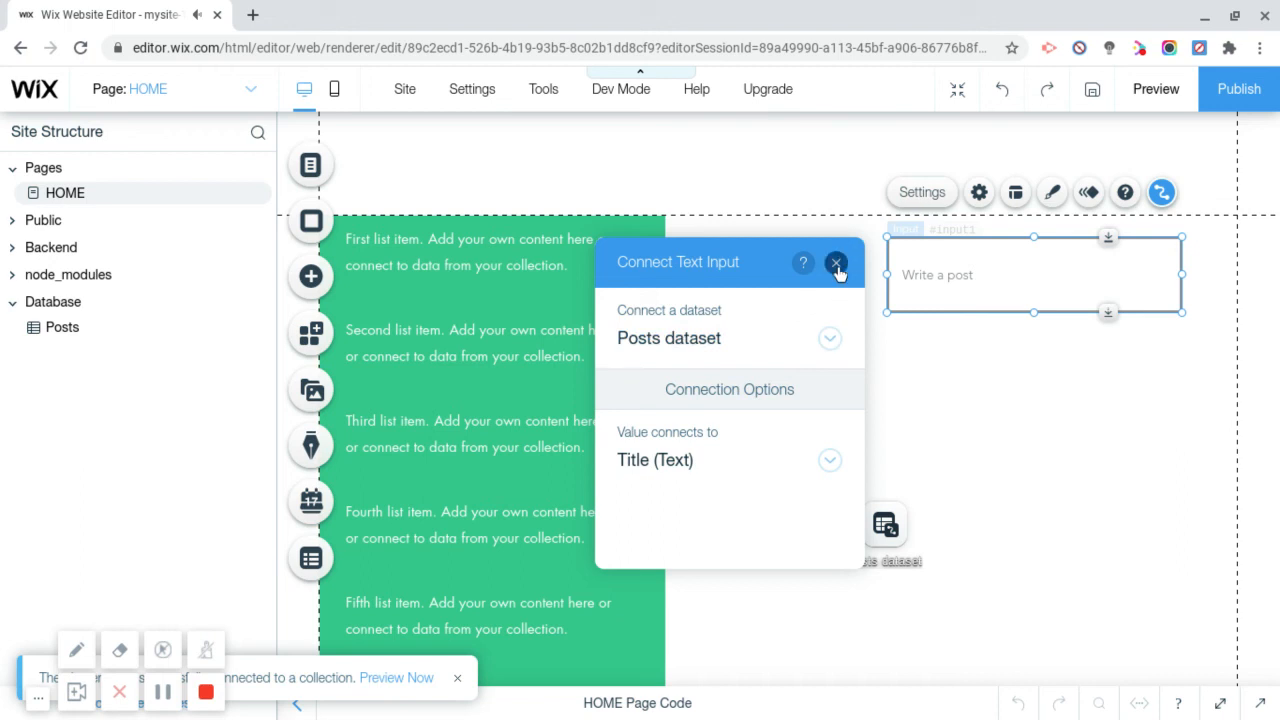
click(836, 262)
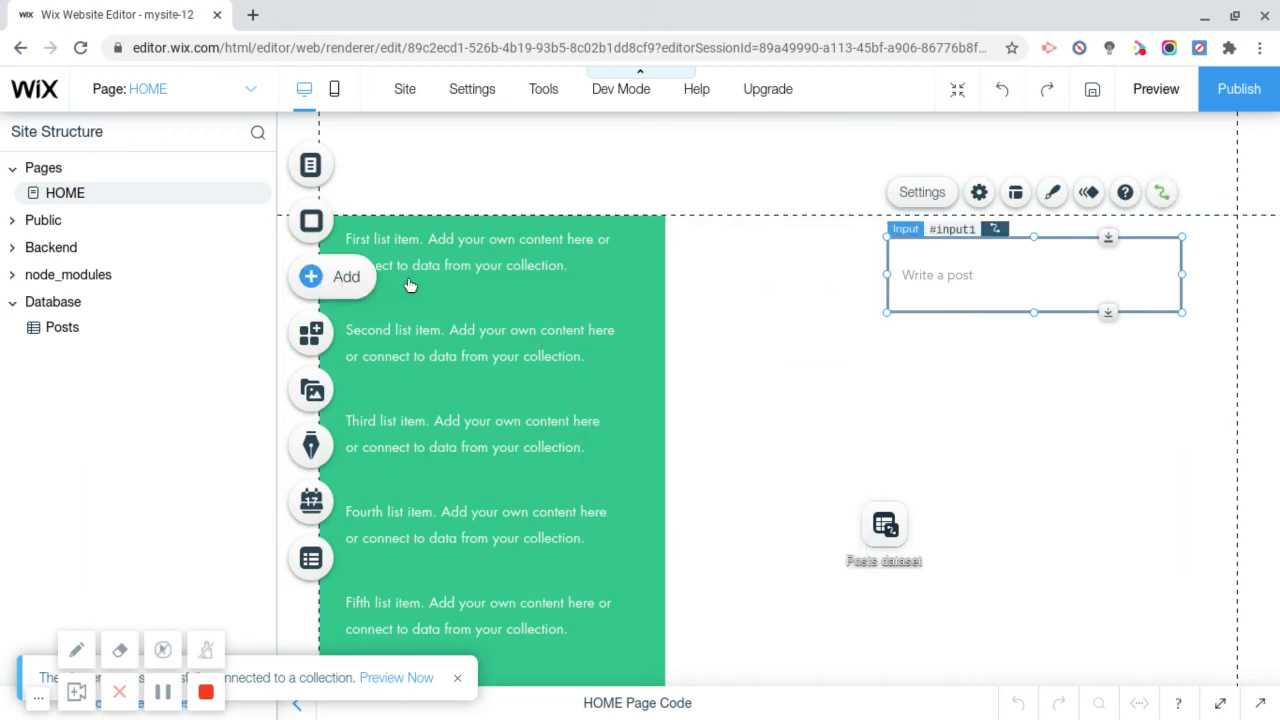
Step: Add a button and align it just beneath the 'Write a post' input inside the box
click(332, 276)
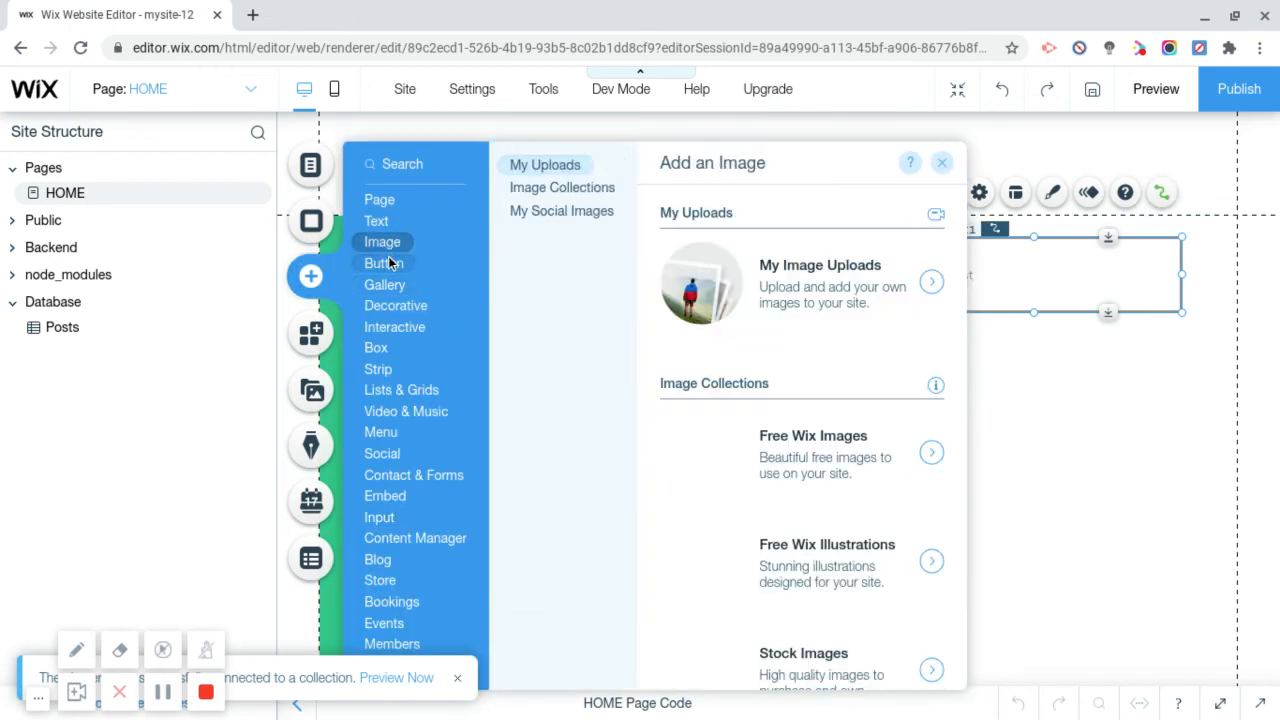
click(384, 264)
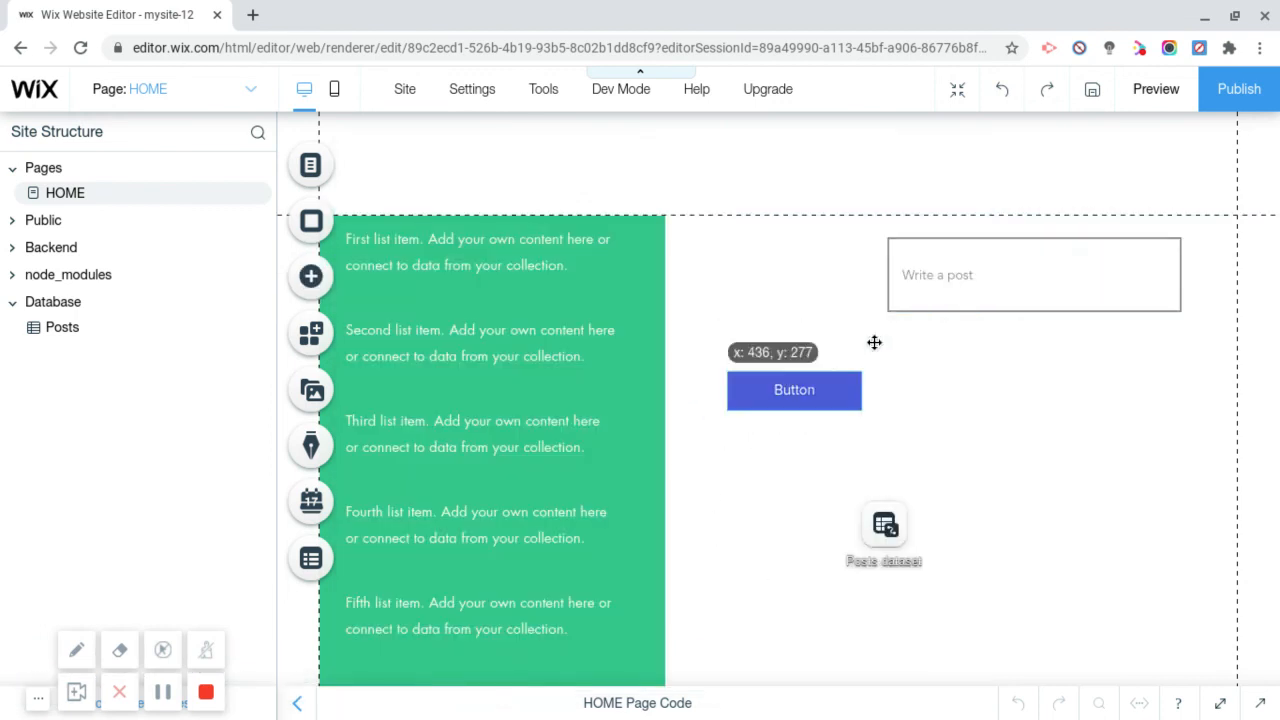
drag(794, 390, 952, 352)
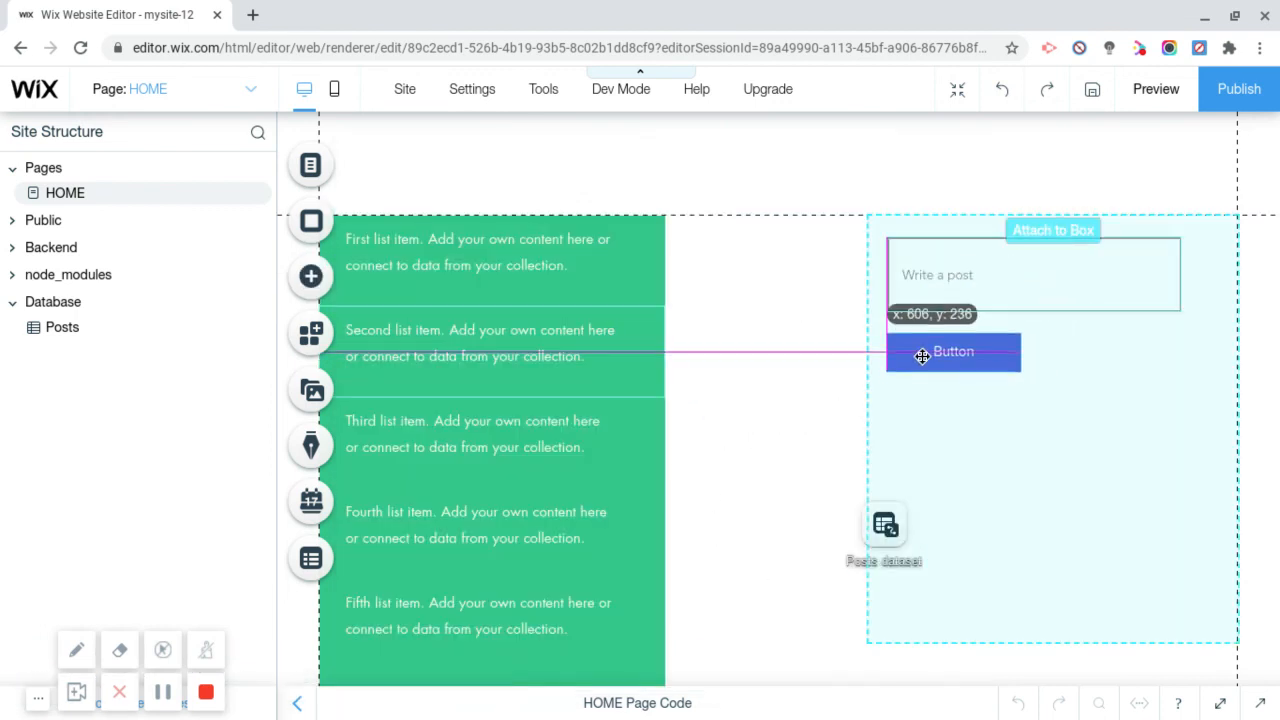
click(952, 352)
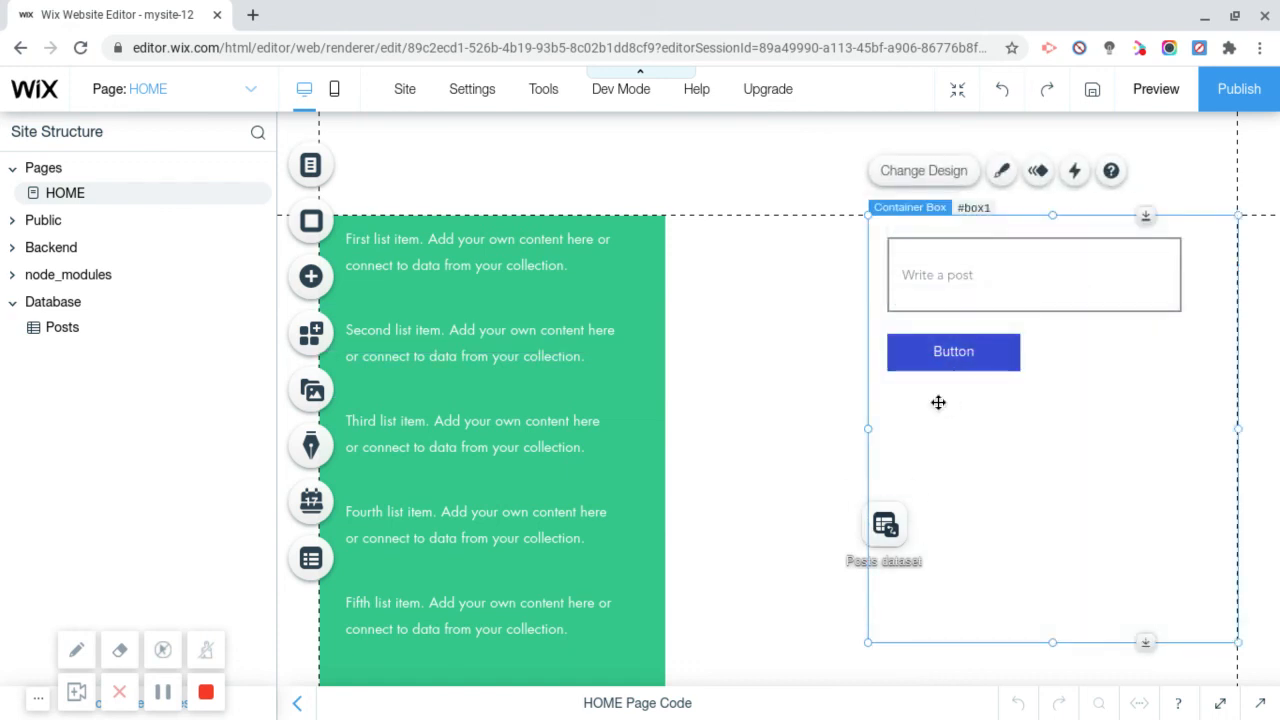
drag(952, 352, 952, 344)
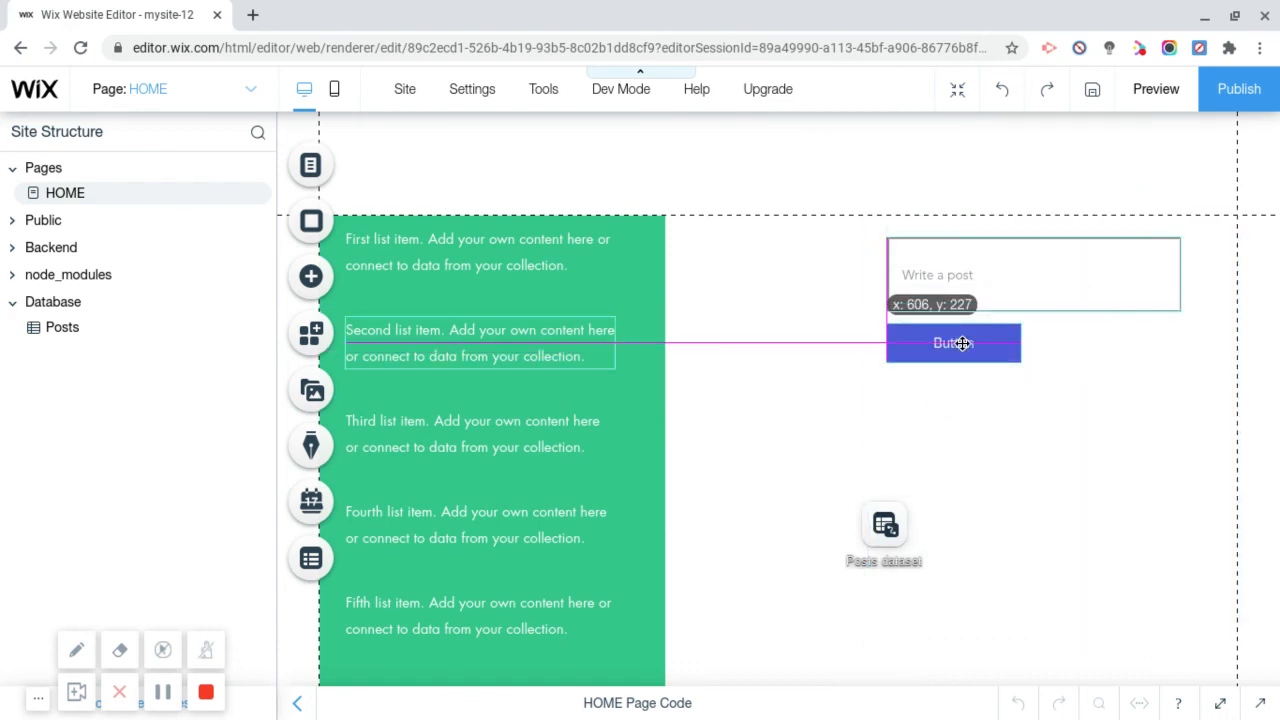
click(952, 342)
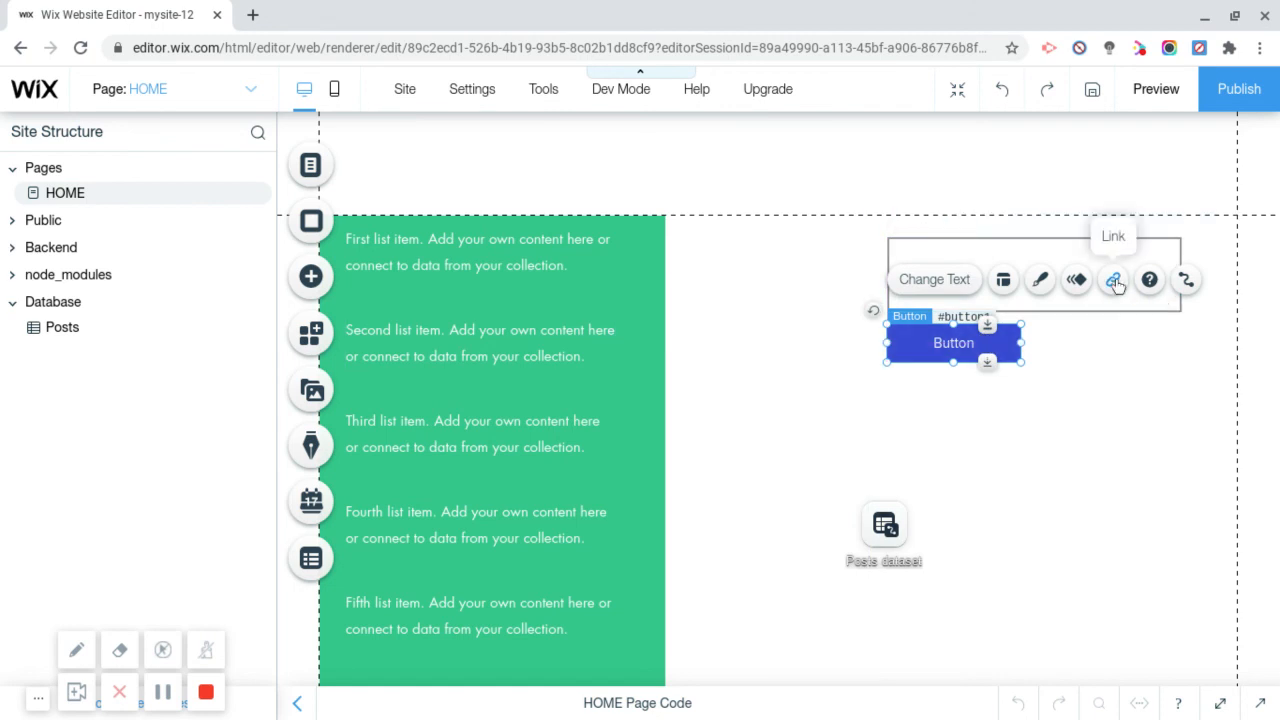
Step: Link the button to the HOME (This) page and confirm
click(1112, 280)
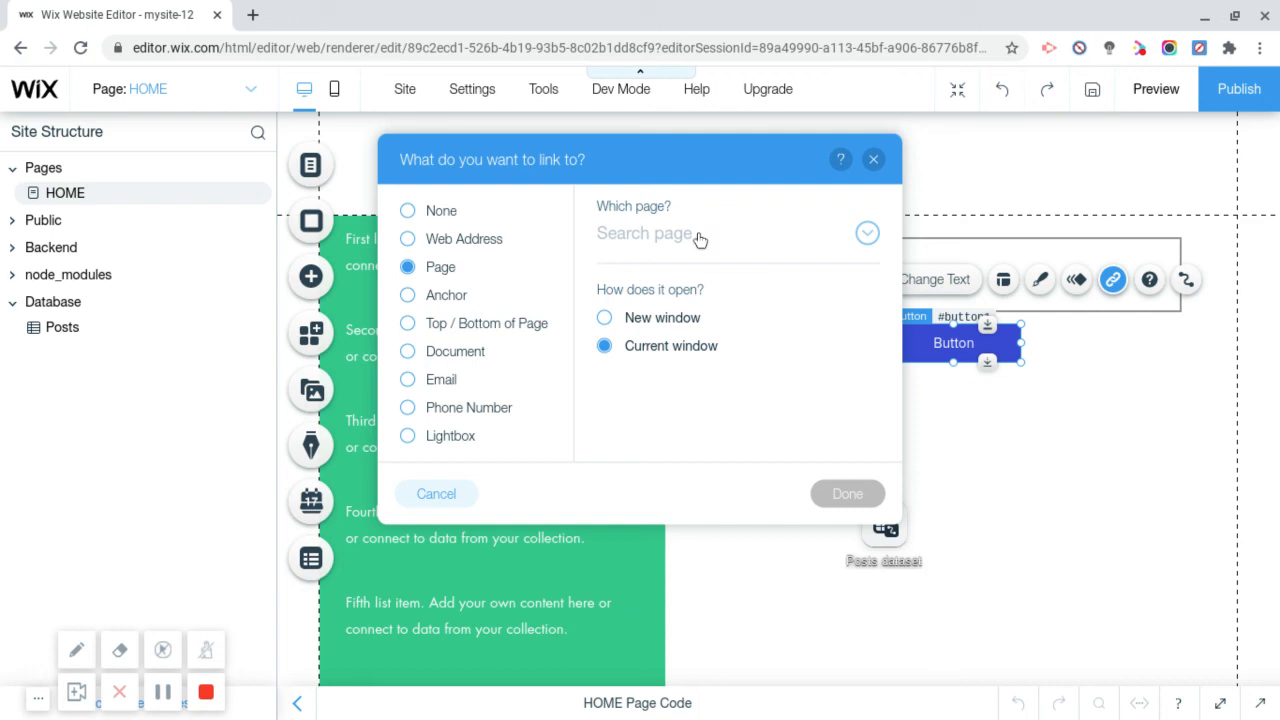
click(650, 232)
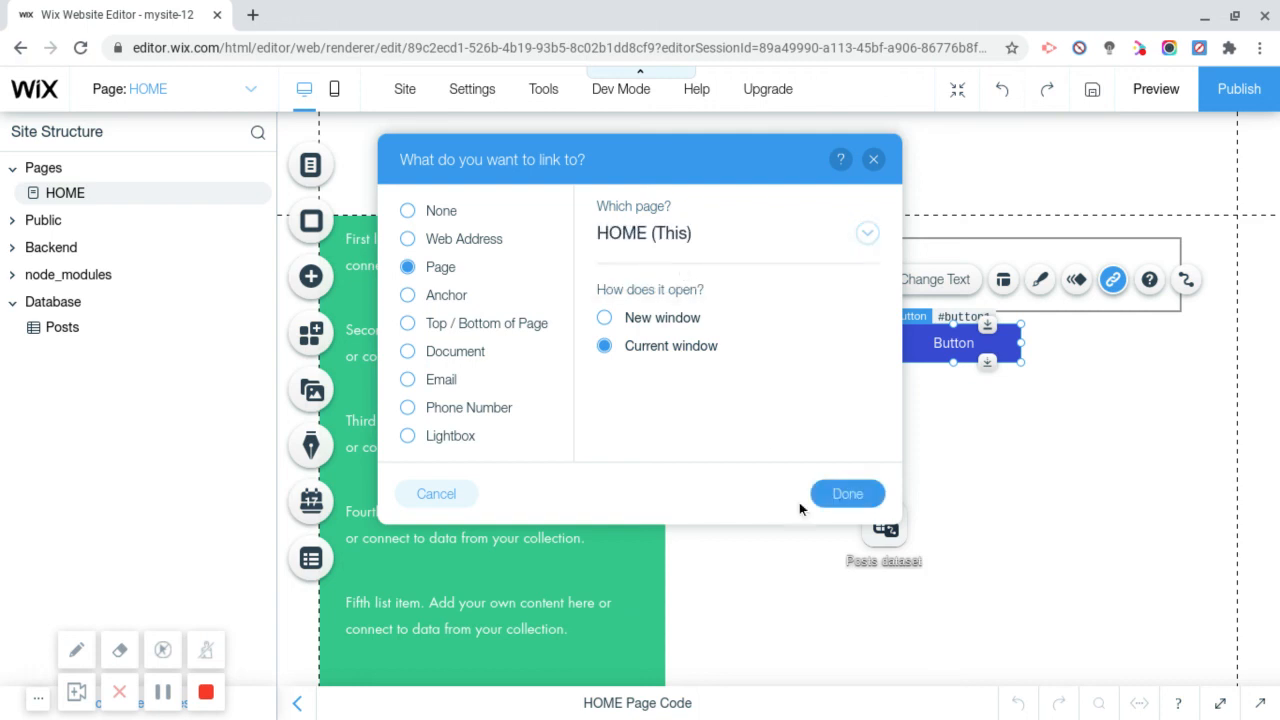
click(848, 492)
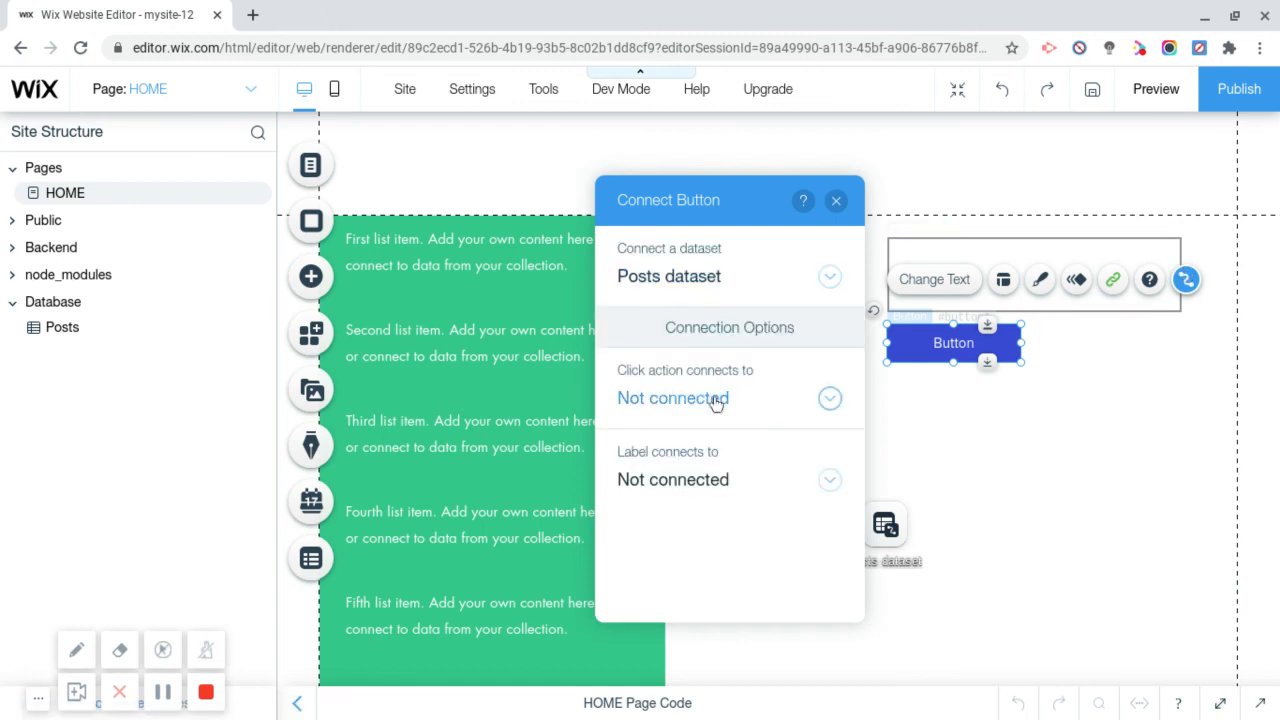
Step: Set the button's click action to Submit to the Posts dataset
click(672, 398)
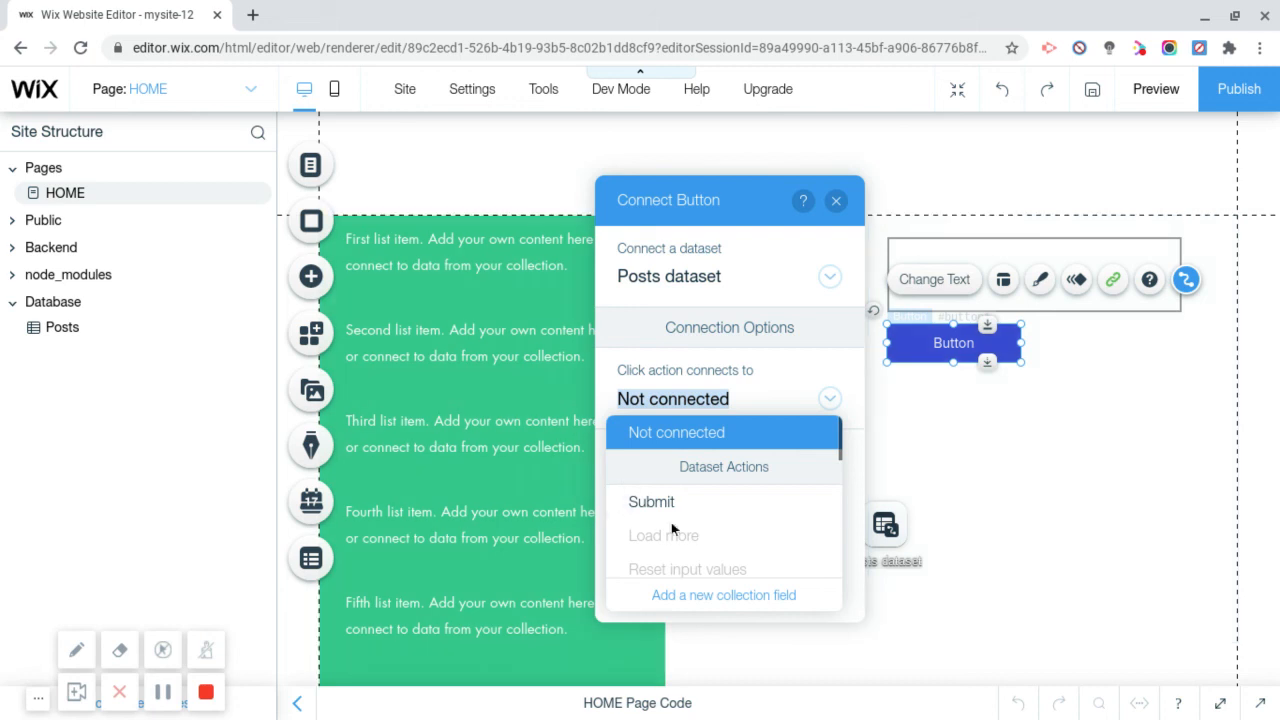
click(652, 500)
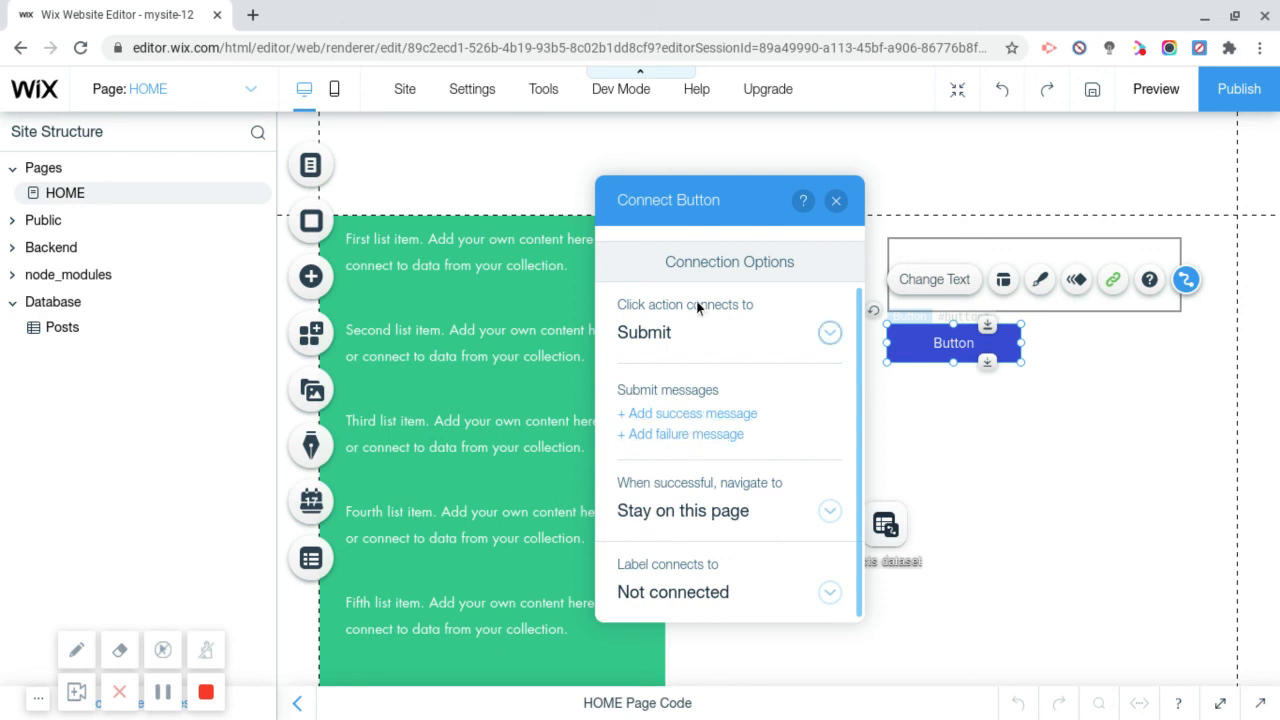
mouse_move(640, 618)
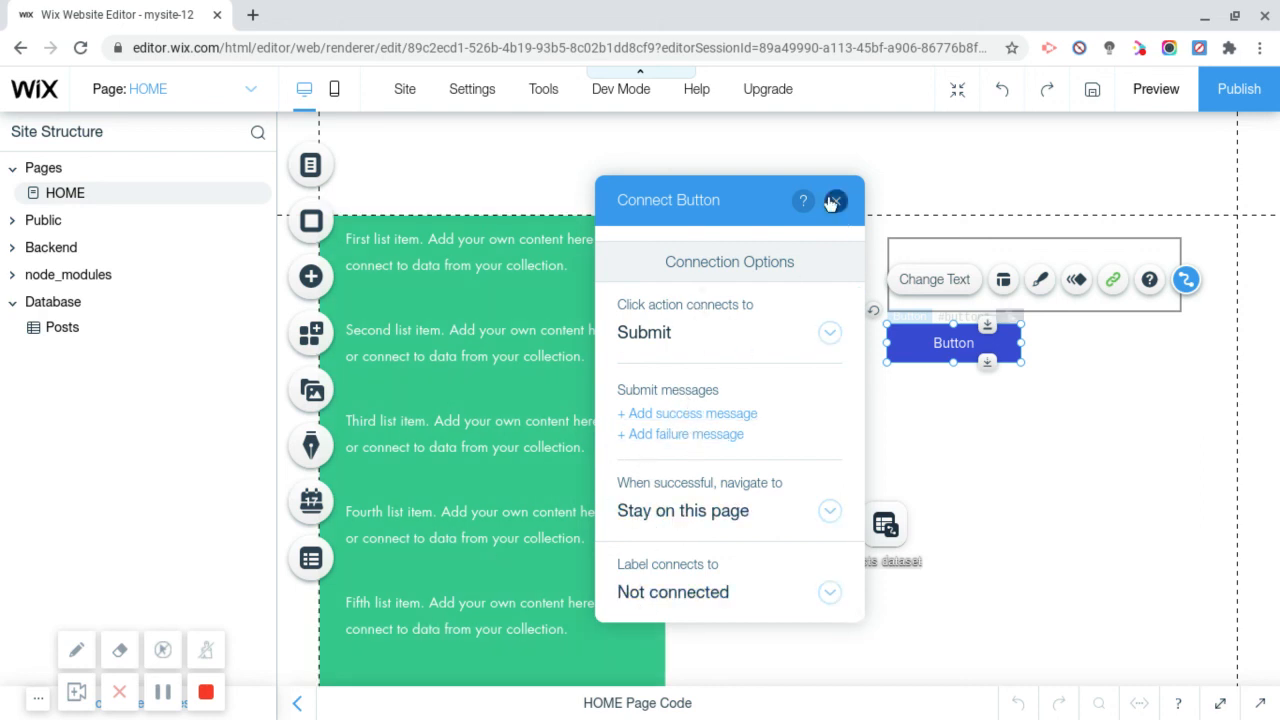
click(836, 200)
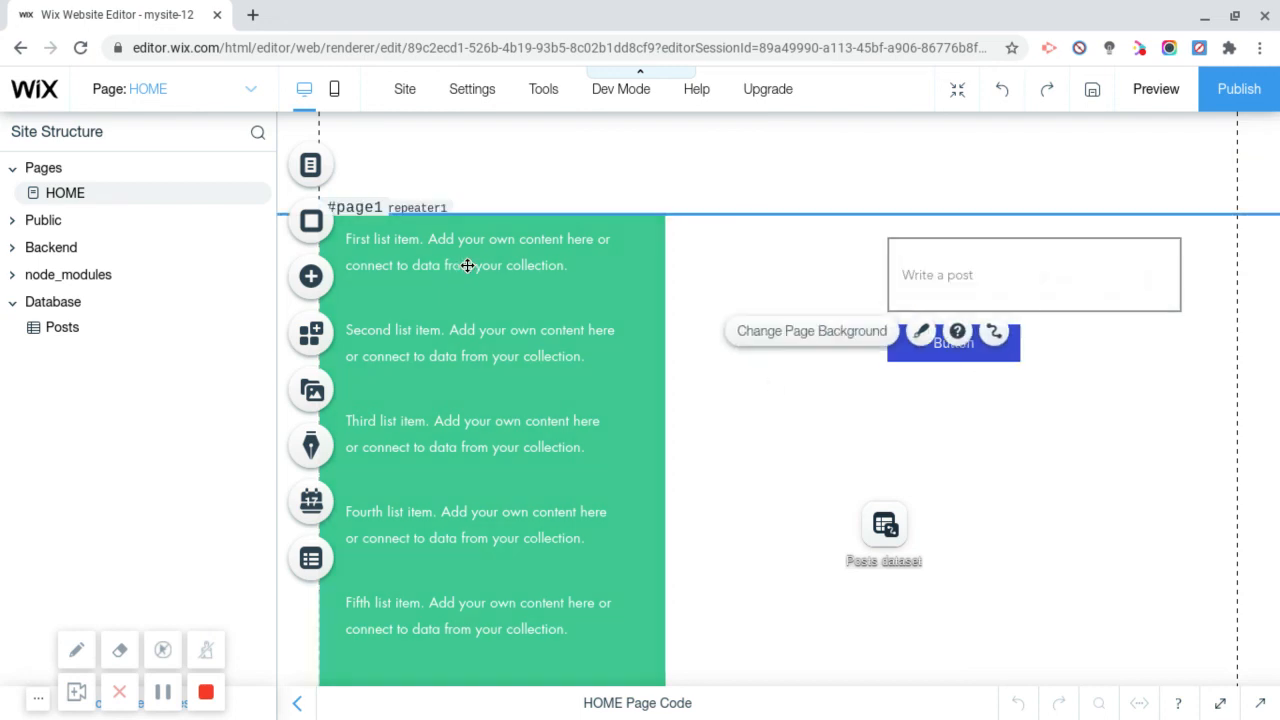
Step: Connect the repeater item text to the Posts dataset Title field
click(480, 250)
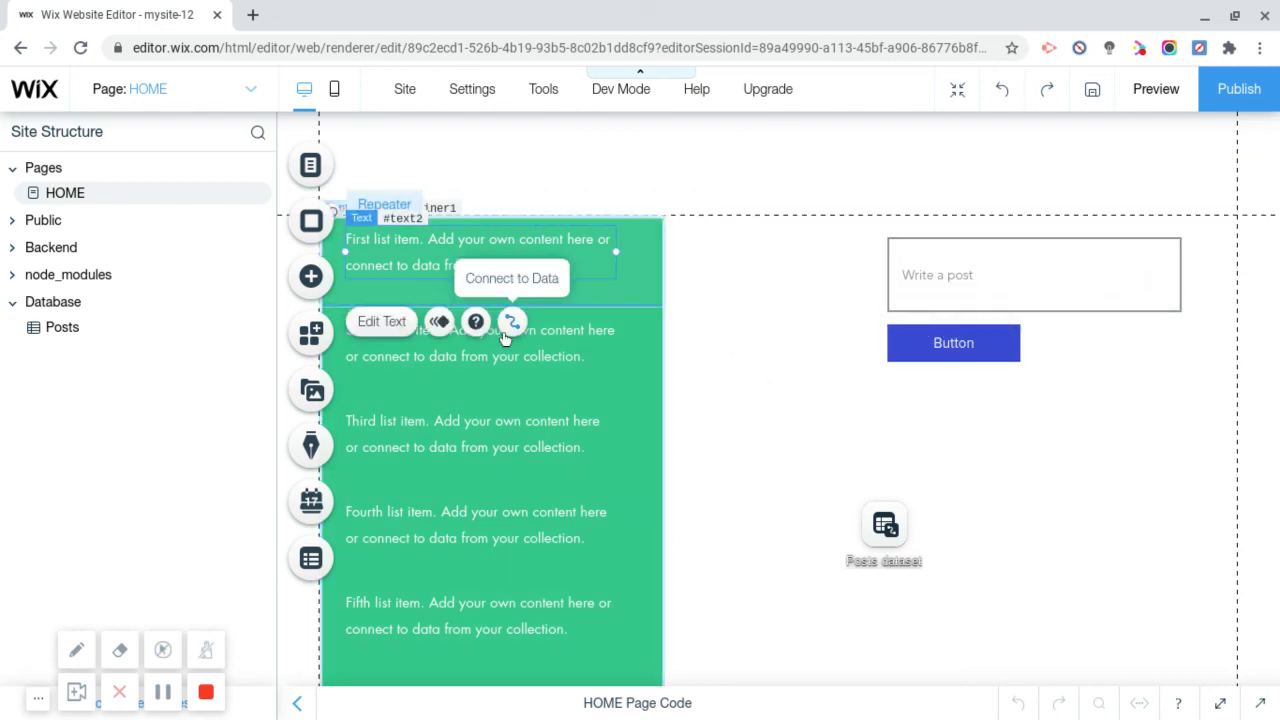
click(512, 320)
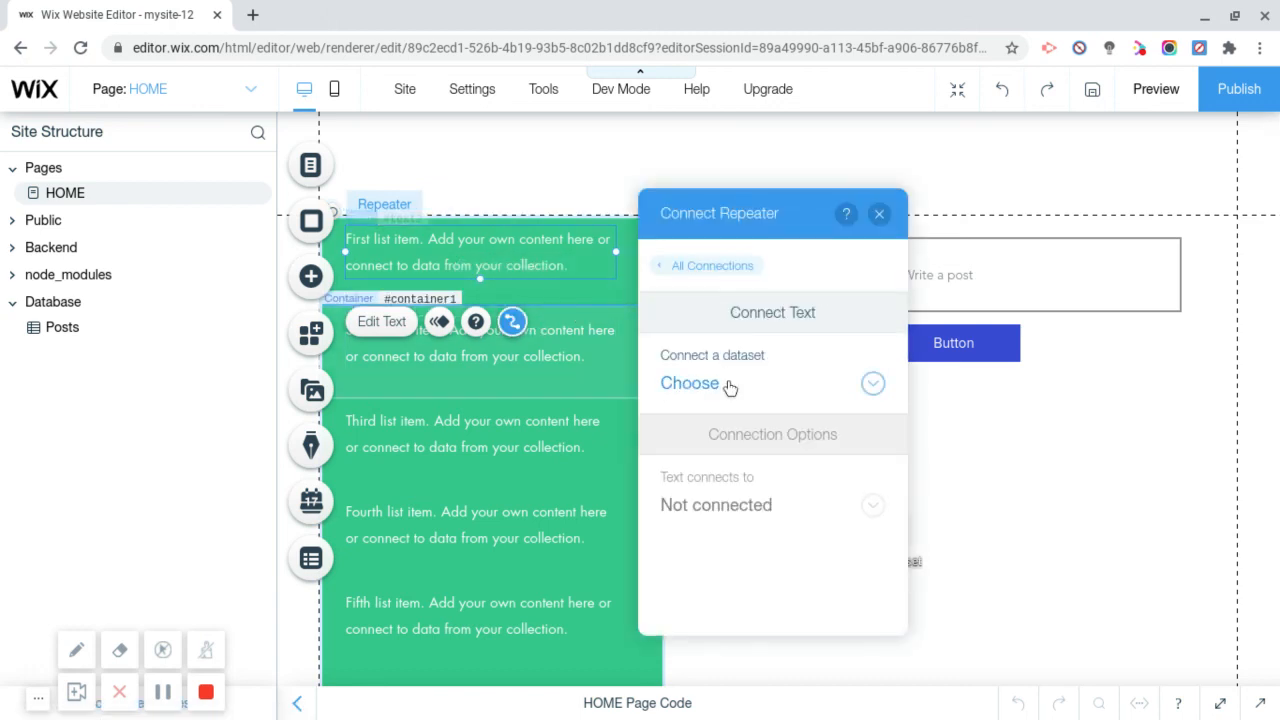
click(688, 384)
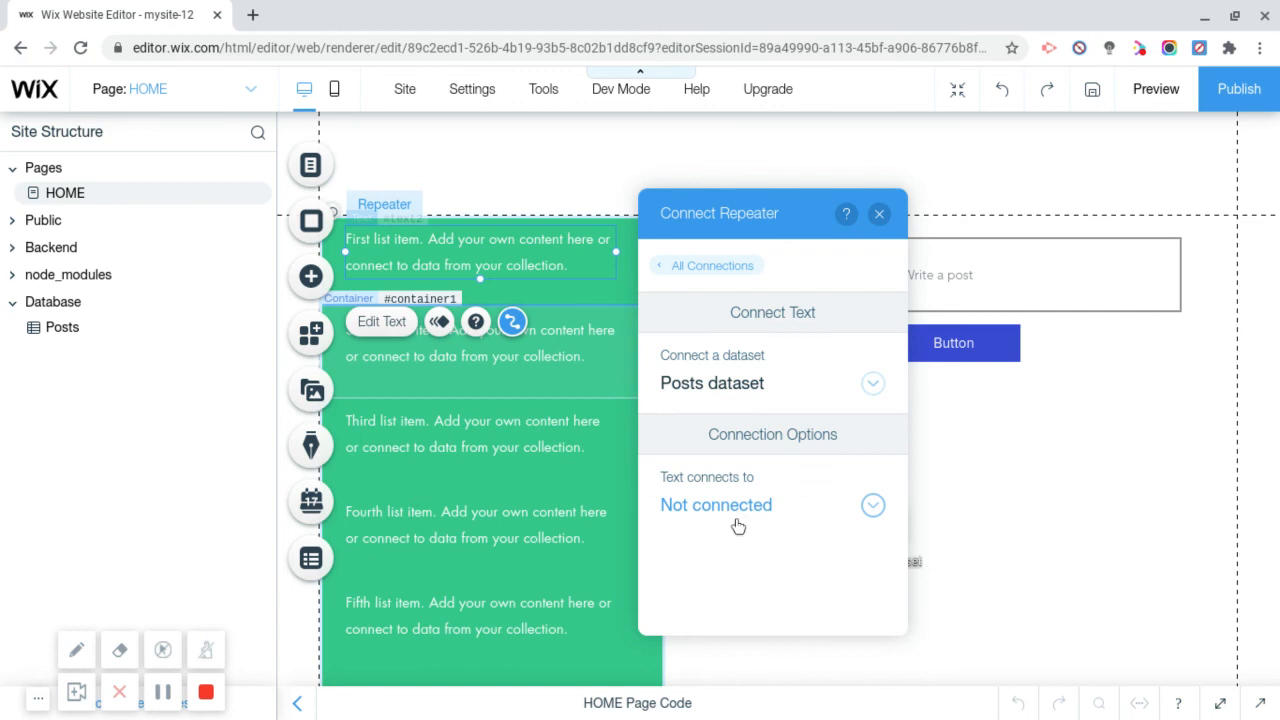
click(716, 504)
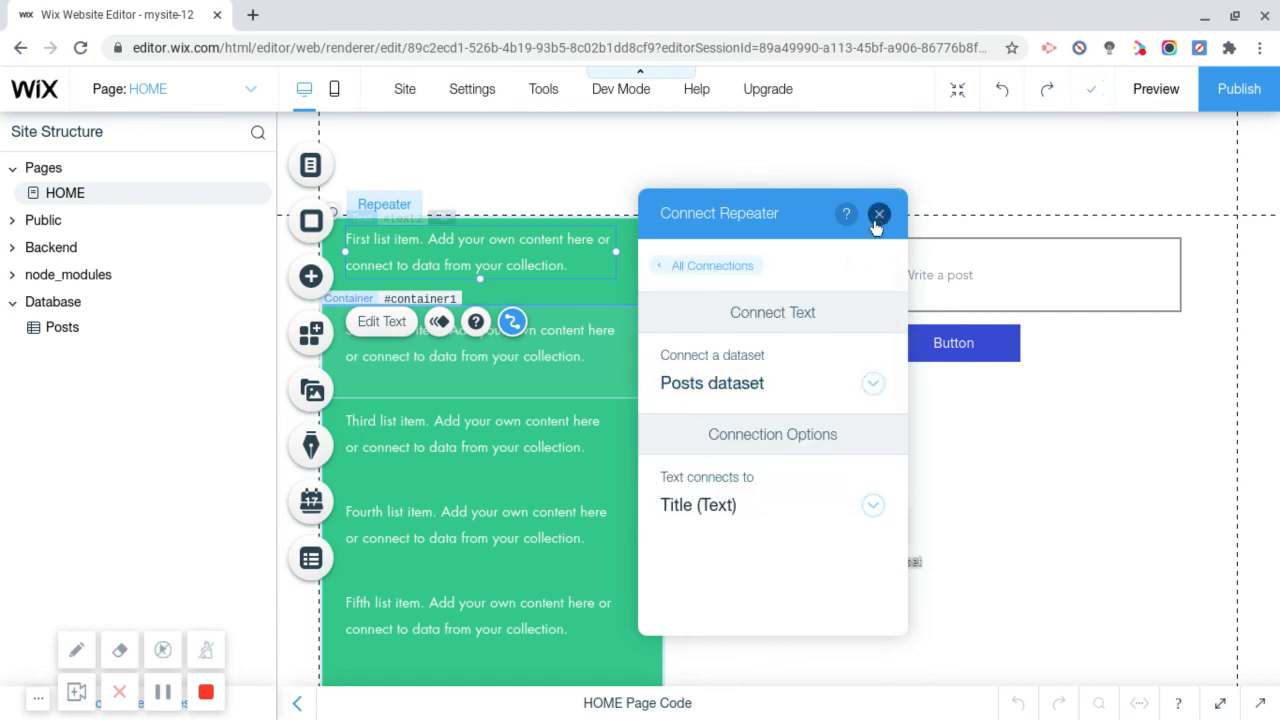
click(880, 214)
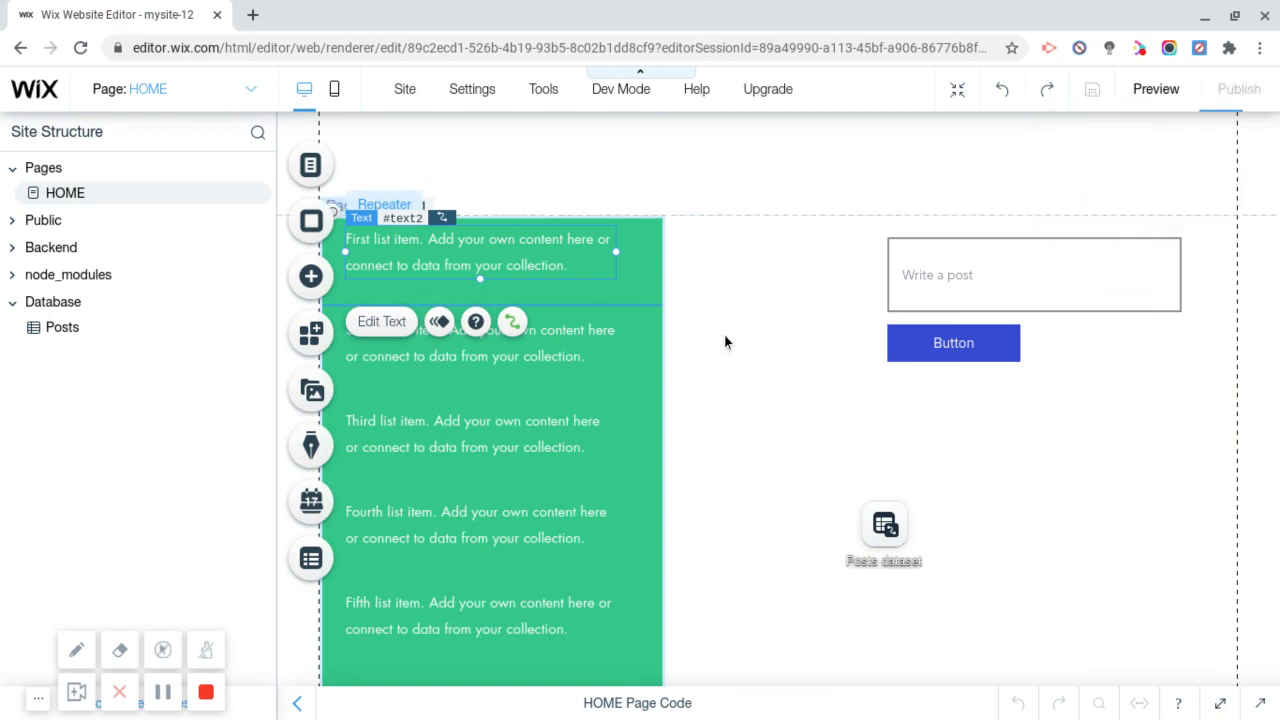
Step: Publish the site and view it live
click(1238, 88)
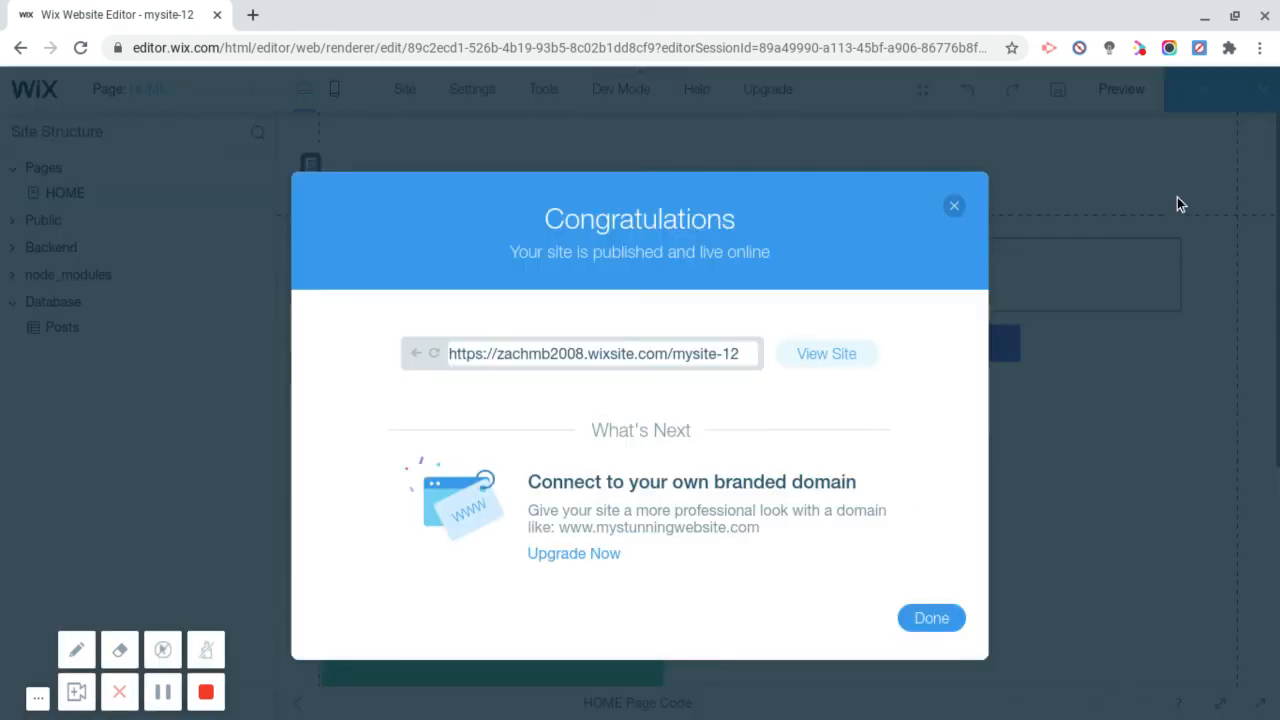
click(826, 352)
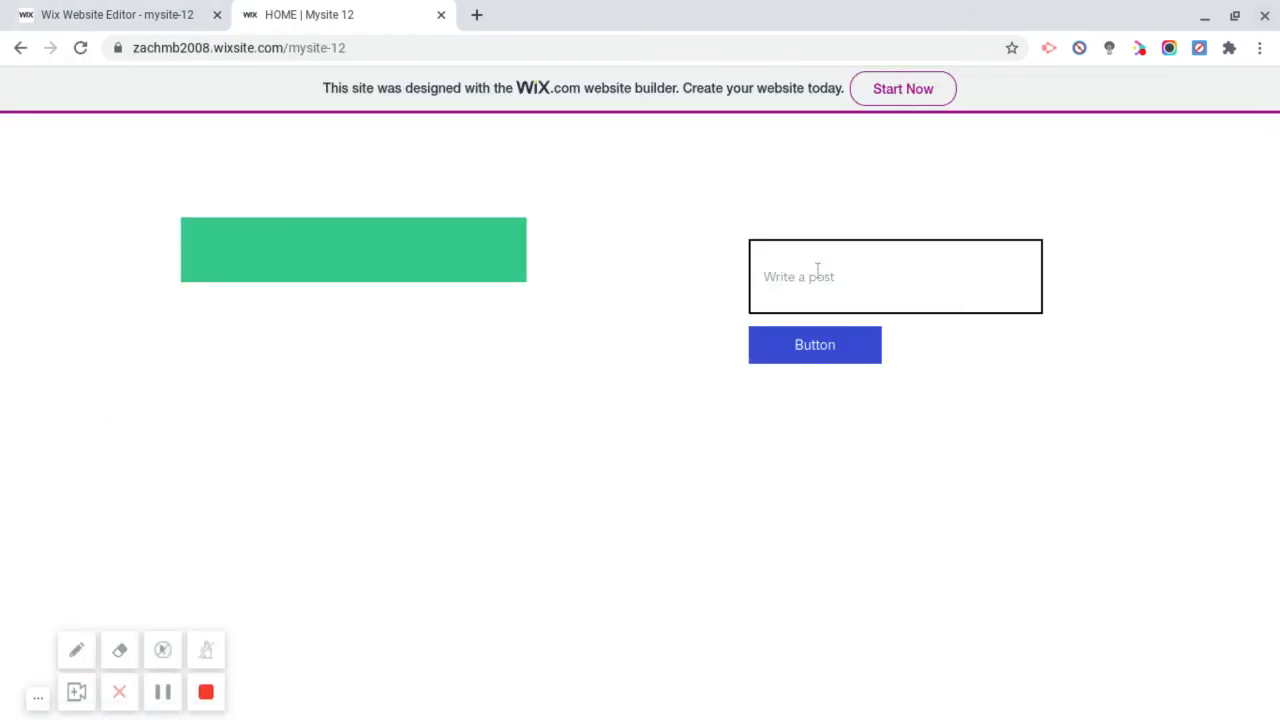
Step: Submit test posts such as 'write' and watch them appear in the green list
text(write)
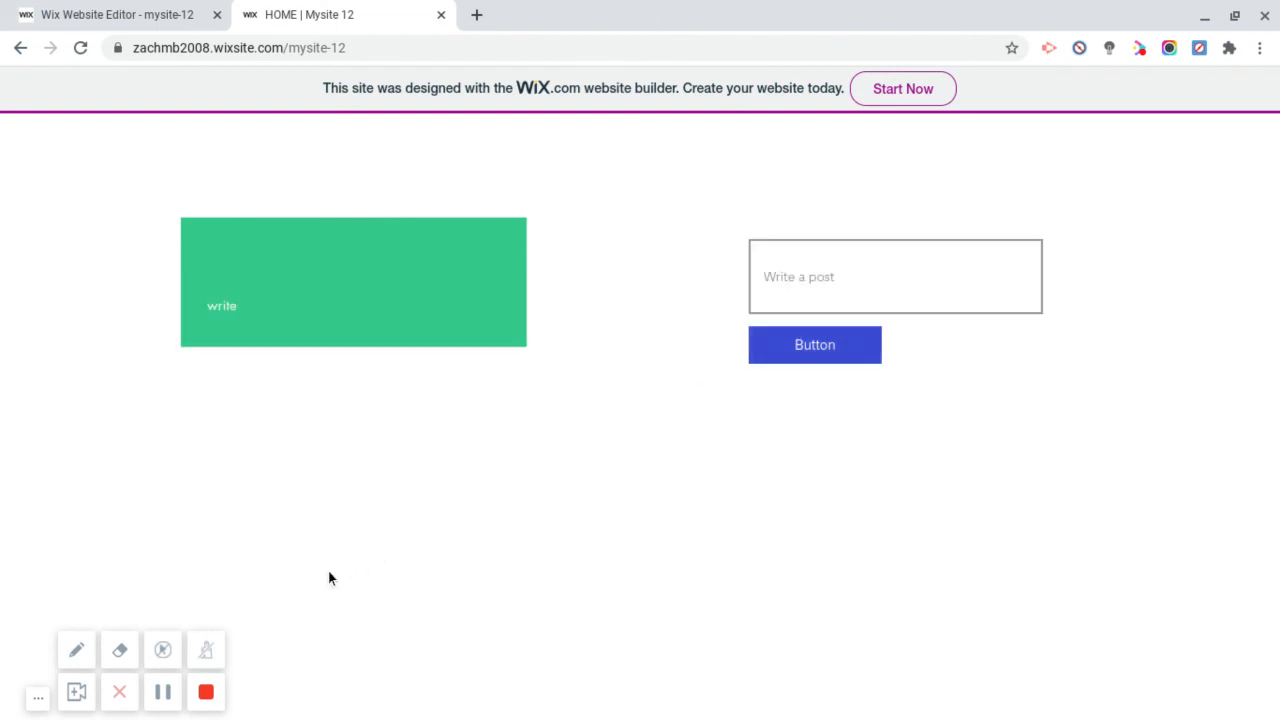
click(896, 276)
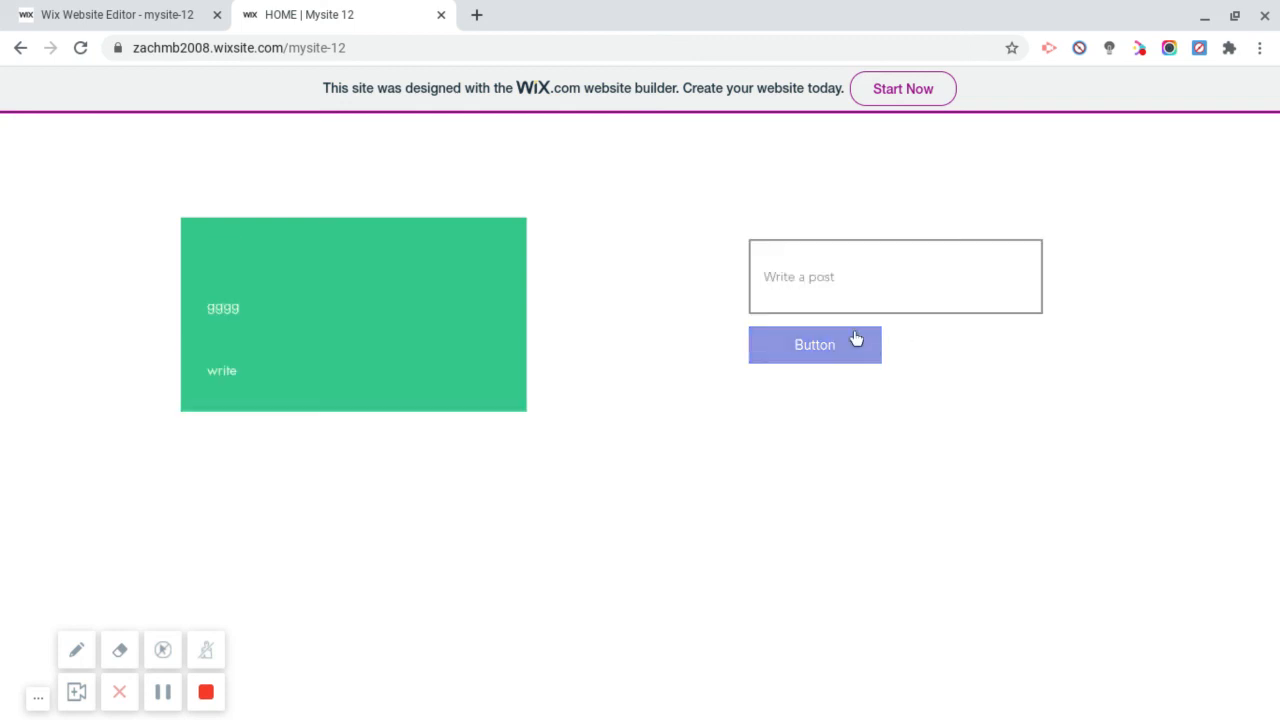
click(814, 344)
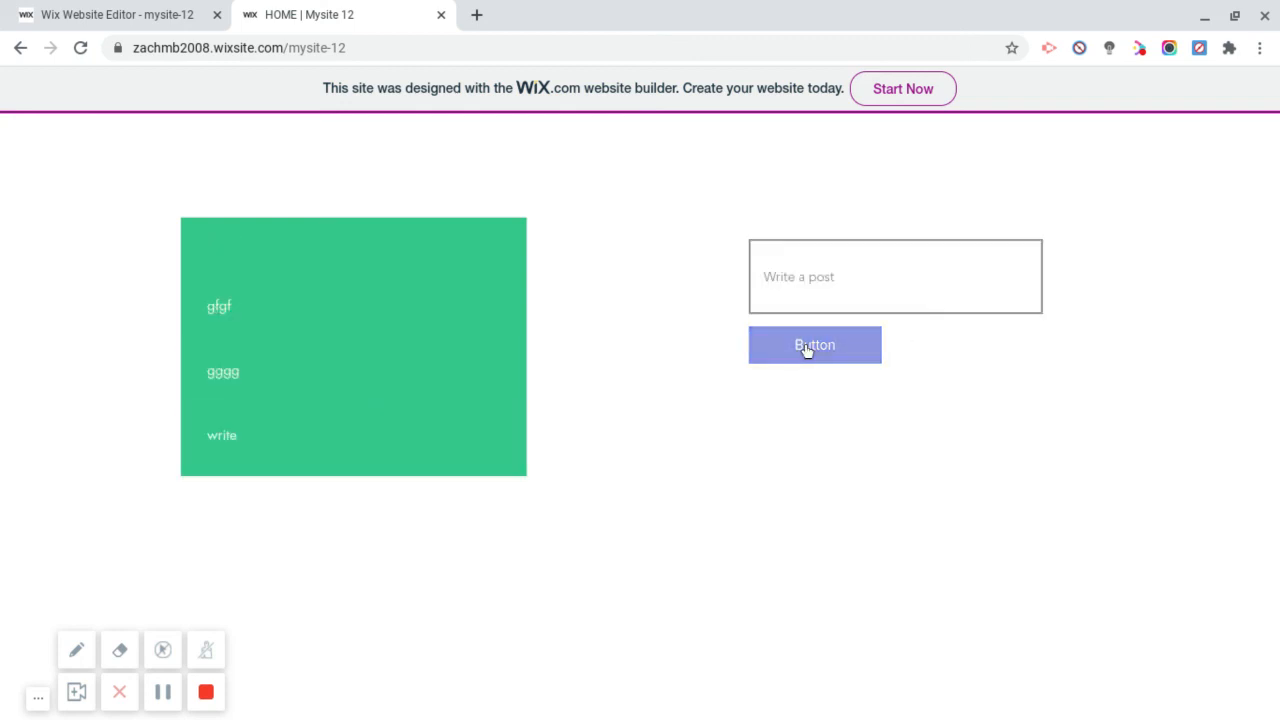
click(80, 48)
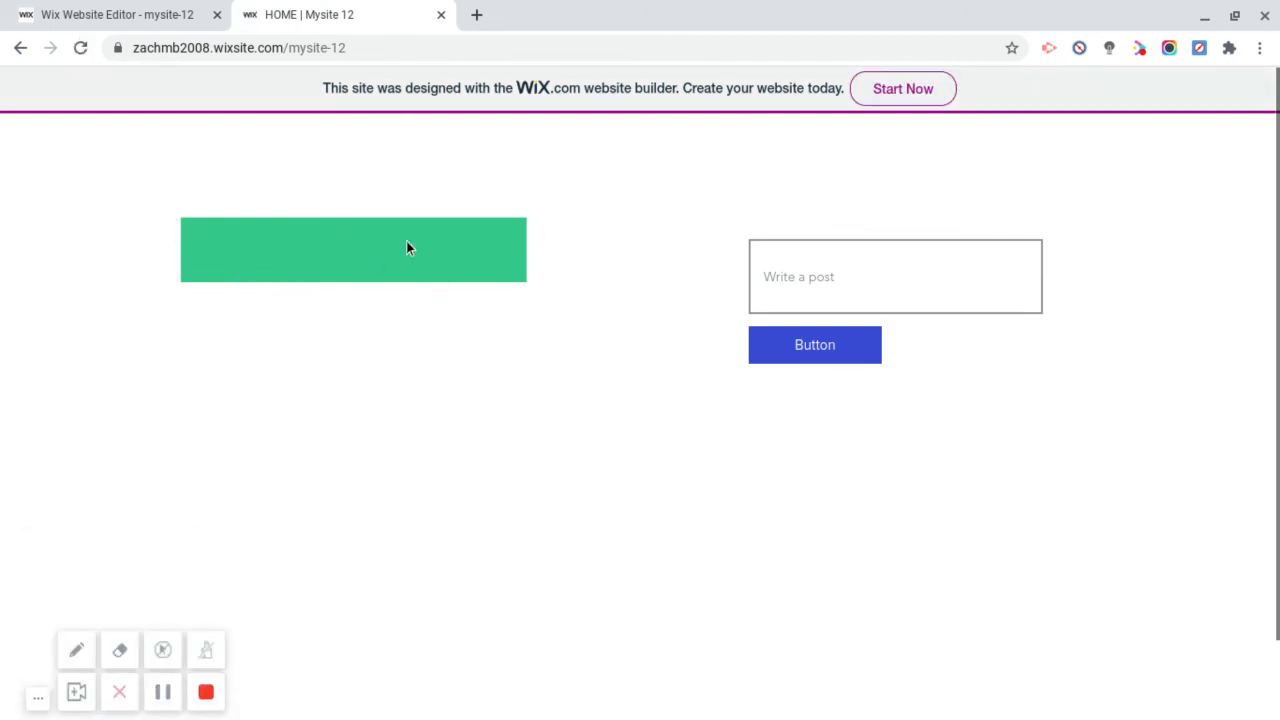
mouse_move(184, 236)
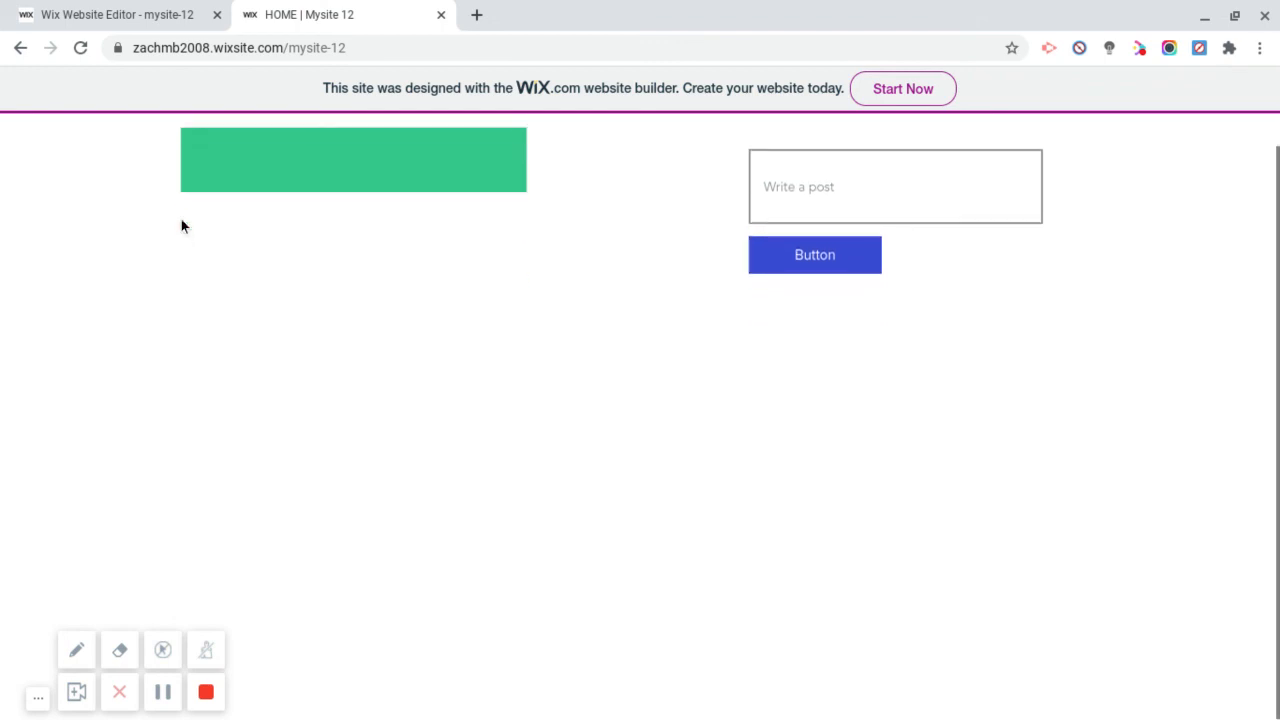
double_click(800, 188)
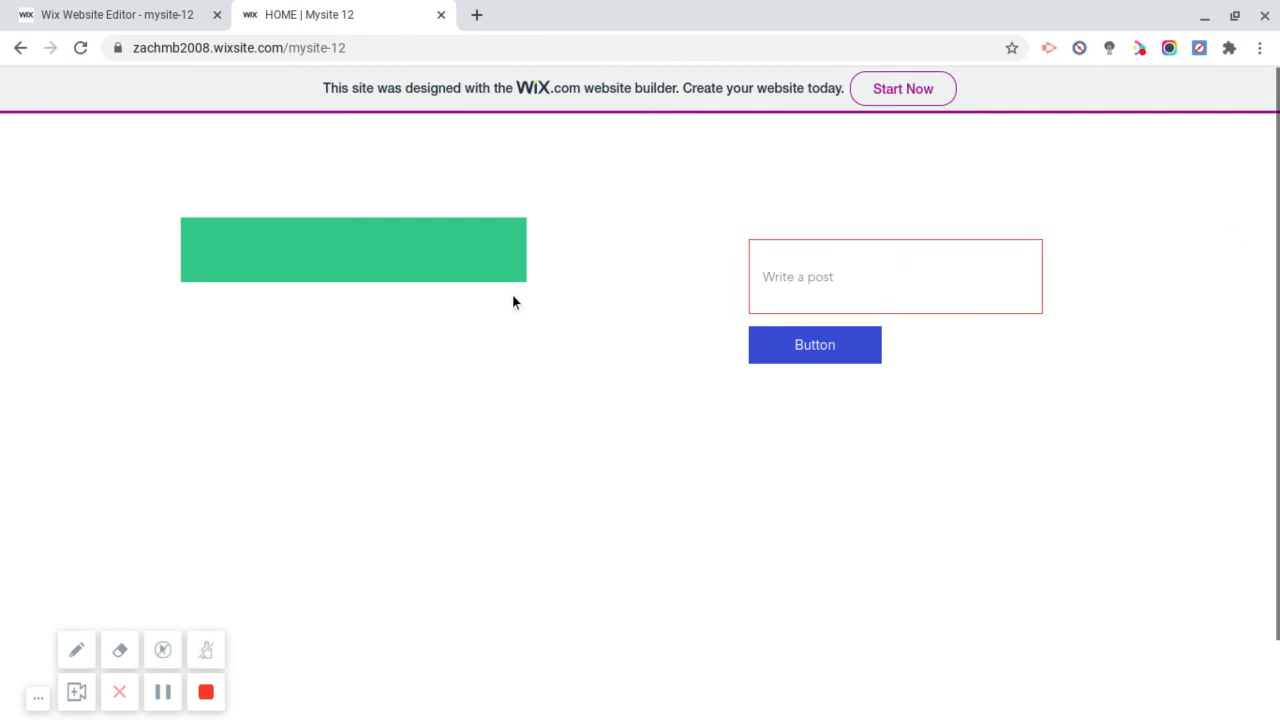
mouse_move(588, 280)
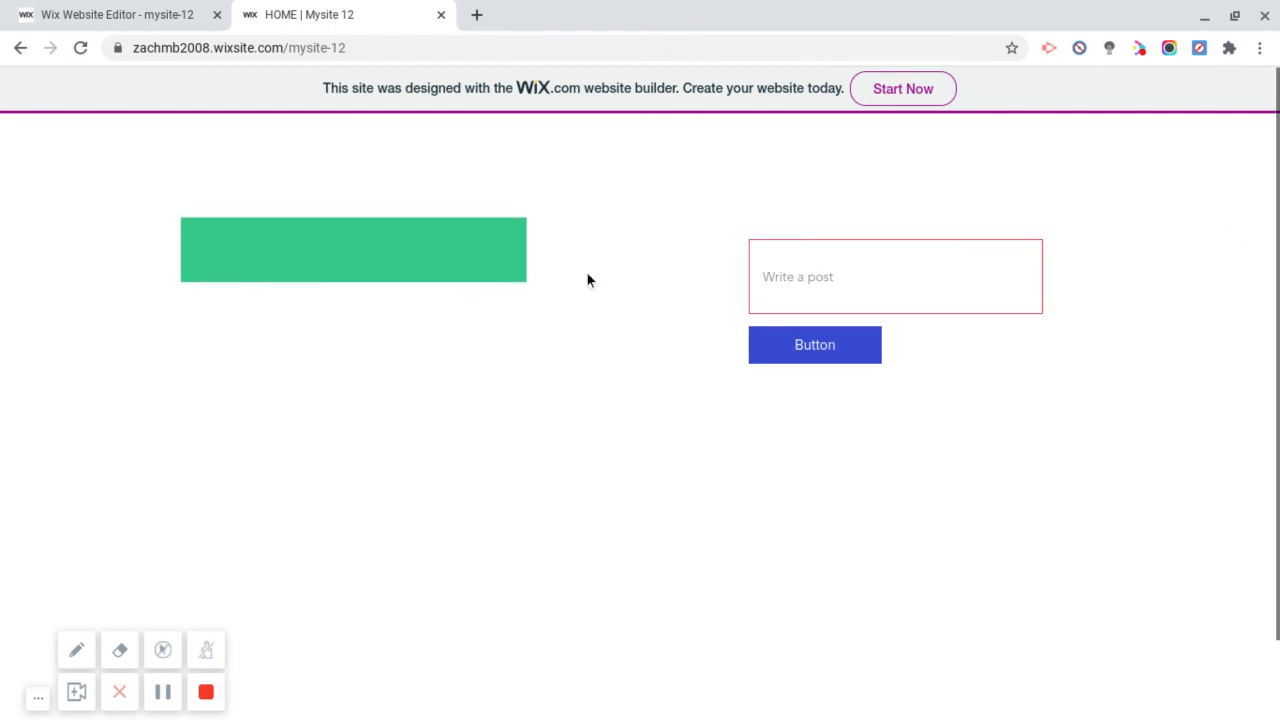
mouse_move(364, 232)
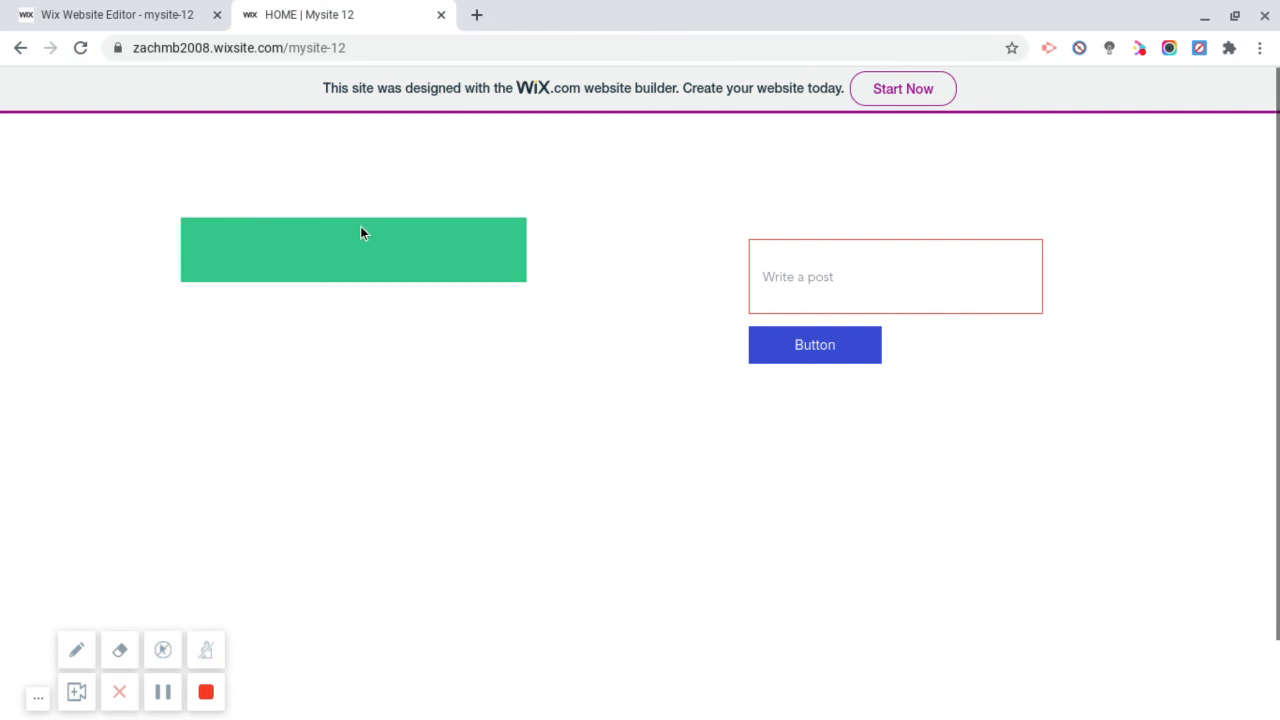
mouse_move(244, 206)
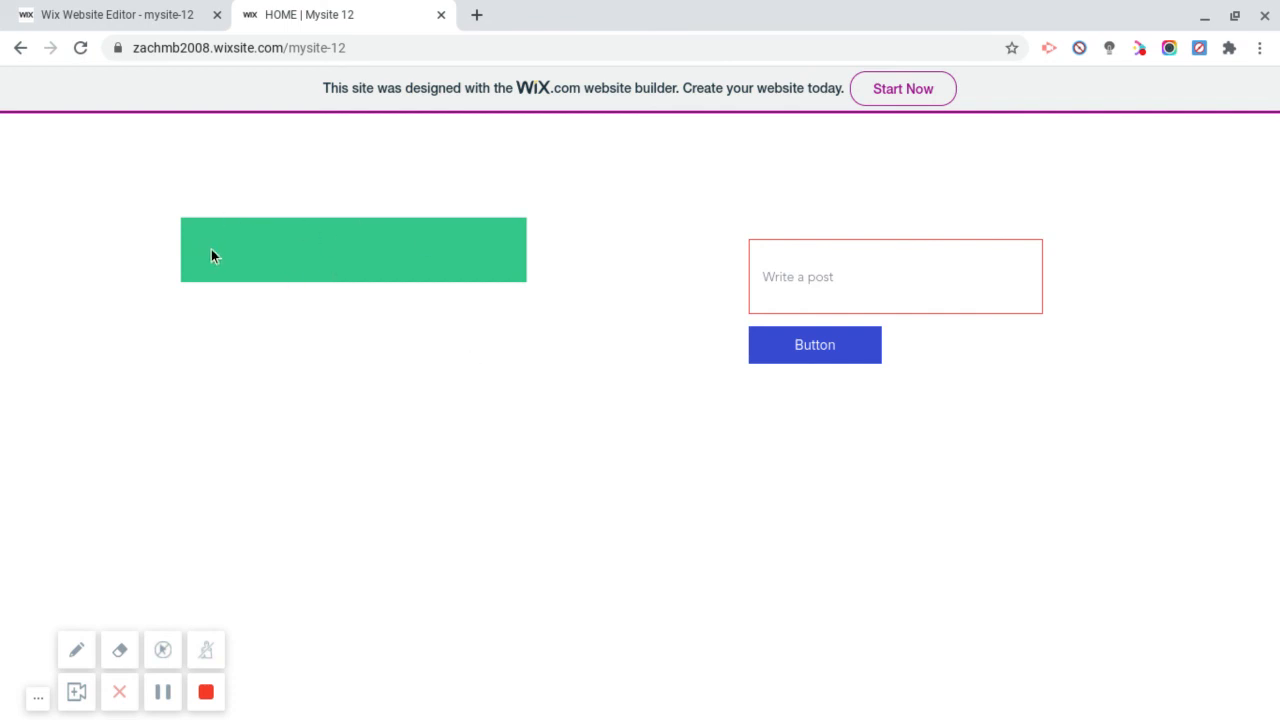
mouse_move(896, 128)
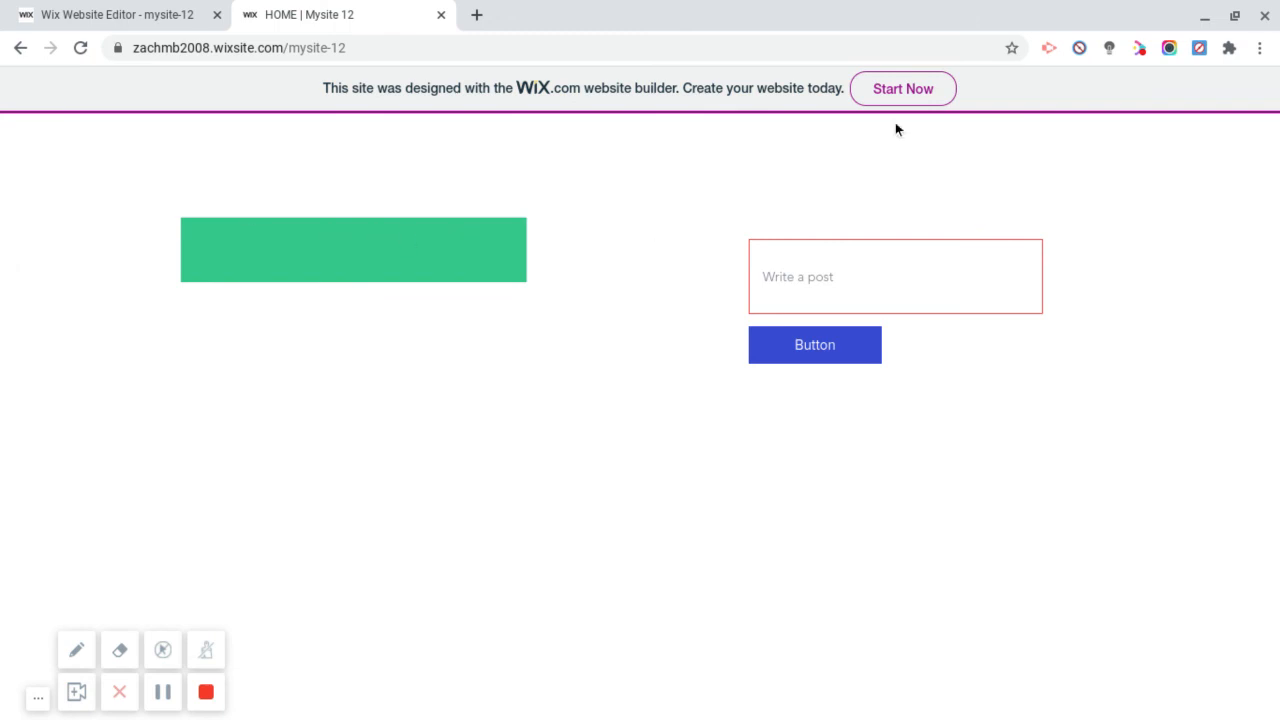